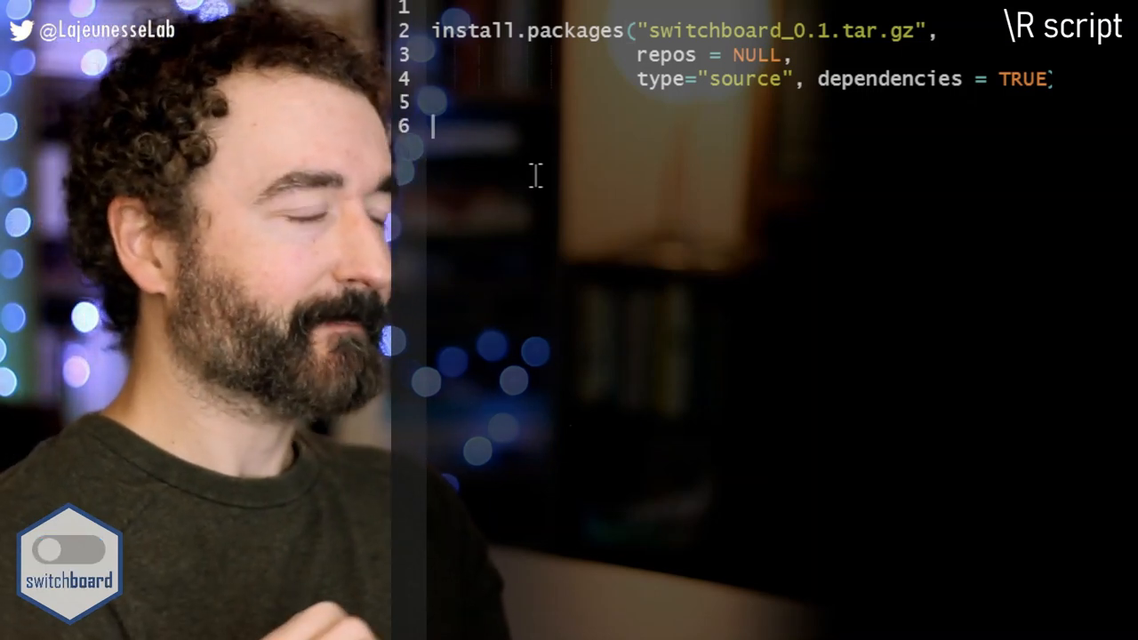
- Add library(switchboard) on line 6, completing the package name from autocomplete
type("lib")
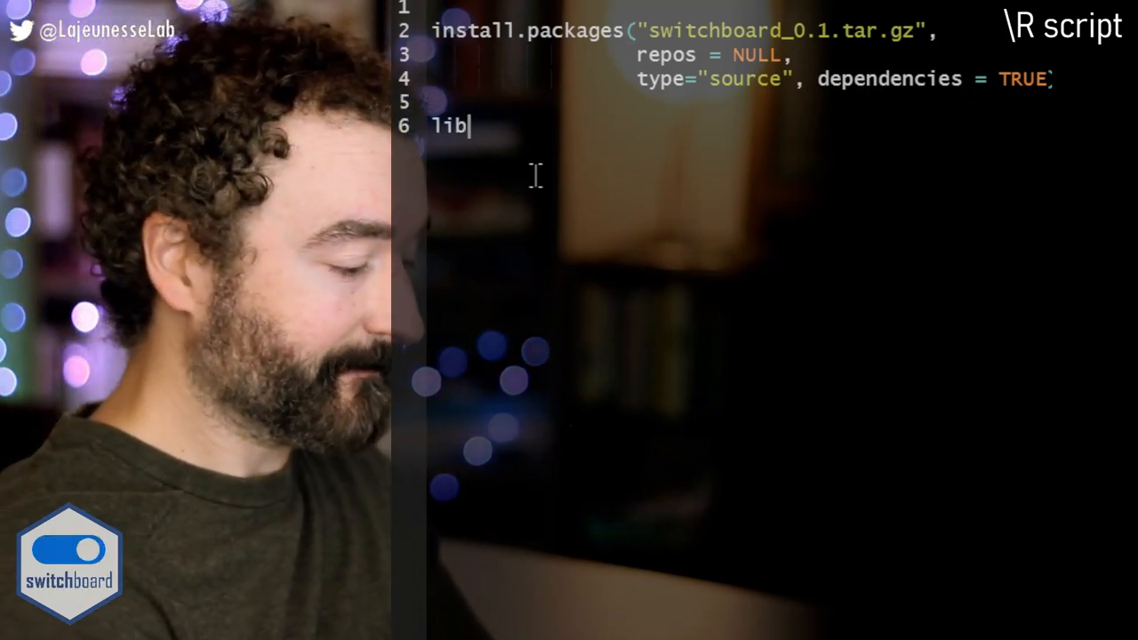
type("lib")
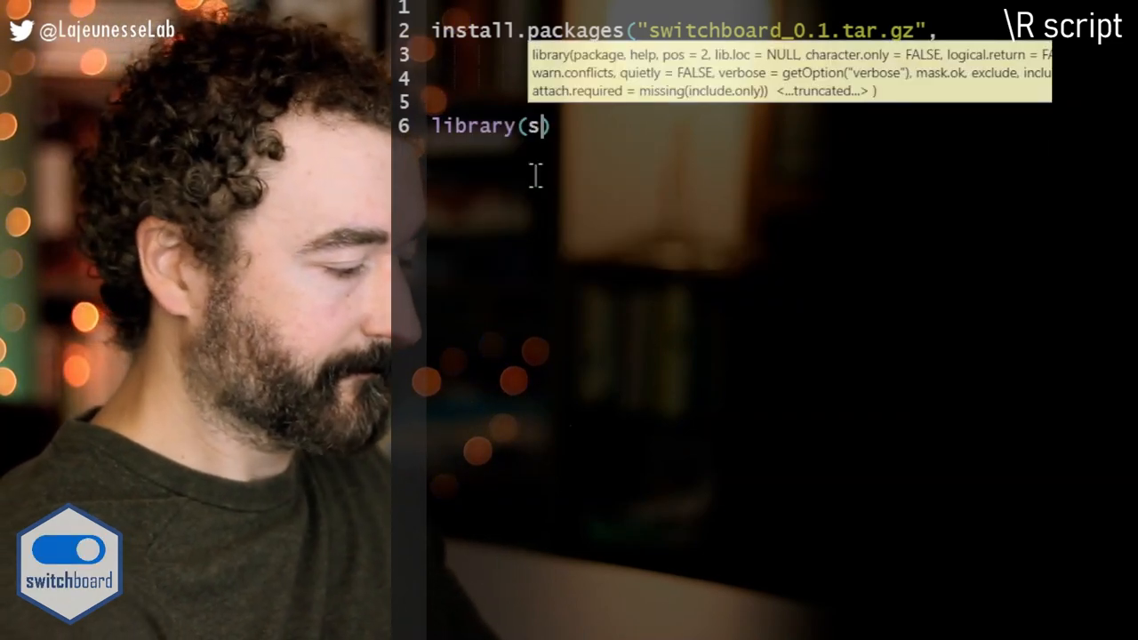
type("witc")
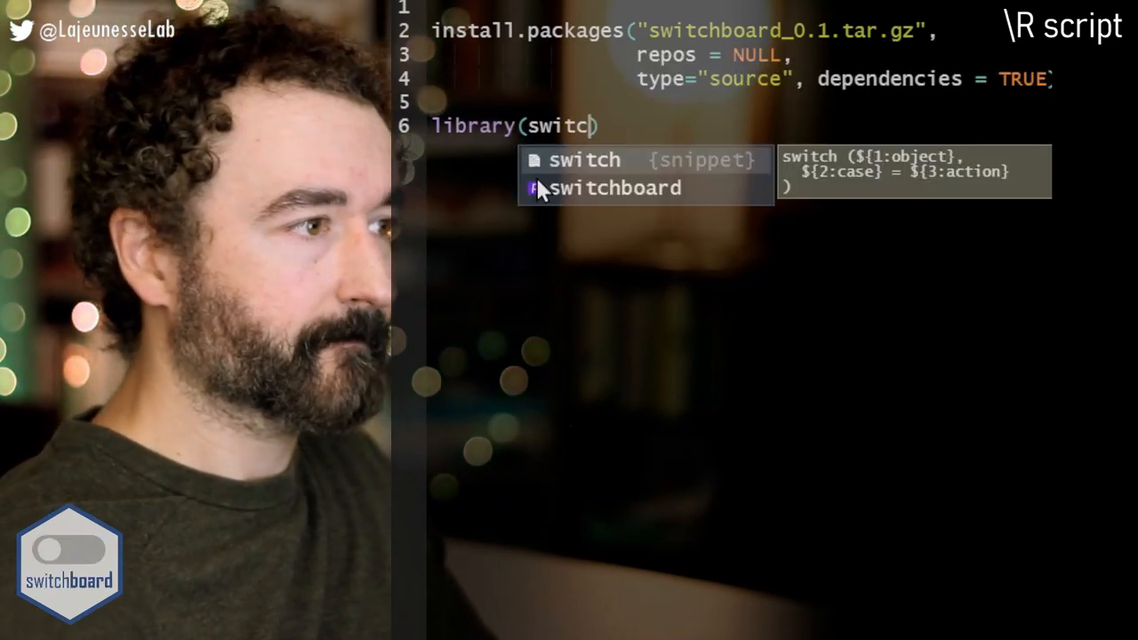
left_click(615, 187)
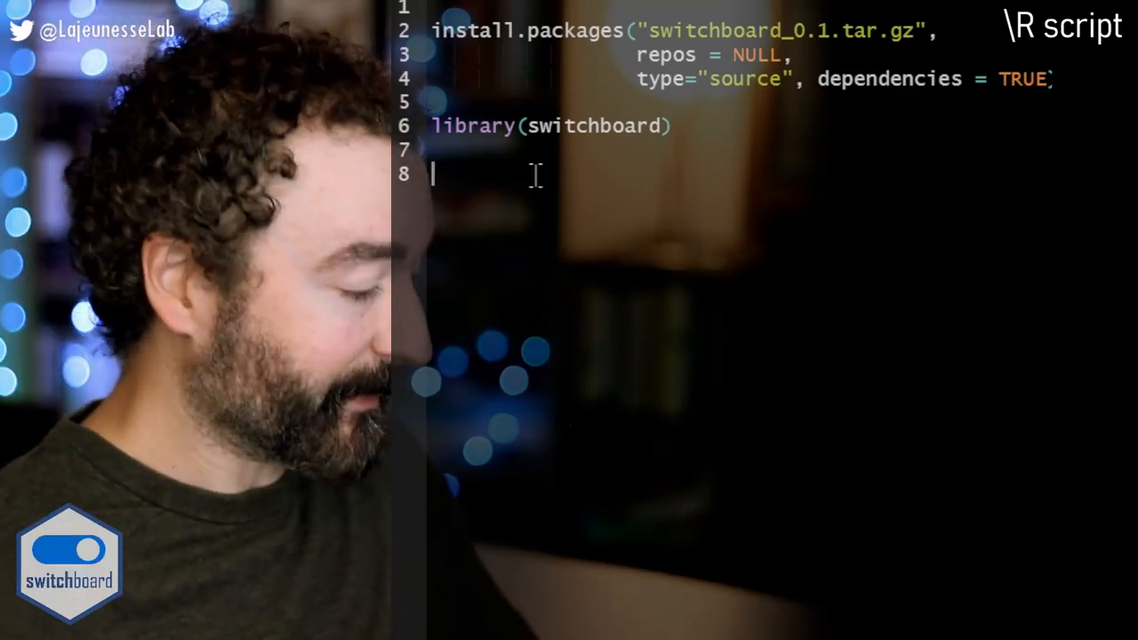
- Write for(i in 1:1e6) { below the library line to open the loop body
type("for")
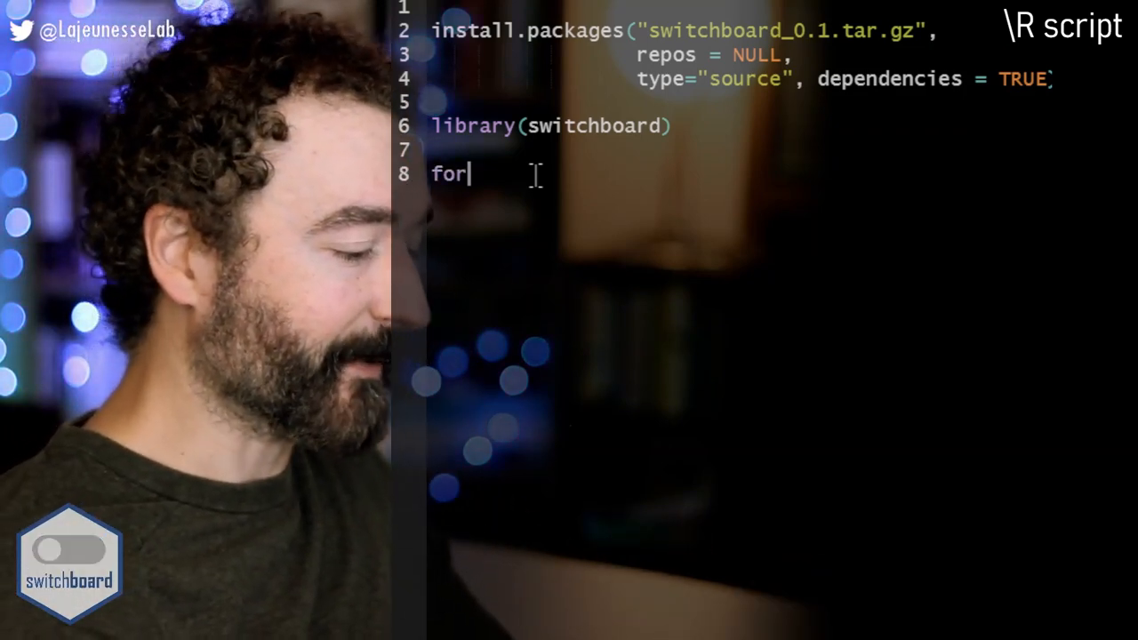
type("(i in")
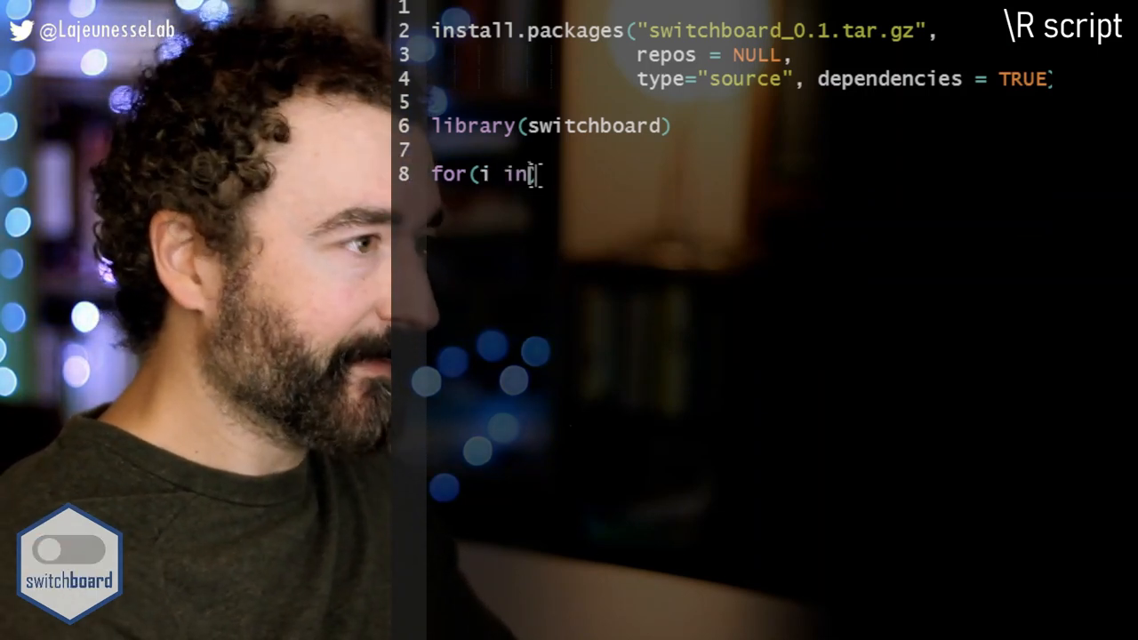
type("1:)")
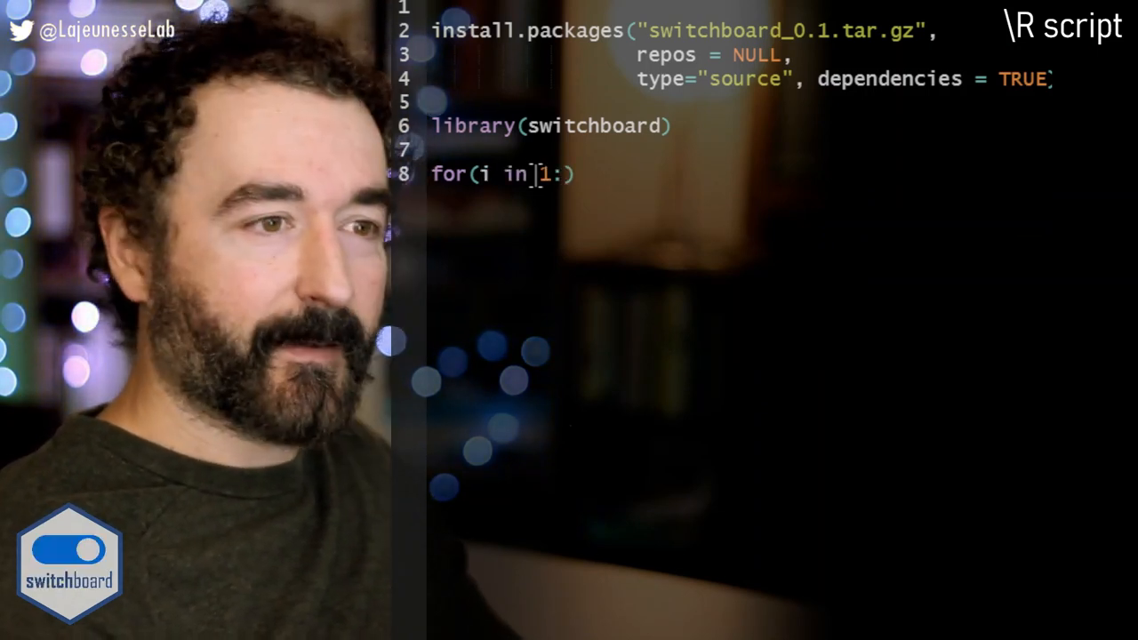
type("1e6")
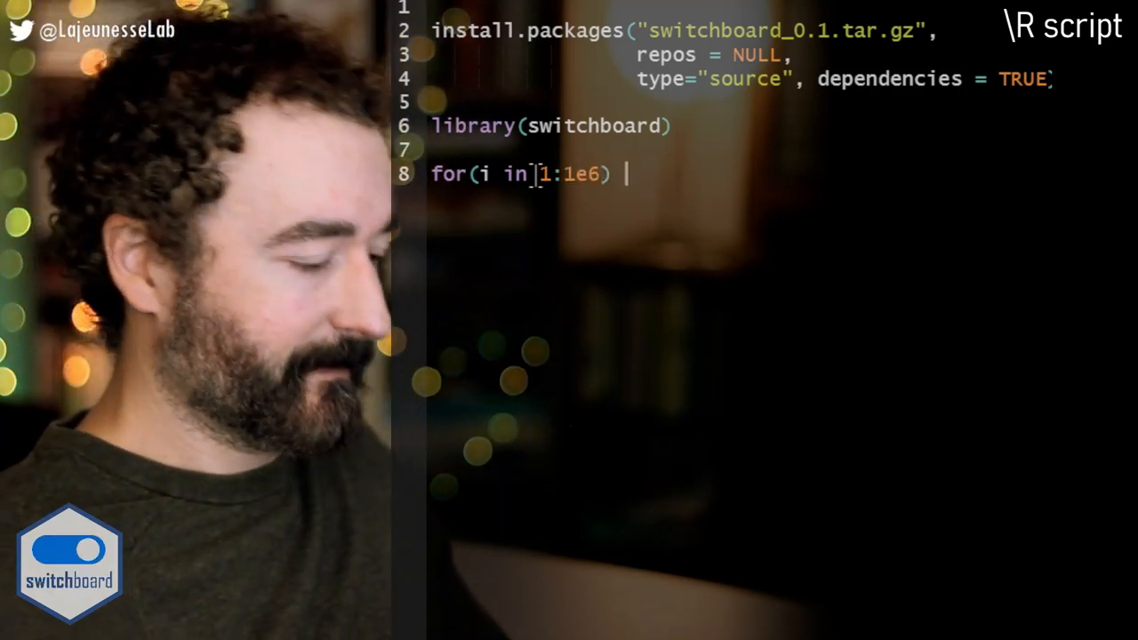
type("{")
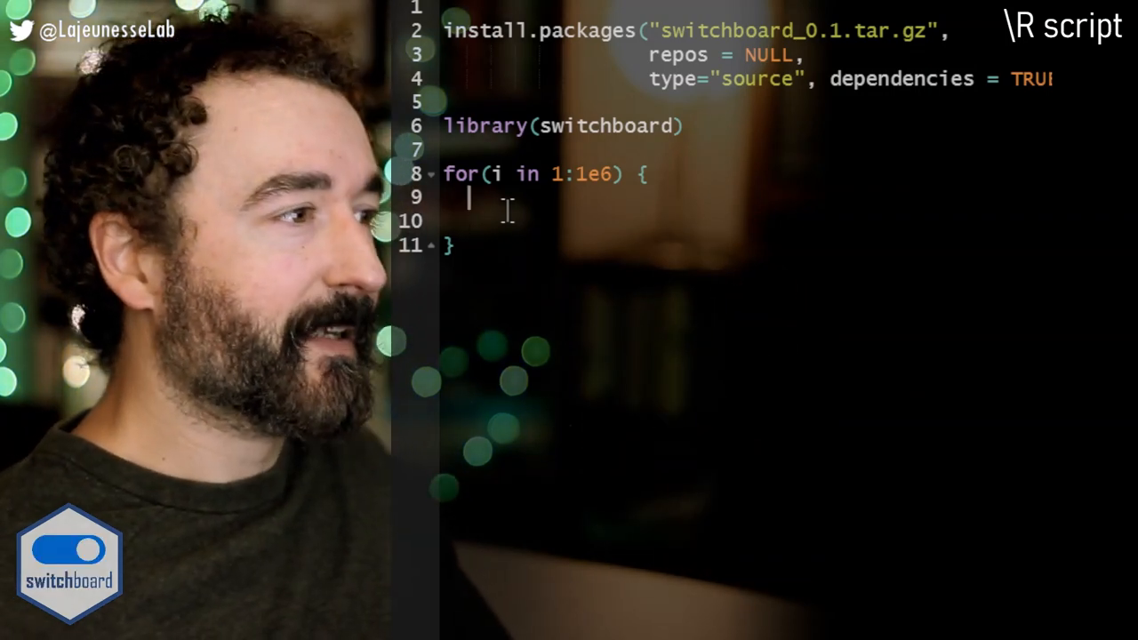
- Assign x <- cos(i/400) as the first line inside the loop
type("x")
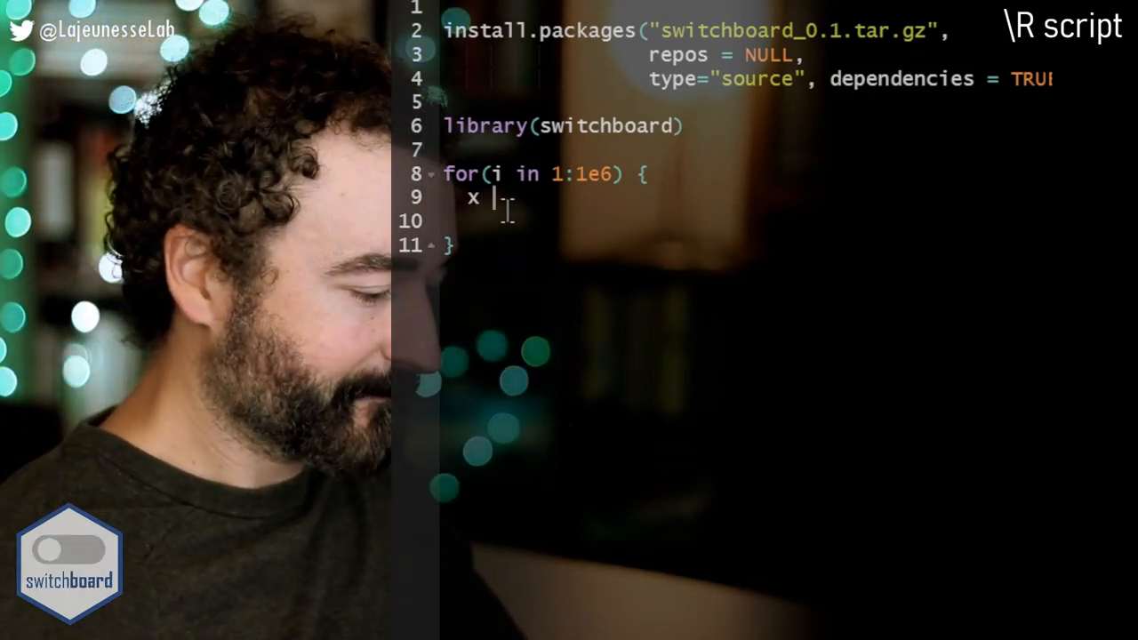
type("<-")
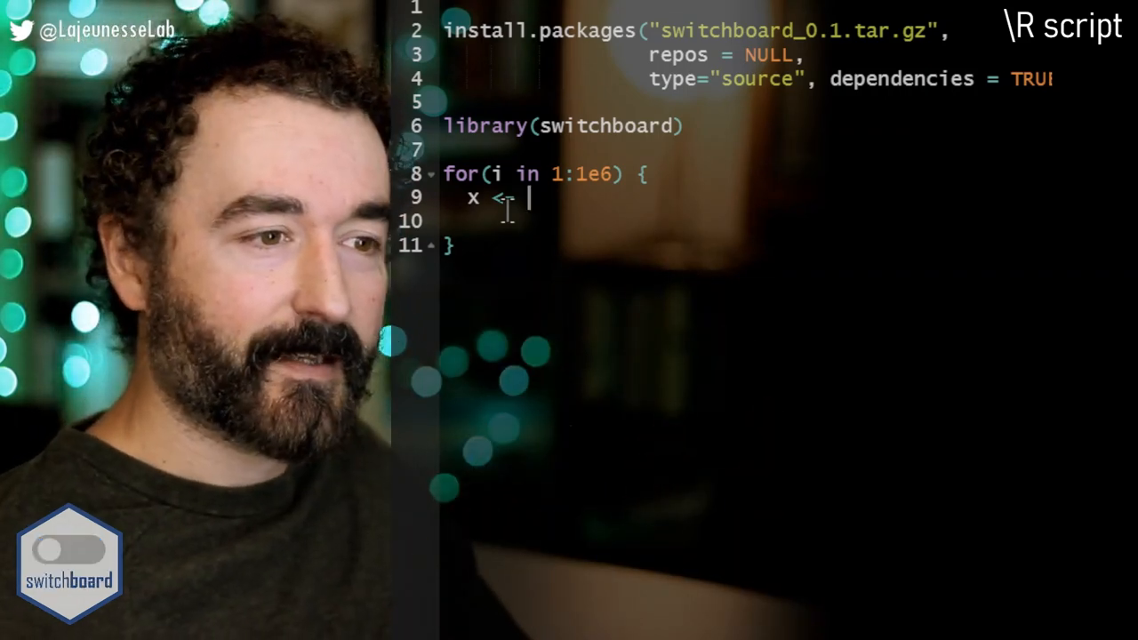
type("cos")
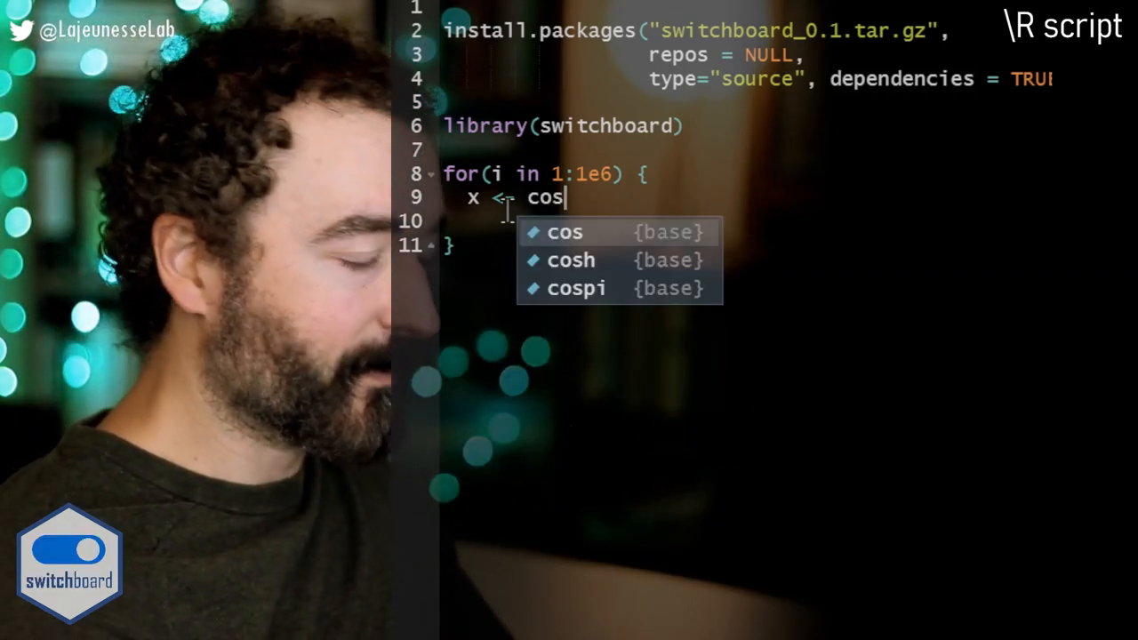
left_click(565, 232)
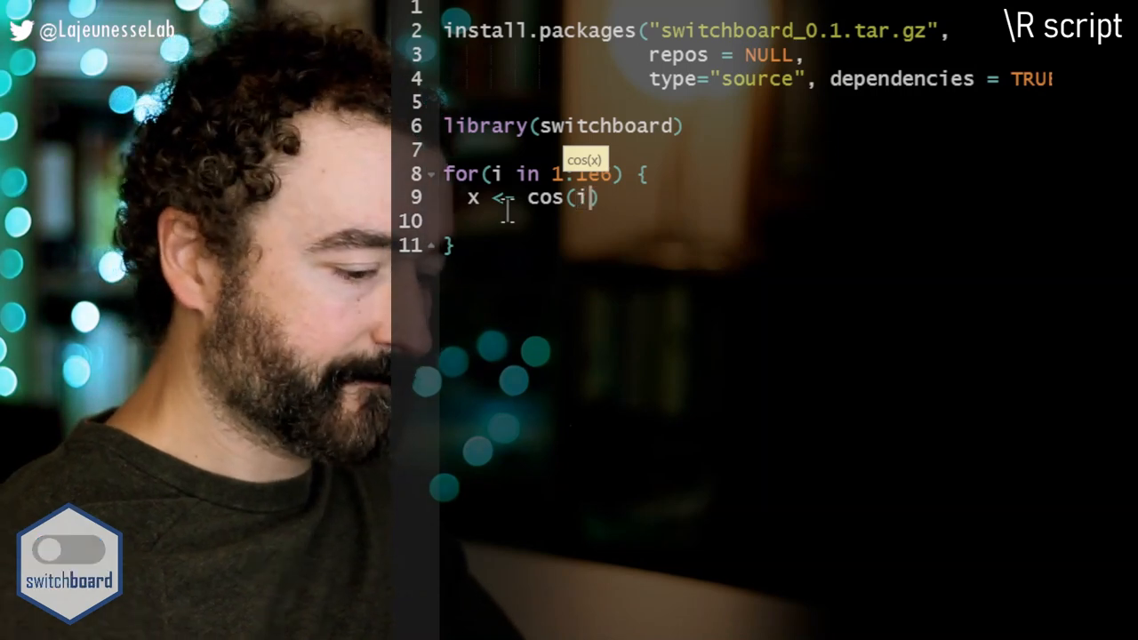
type("/400")
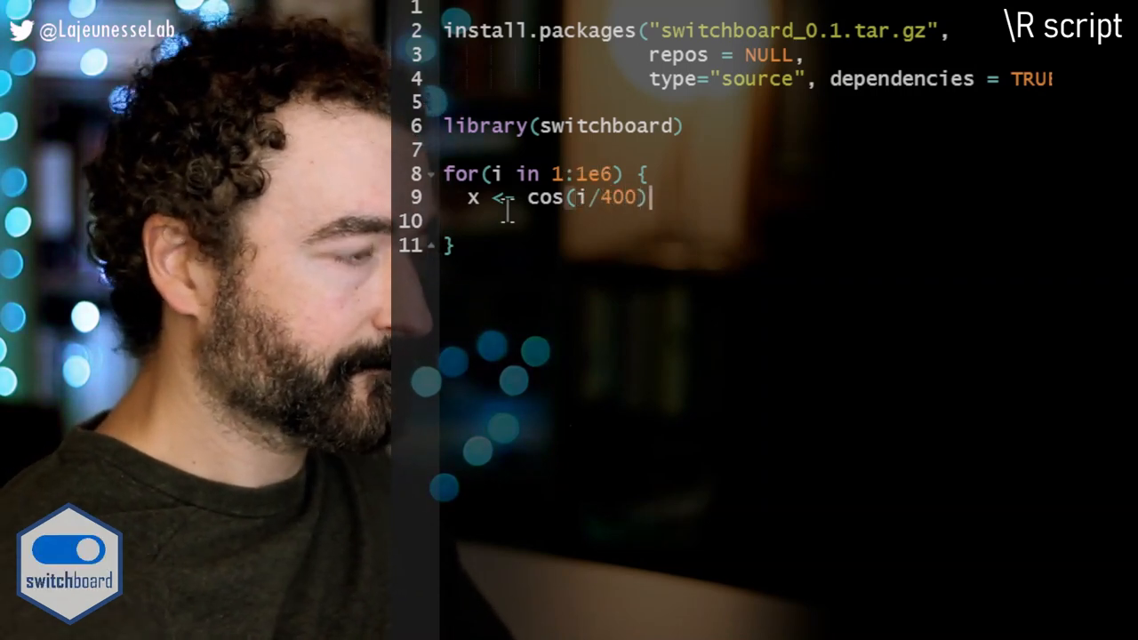
- Assign y <- sin(2*i/400) on the following line
type("y")
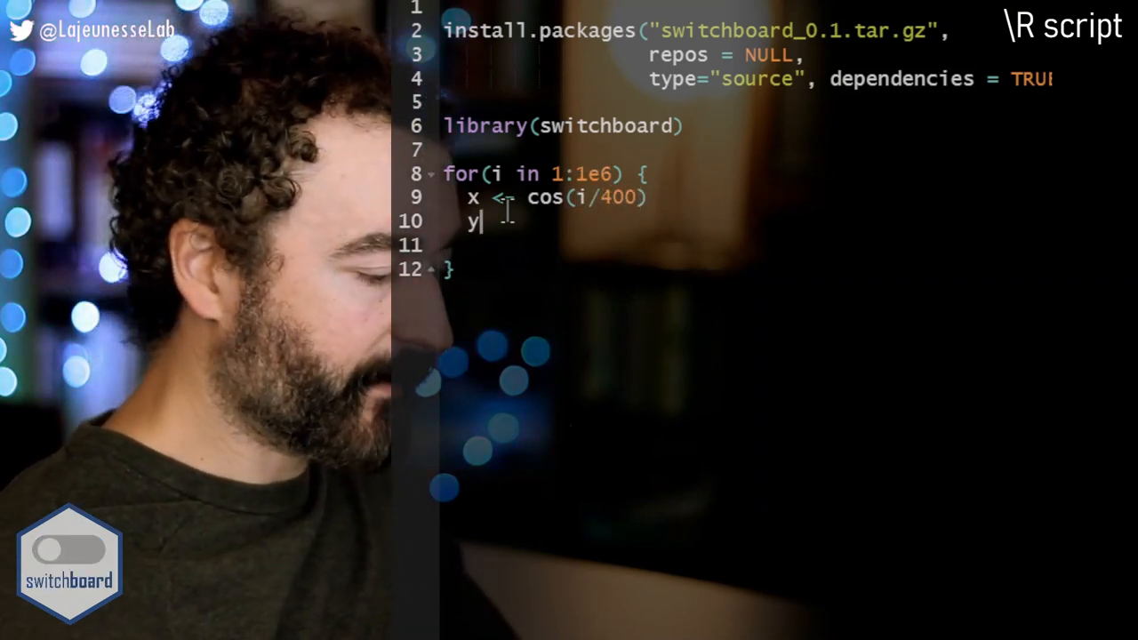
type("<- si")
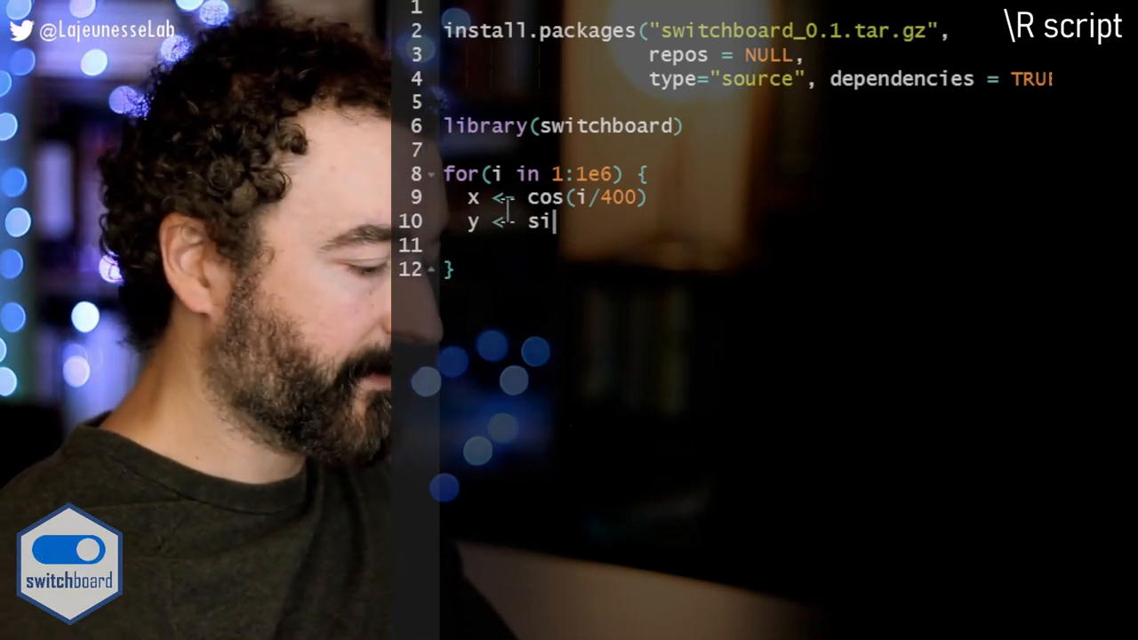
type("n(2*i/")
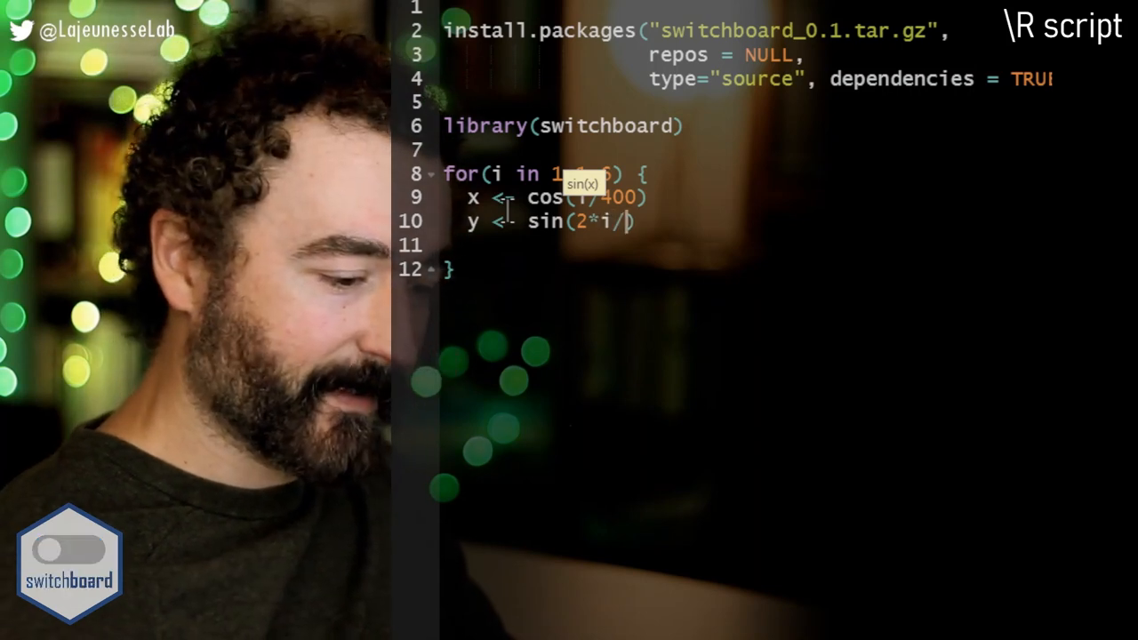
type("100)")
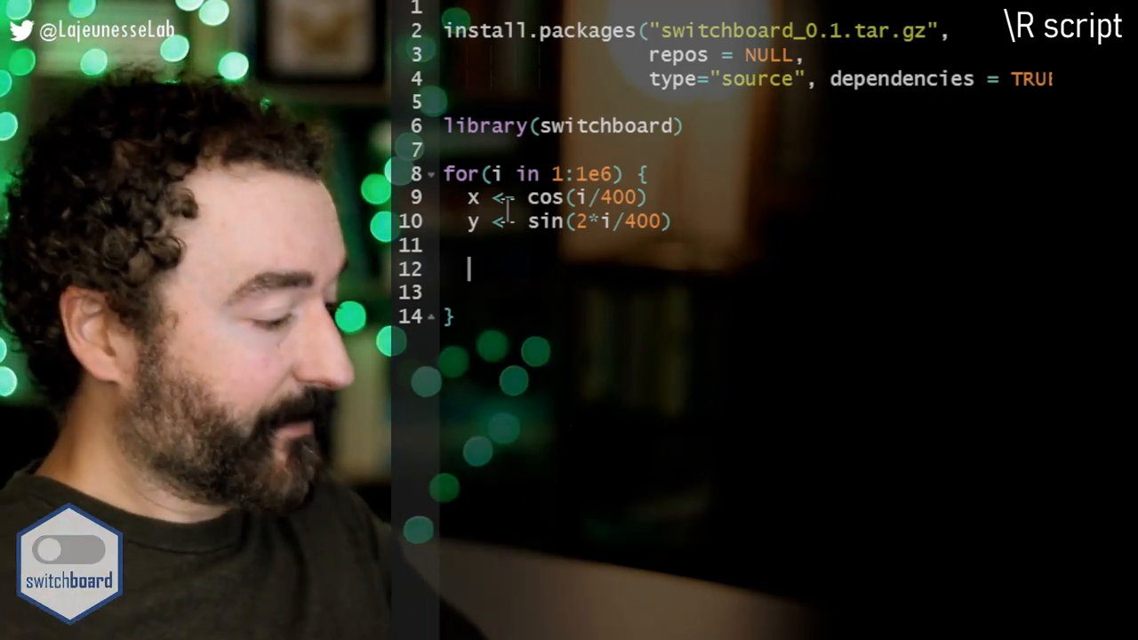
- Insert switchboard(skip = 6, title = "infinity") after the x and y lines
type("switch")
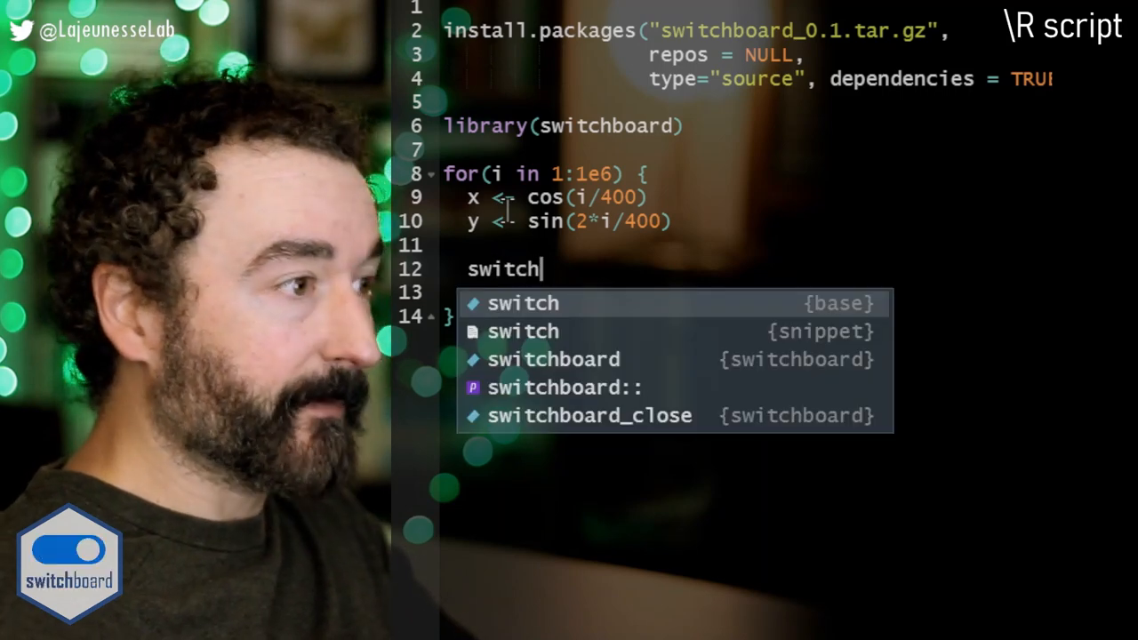
left_click(552, 359)
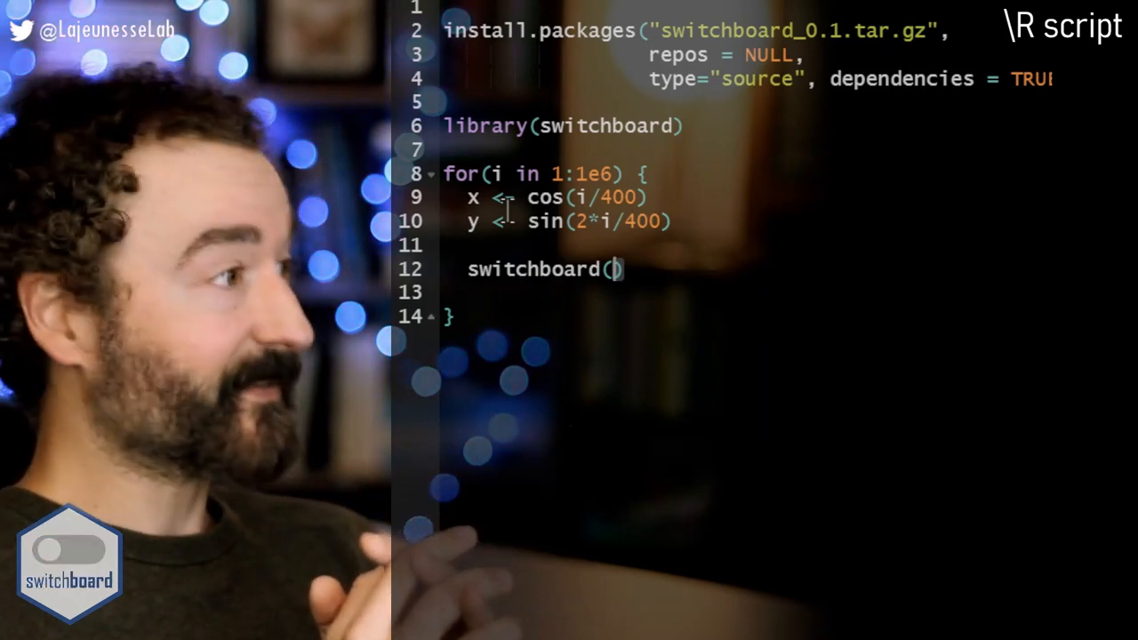
type("skip =")
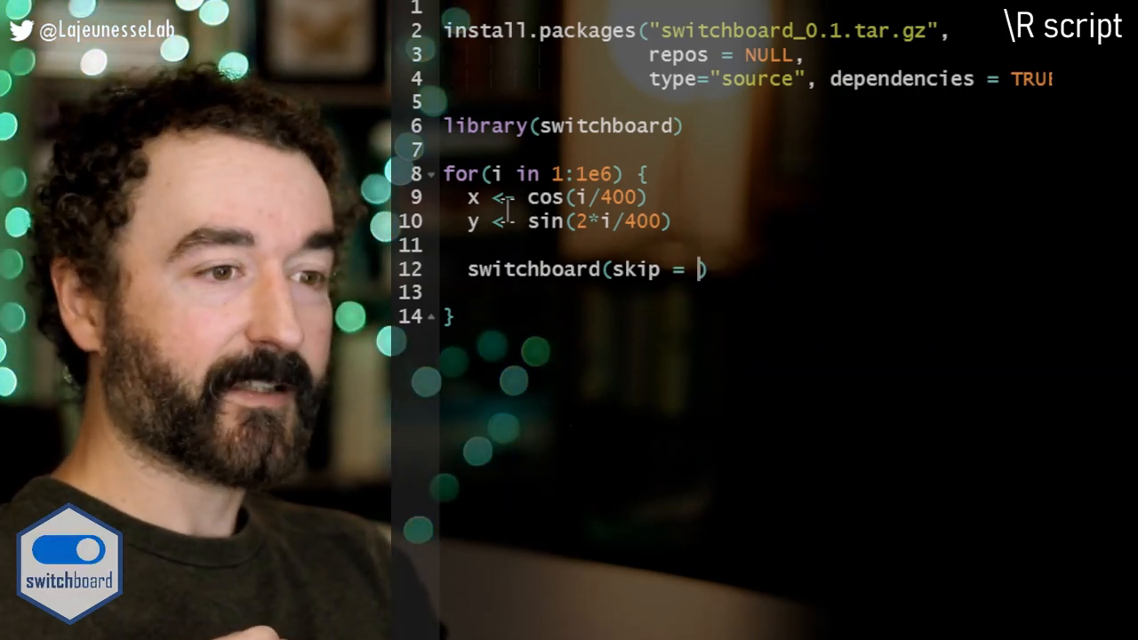
type("6,")
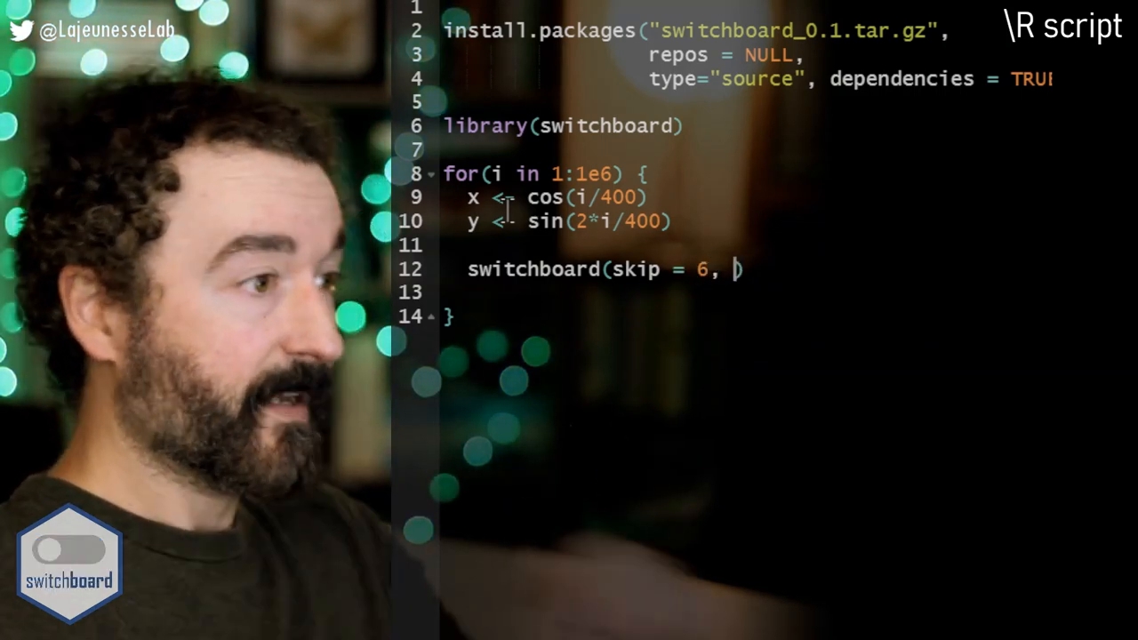
type("title = \"")
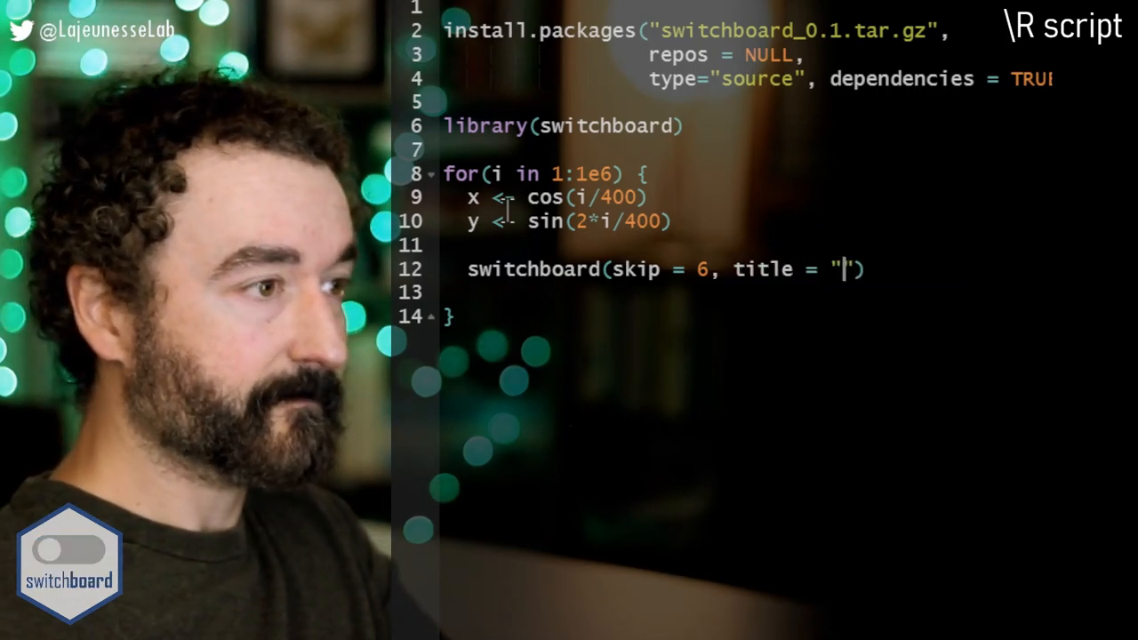
type("infinity")
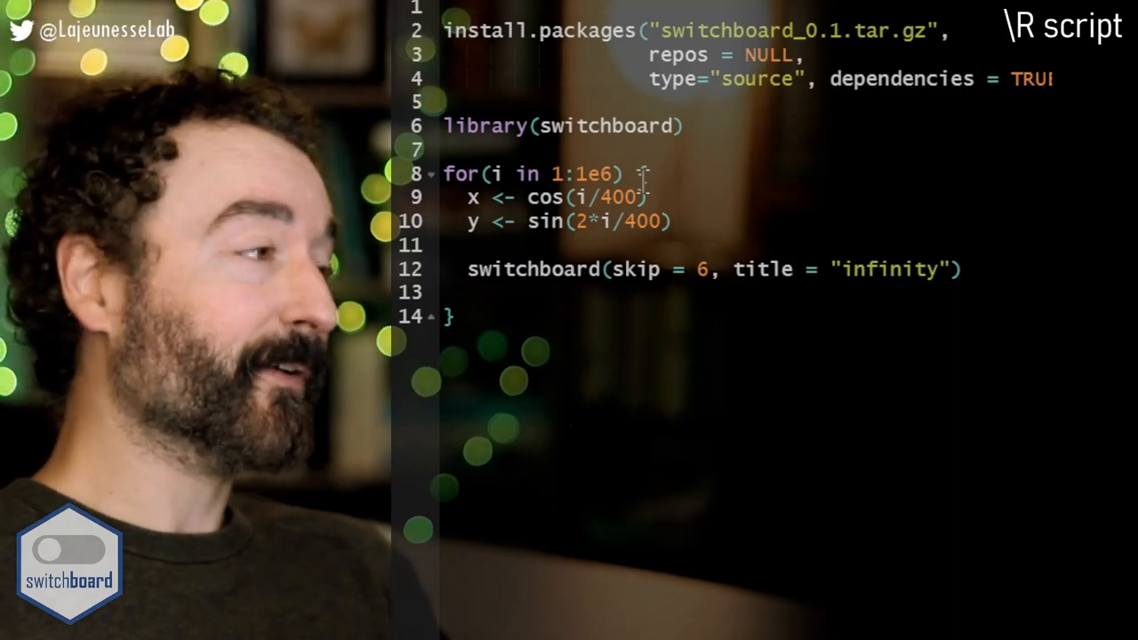
- Append a %>% pipe after the switchboard call and open a new line
type("%>%")
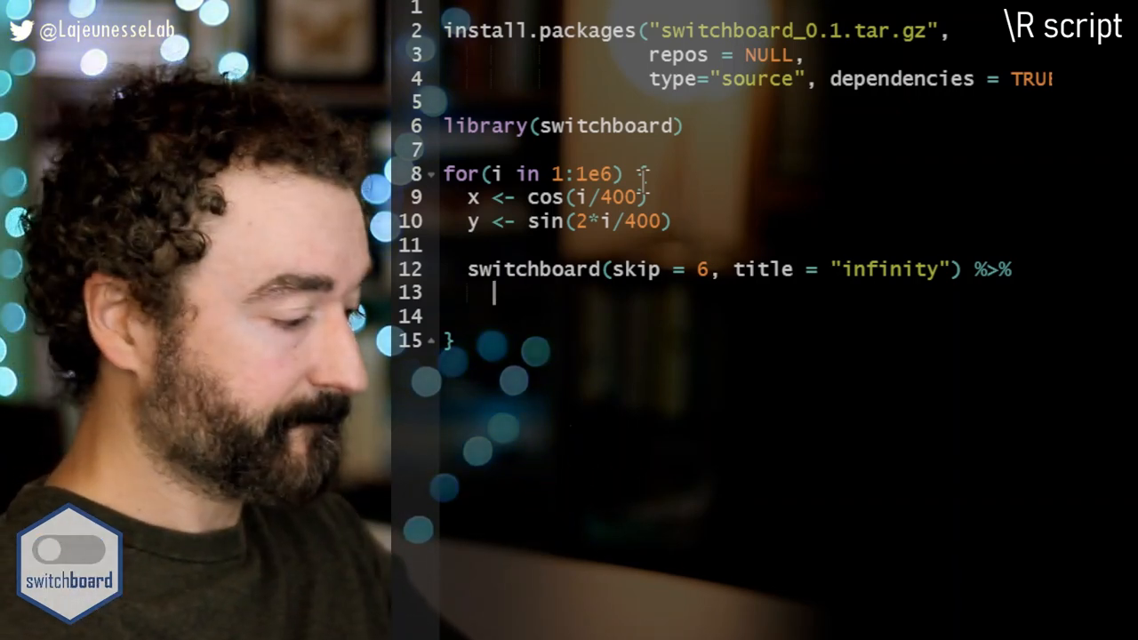
- Pipe c(x,y) into eavesdropper_2D, breaking the line after c(x,y)
type("eavesdropper_2D(")
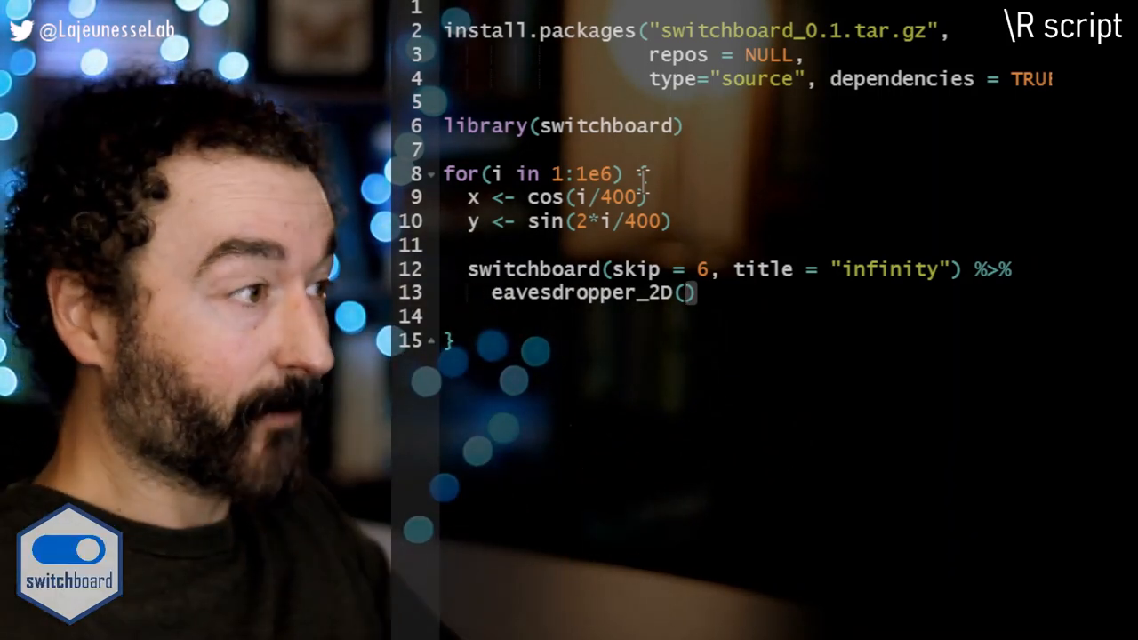
type("(")
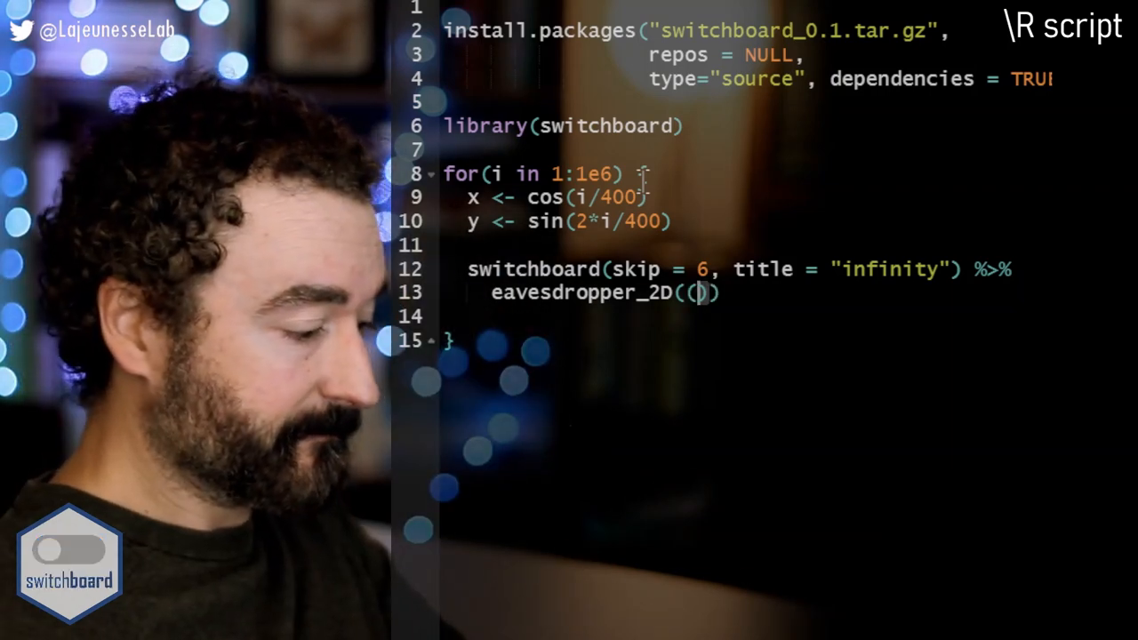
type("x")
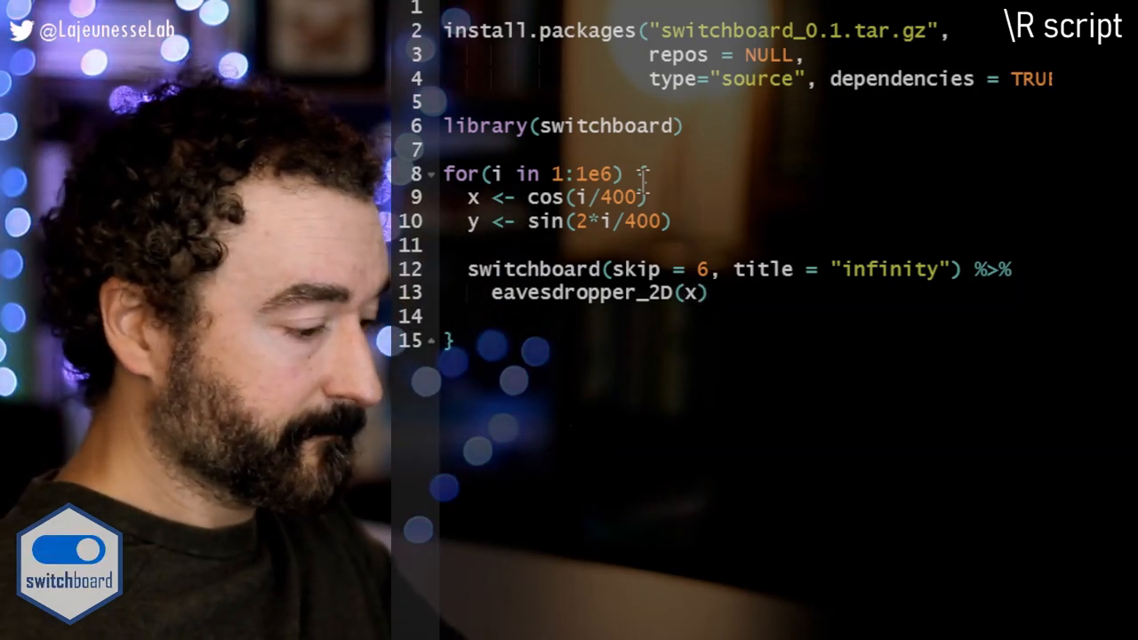
type("c(x,")
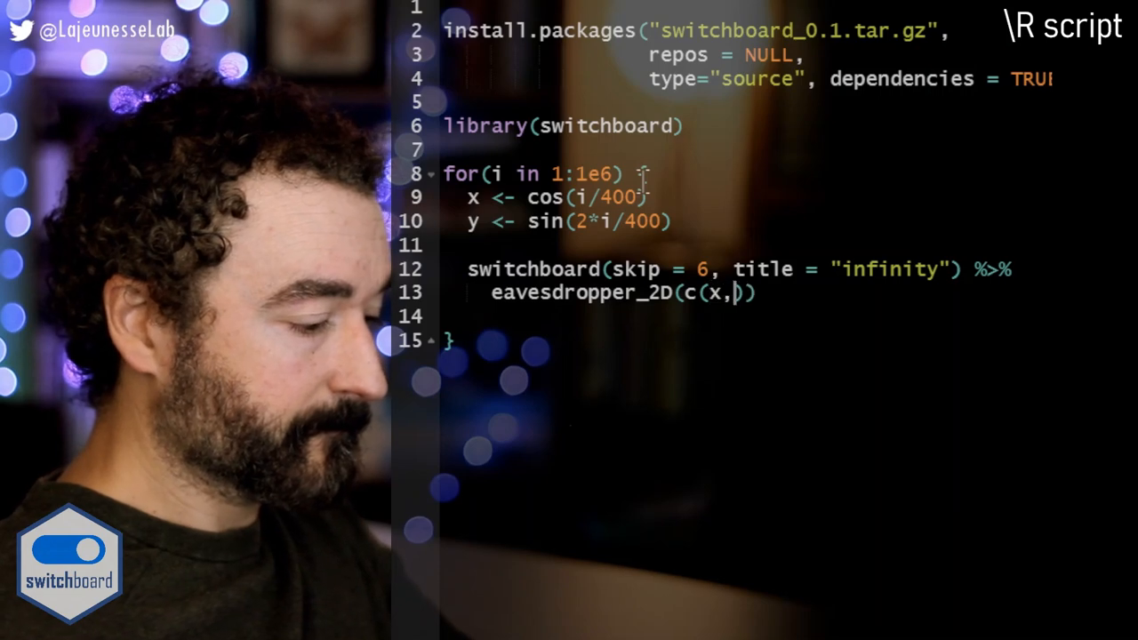
type("y)")
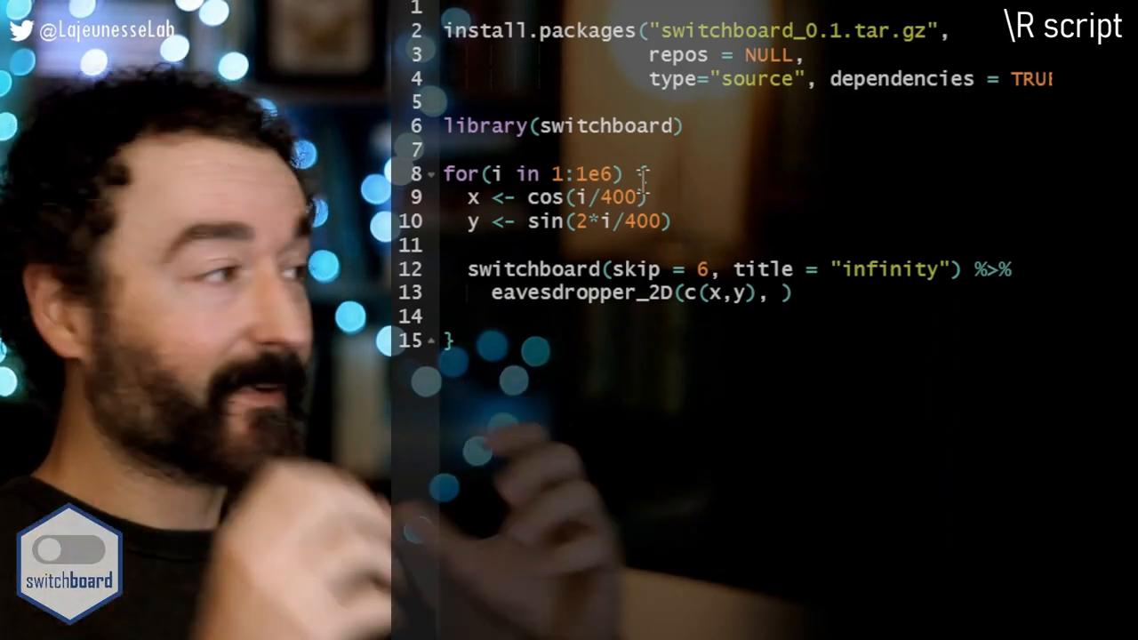
- Add minimum = c(-1,-1) and maximum = c(1,1) arguments to eavesdropper_2D
type("m")
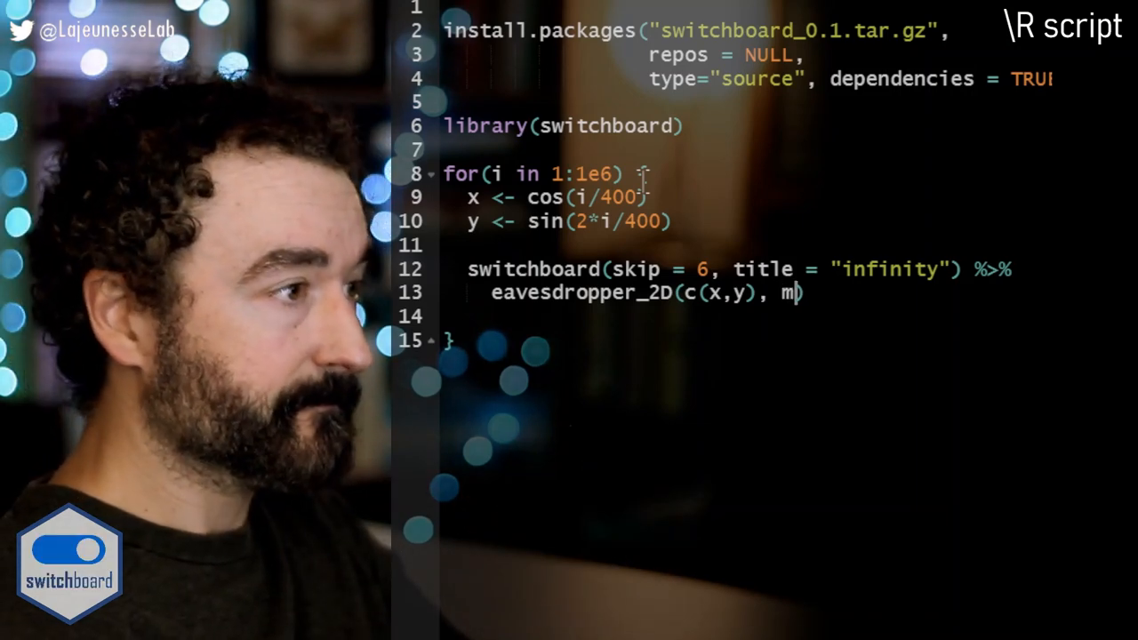
type("inimum m")
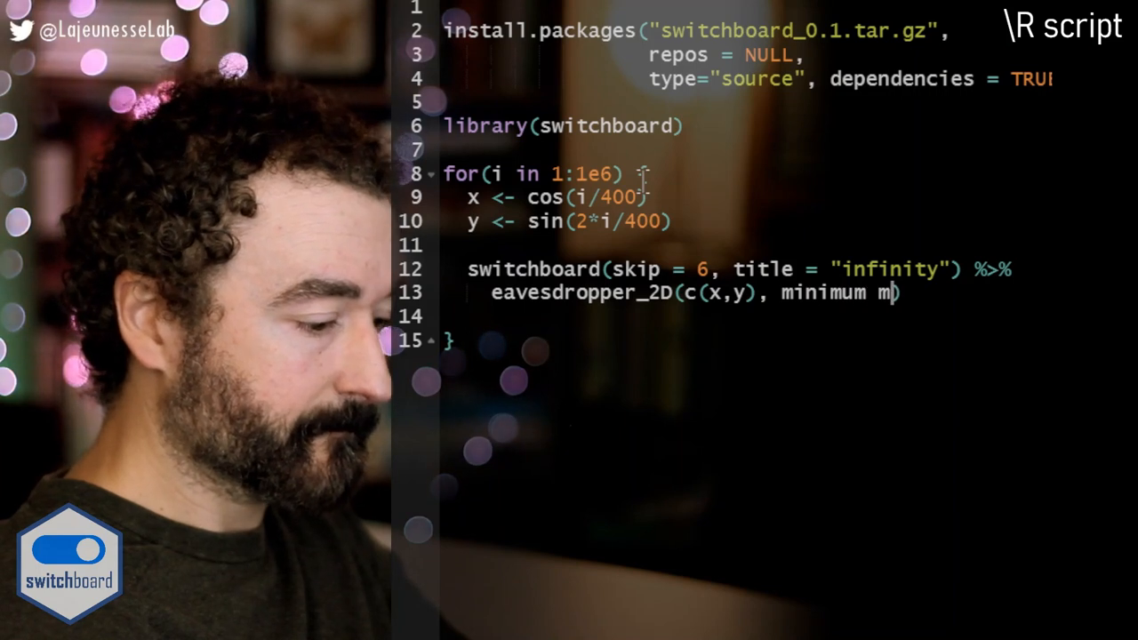
type("= c)")
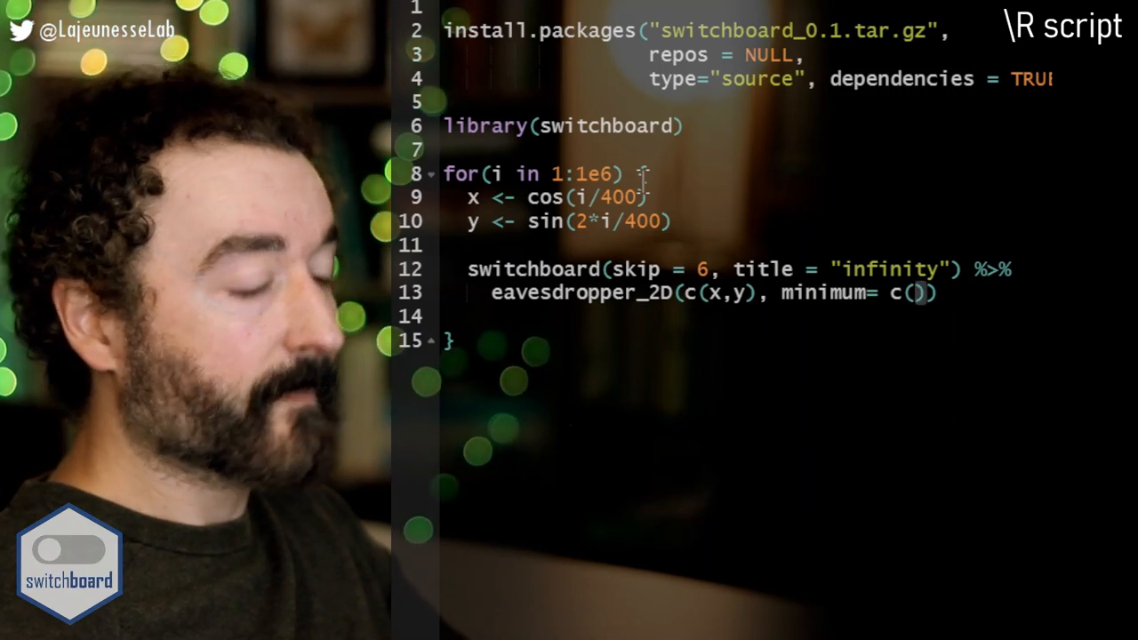
type("-1,")
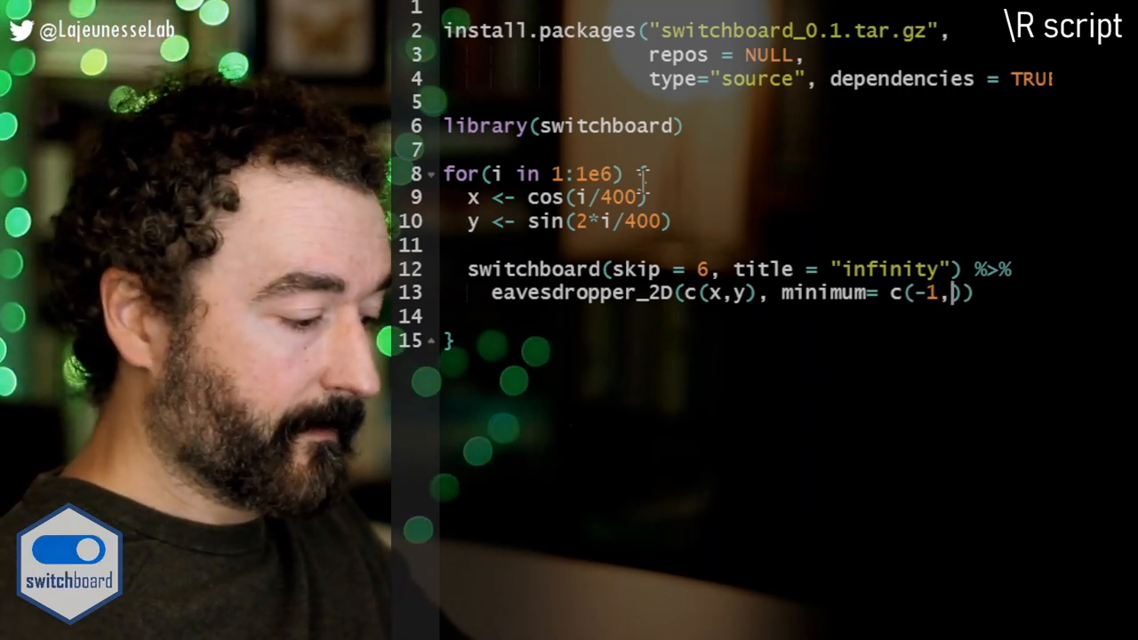
type("-1)")
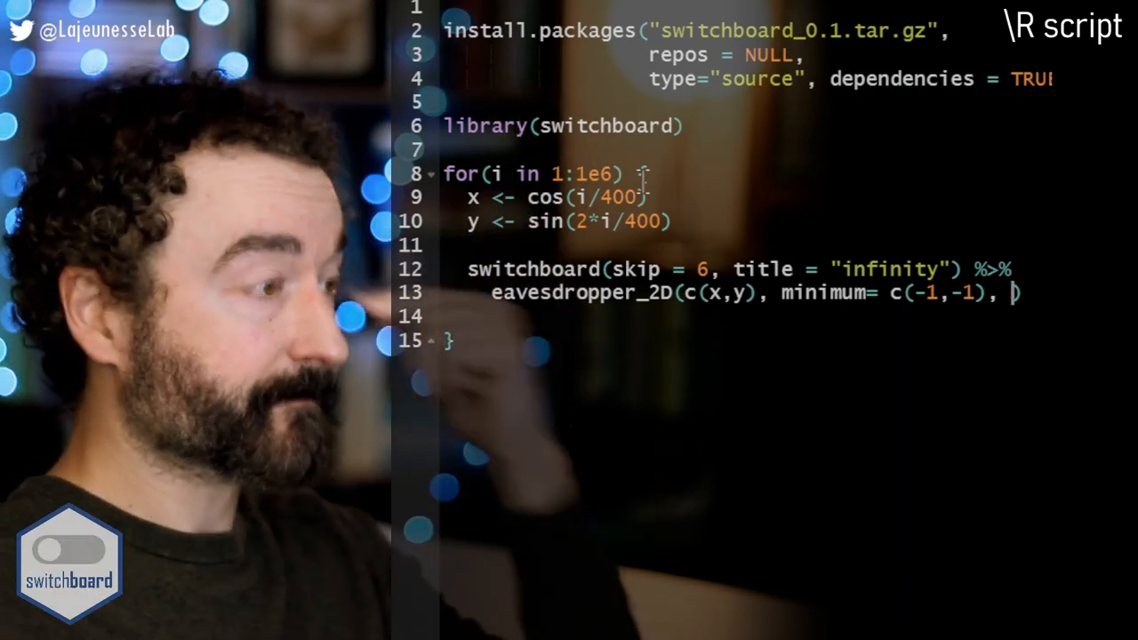
type("maximum = c(1,1))")
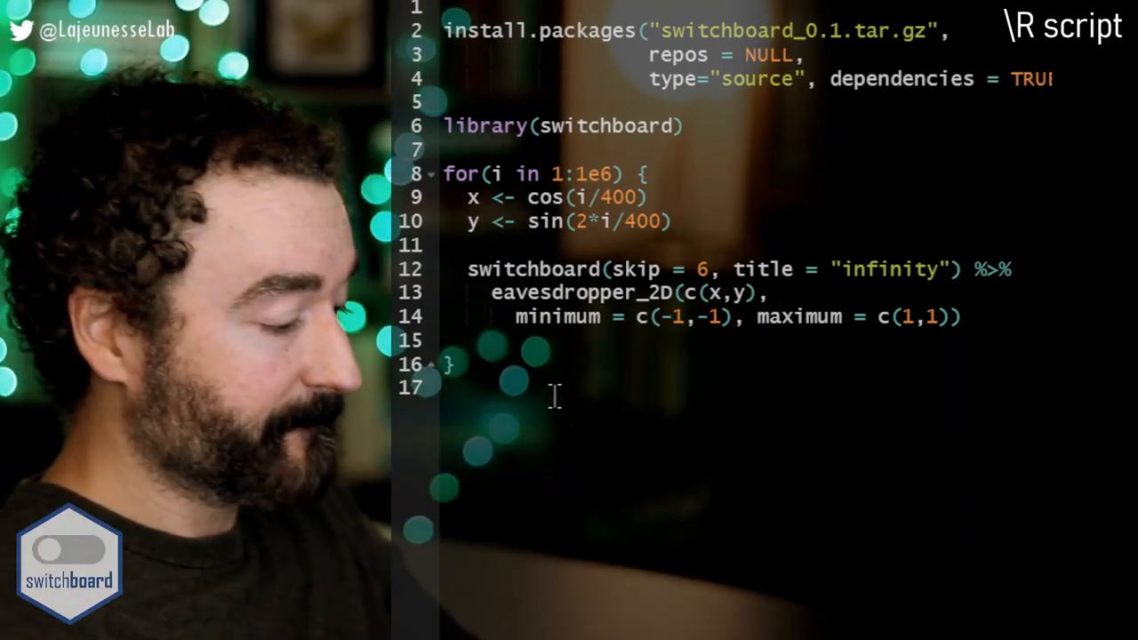
- Comment out the install.packages lines and add switchboard_close() after the loop
type("switchboard_close()")
type(",")
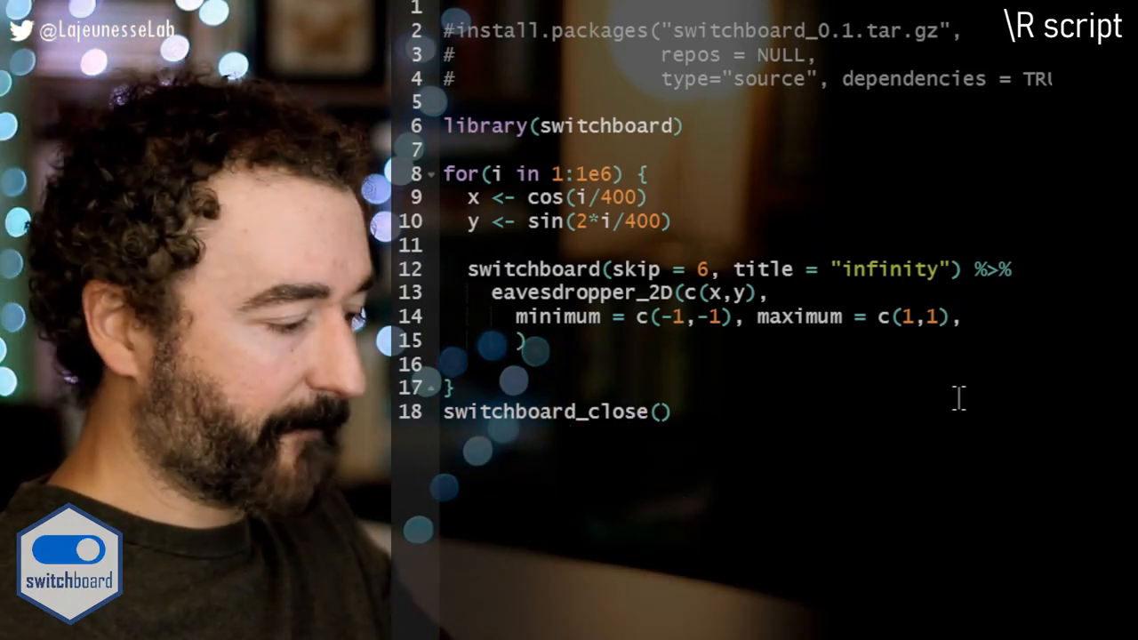
- Add forget = 300, switch = TRUE and size = 2 to the eavesdropper_2D call
type("forget =")
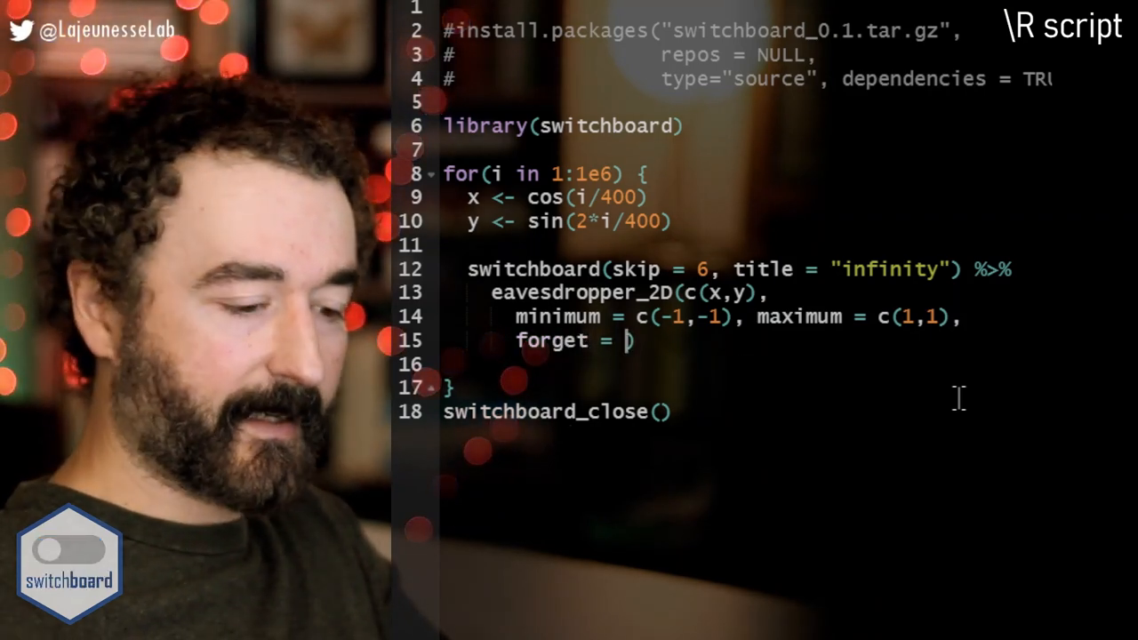
type("300")
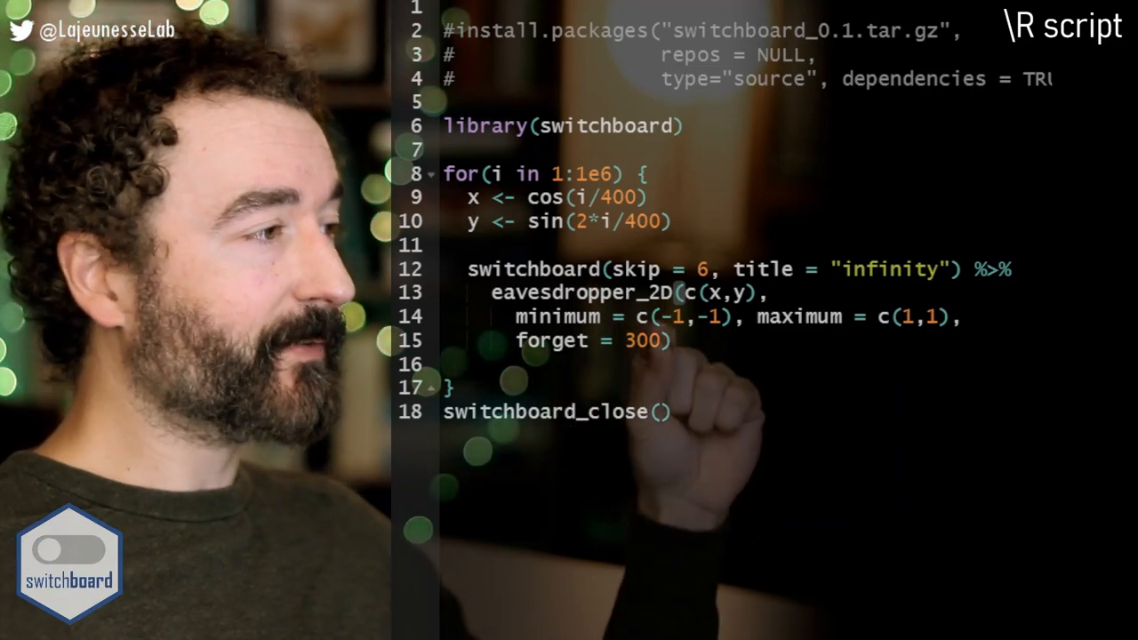
left_click(75, 565)
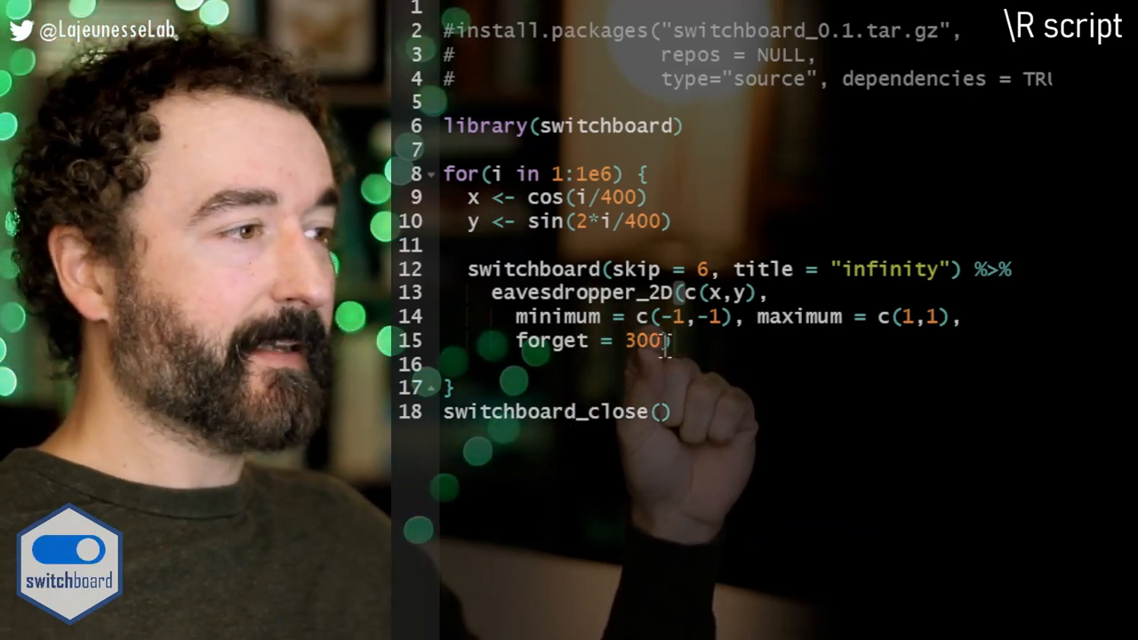
type(",")
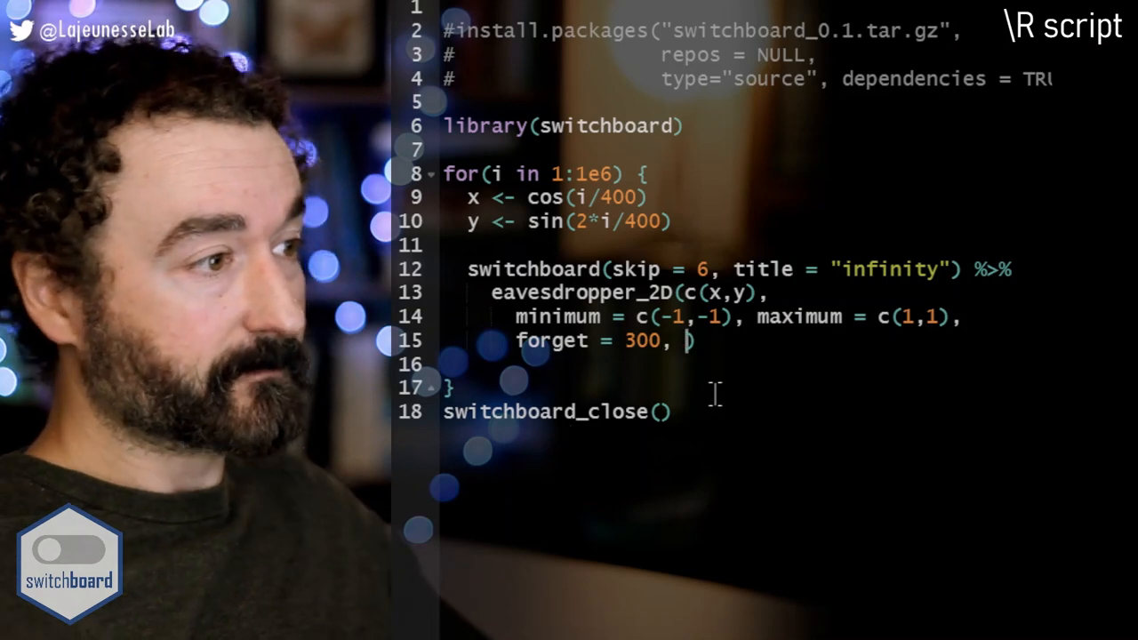
type("switch =")
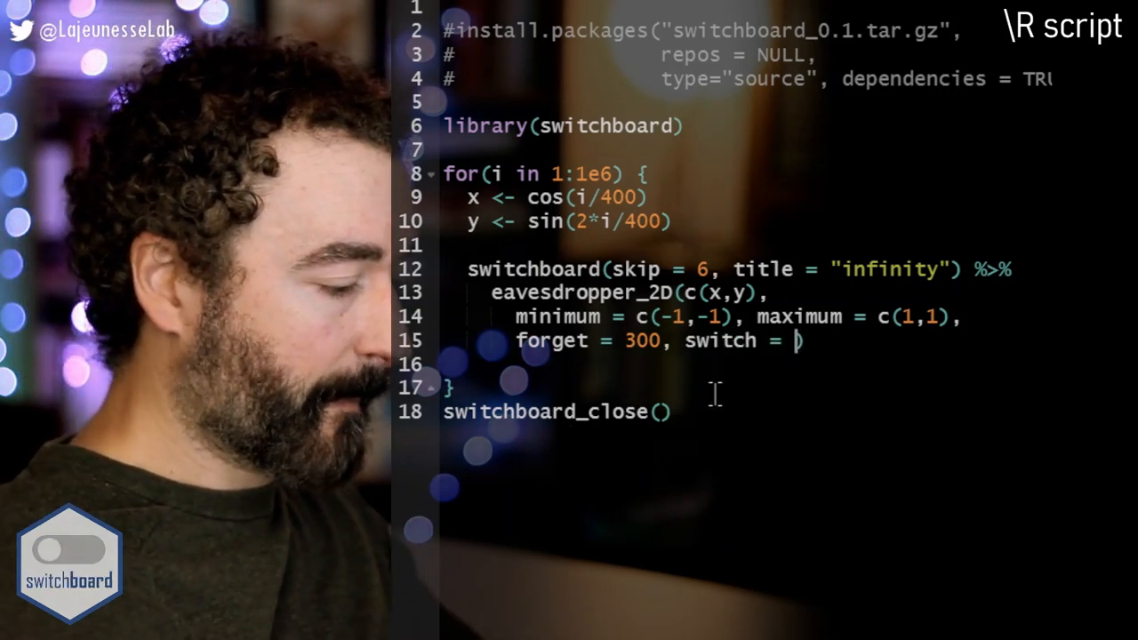
type("TRUE")
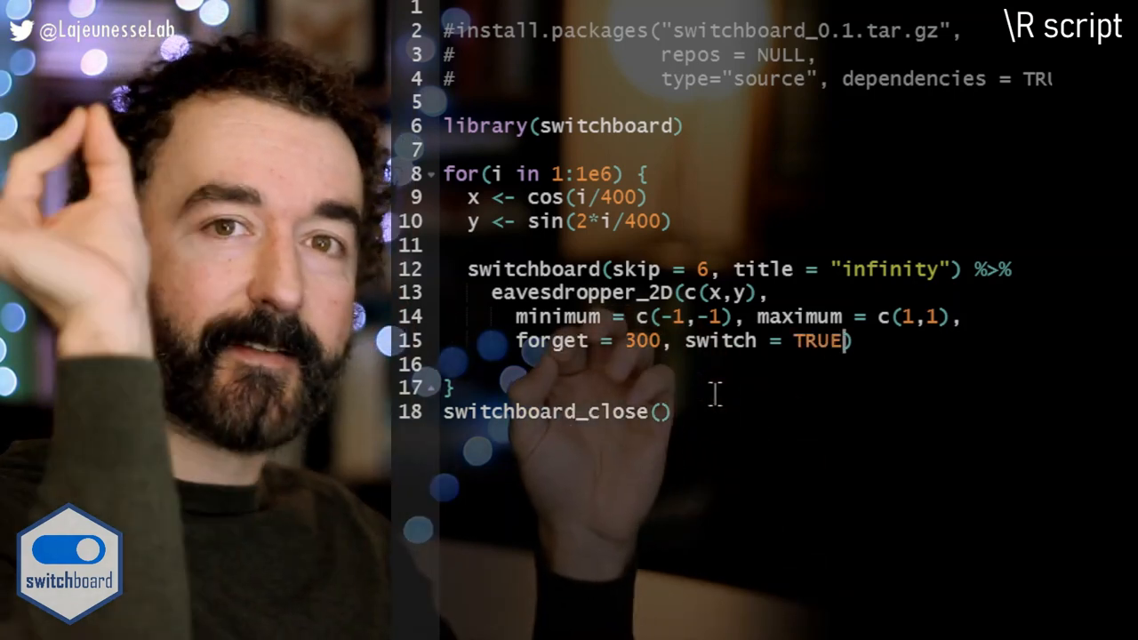
type(",")
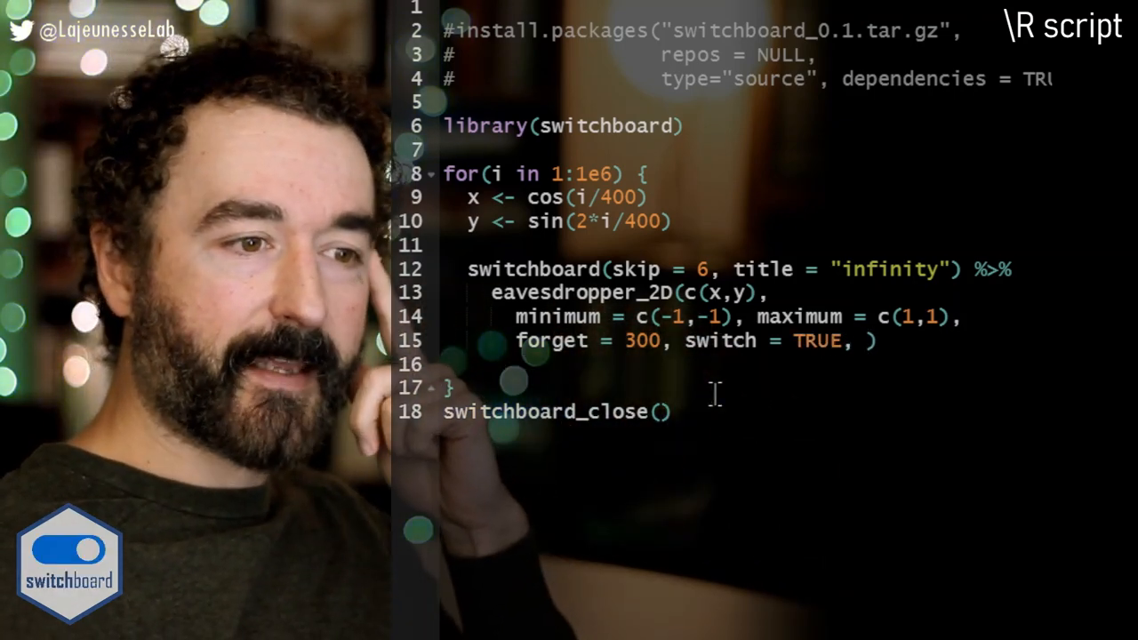
type("s")
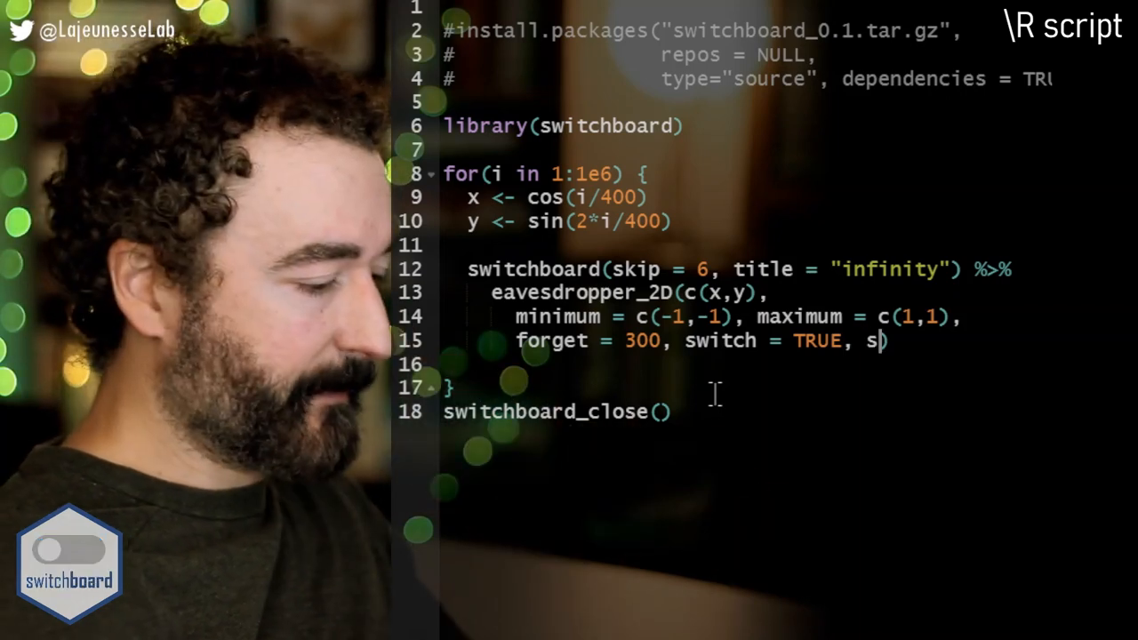
type("ize =2)")
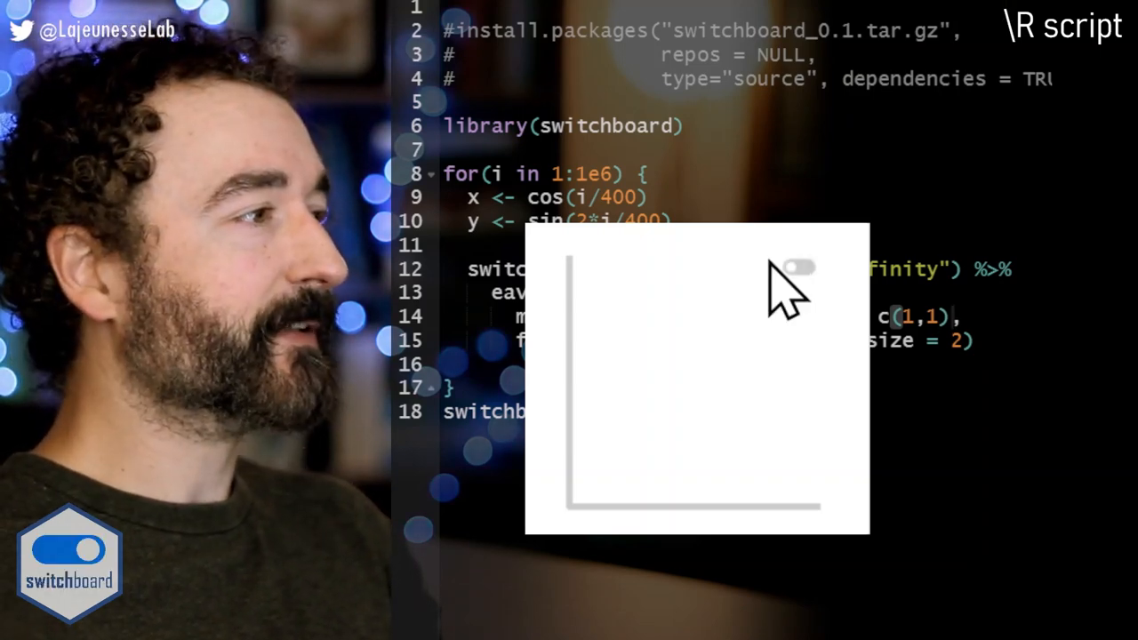
- Insert a blank line right after the for loop's opening brace
left_click(795, 268)
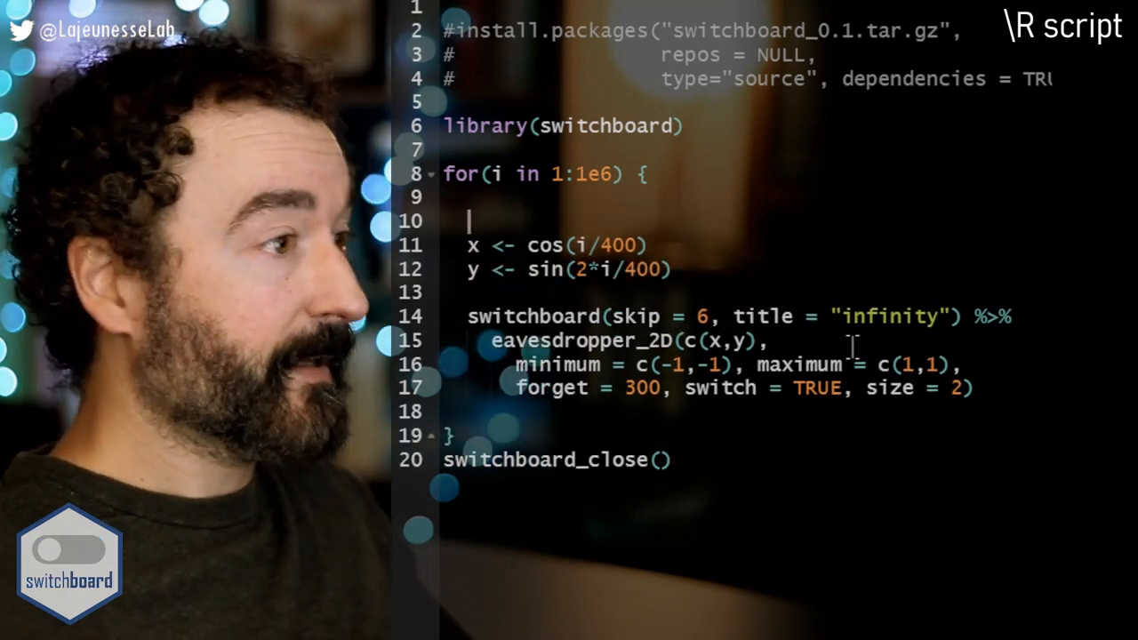
- Write if(aSwitch1 == 1) noise1 <- rnorm(1) at the top of the loop body
type("if(aSwitch1")
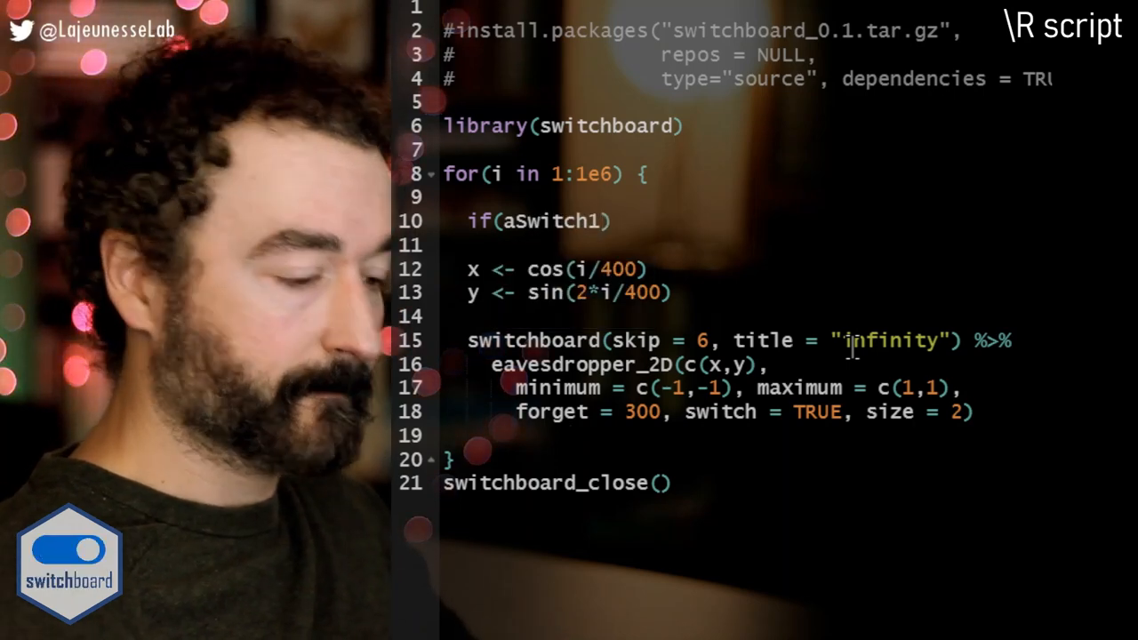
type("== 1)")
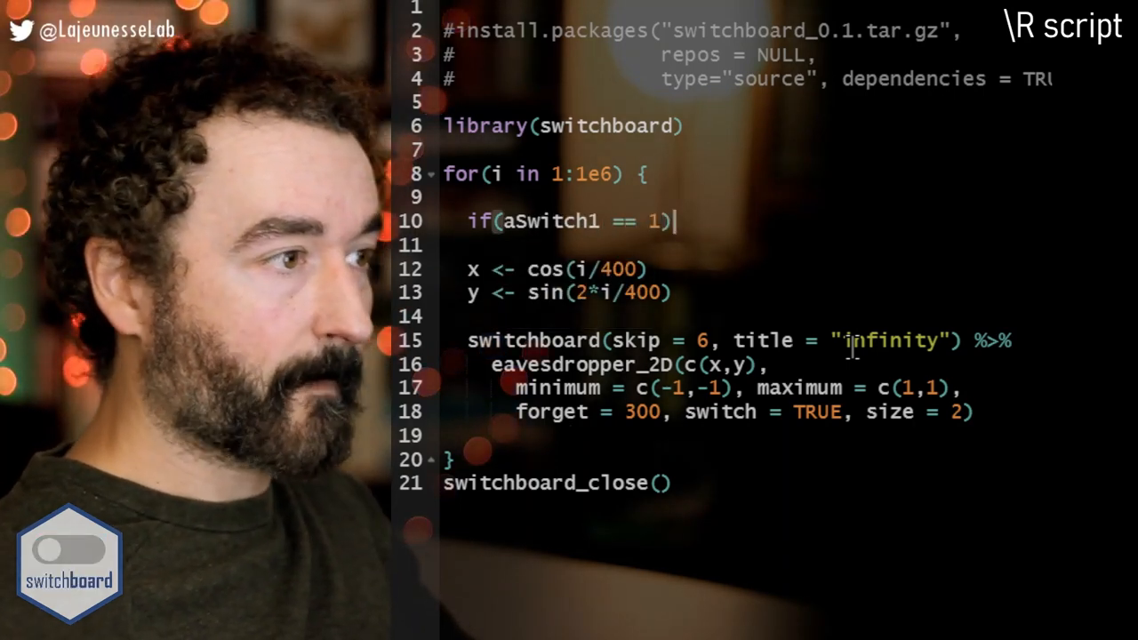
type("noi")
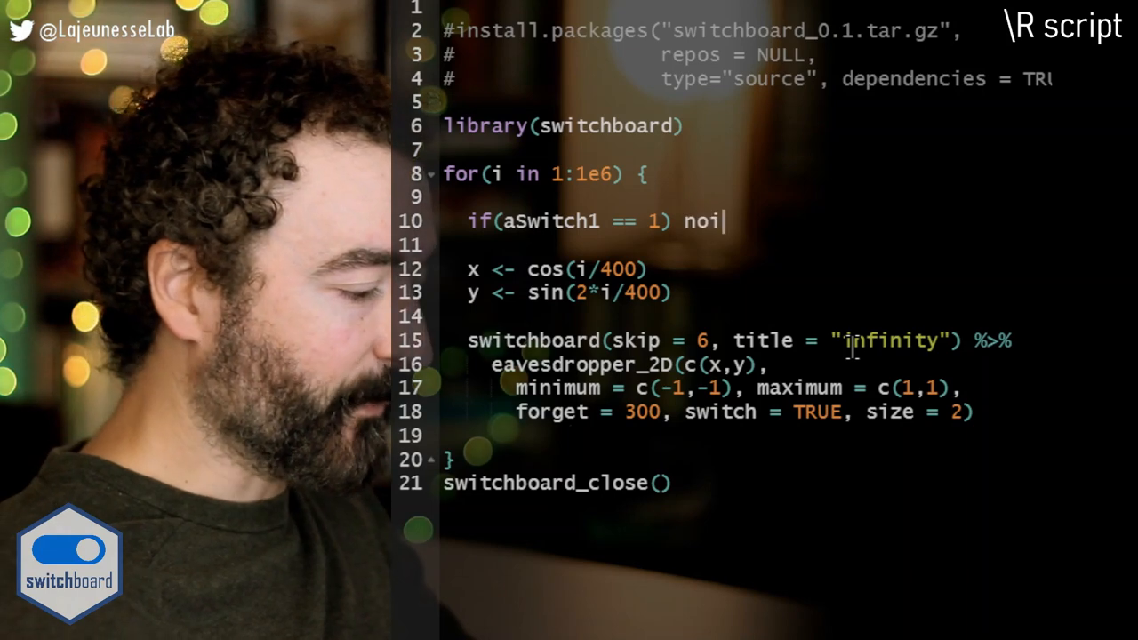
type("se1")
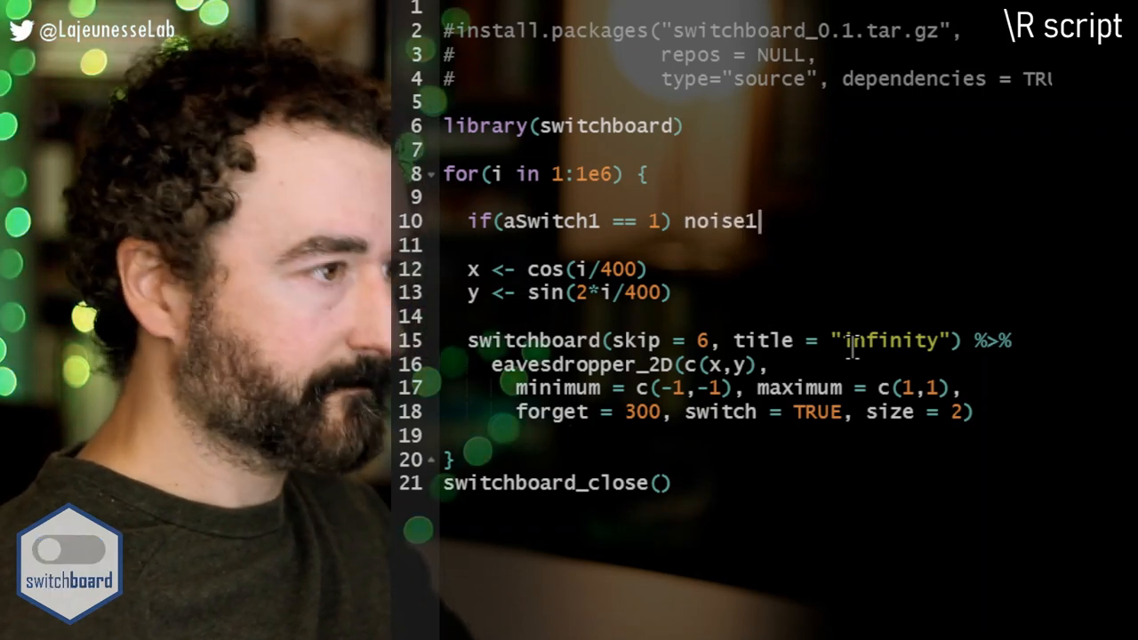
type("<-")
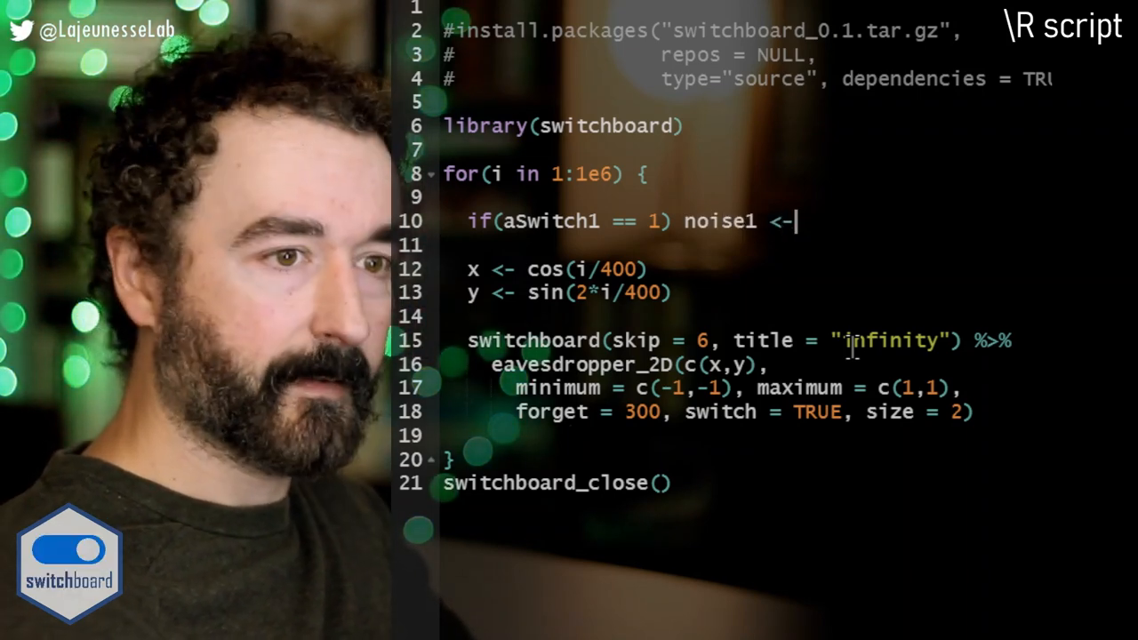
type("rnorm")
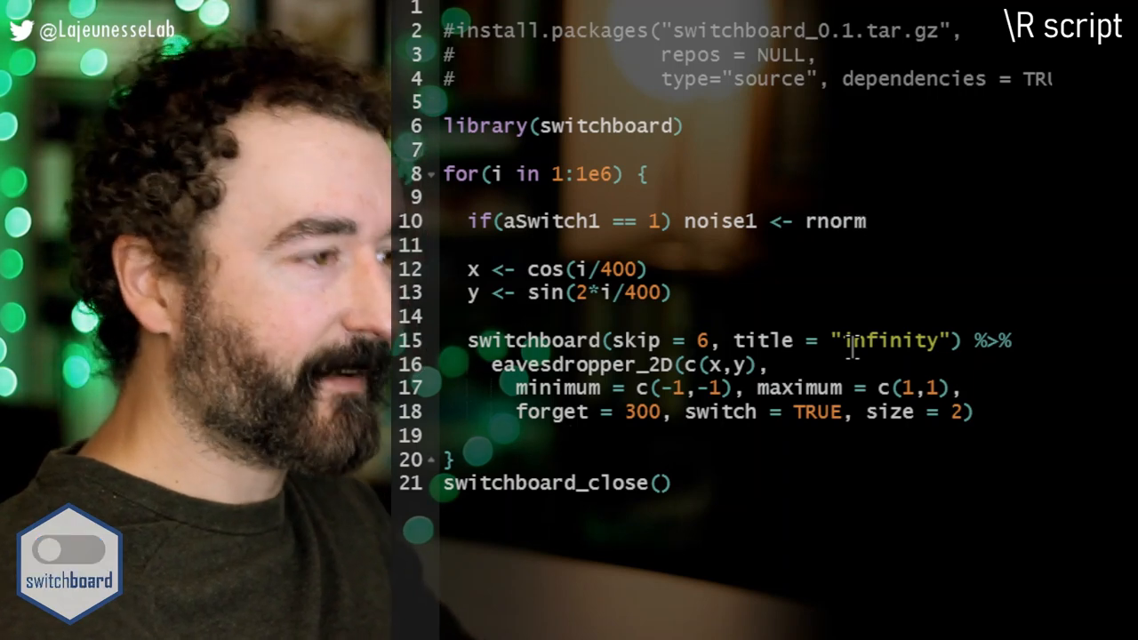
type("(1)")
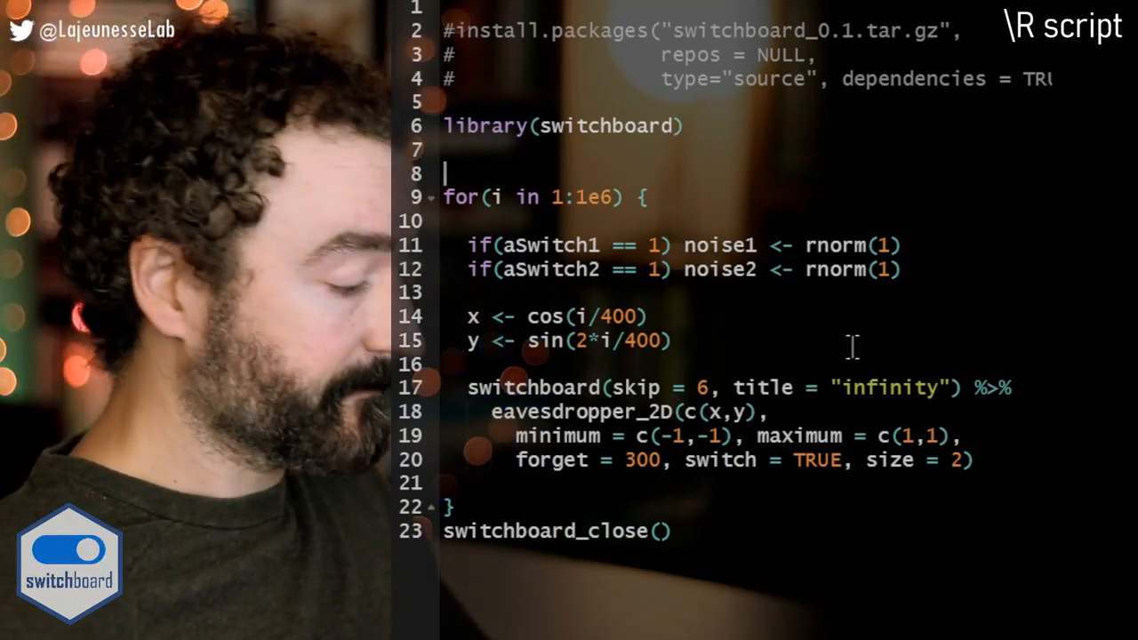
- Above the loop, start the switch variables at 0 with aSwitch <- 0
type("aSwi")
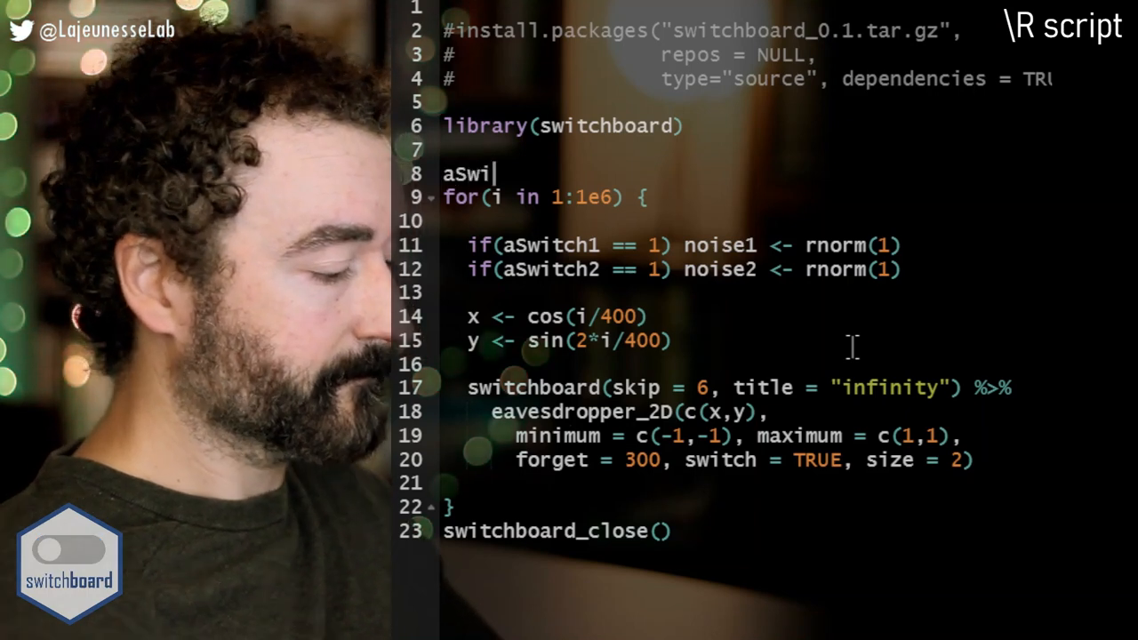
type("tch <- 0")
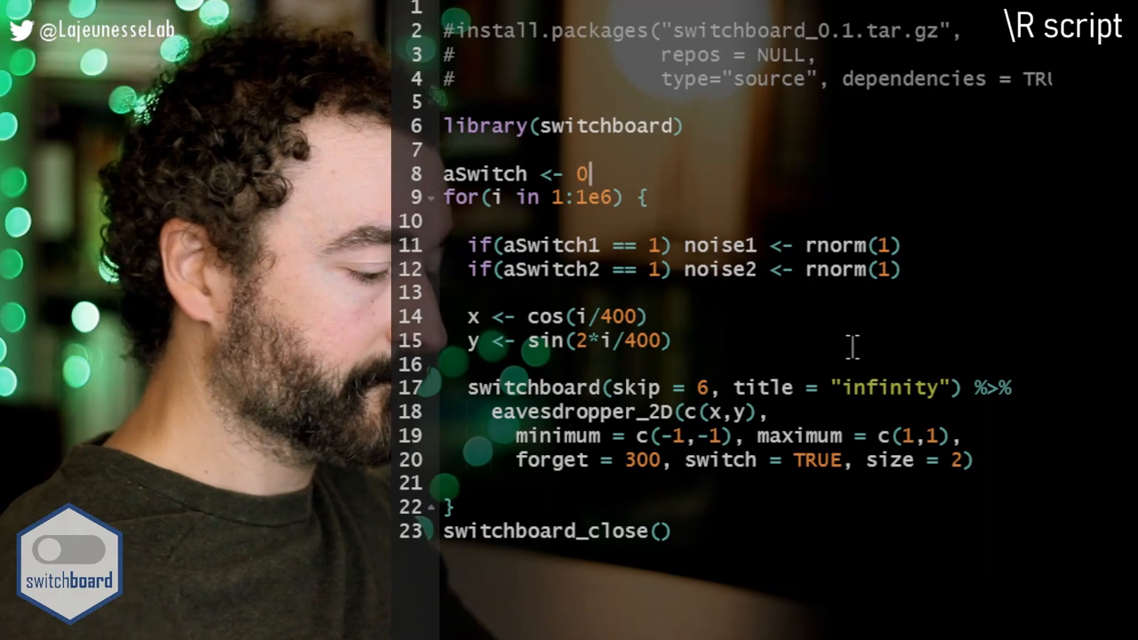
type("; a")
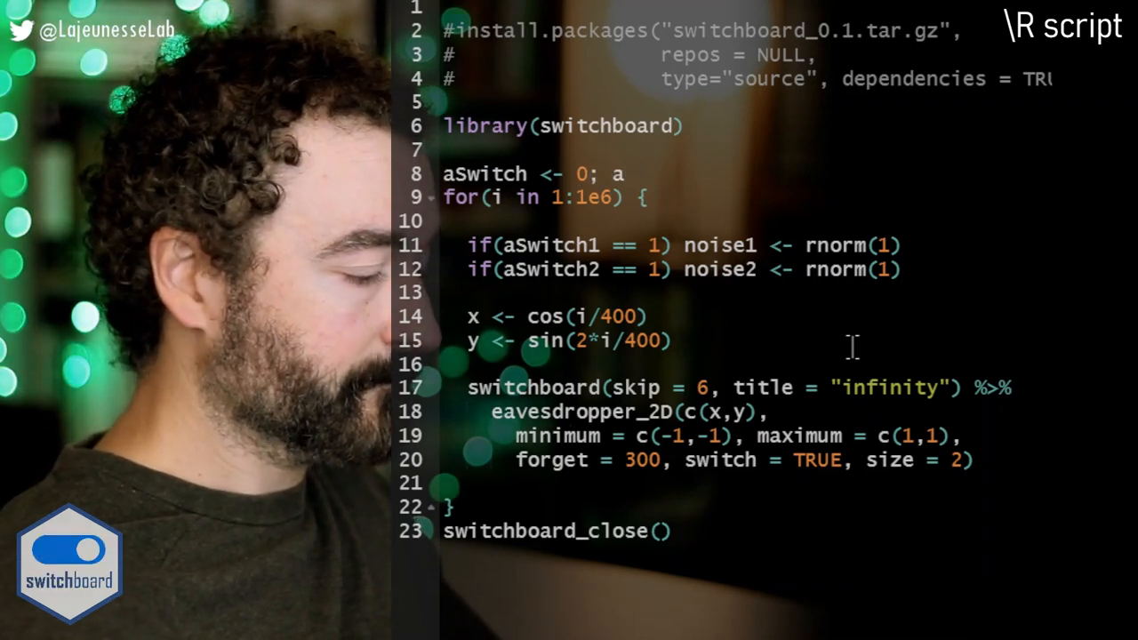
type("Switch <")
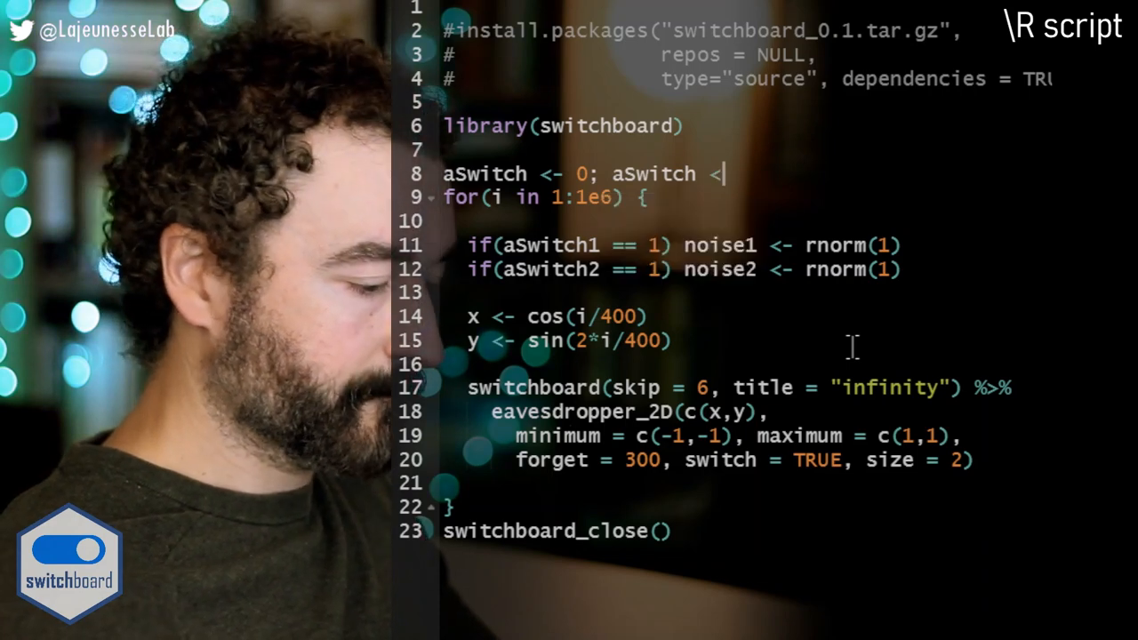
type("0;")
left_click(746, 316)
type(" +")
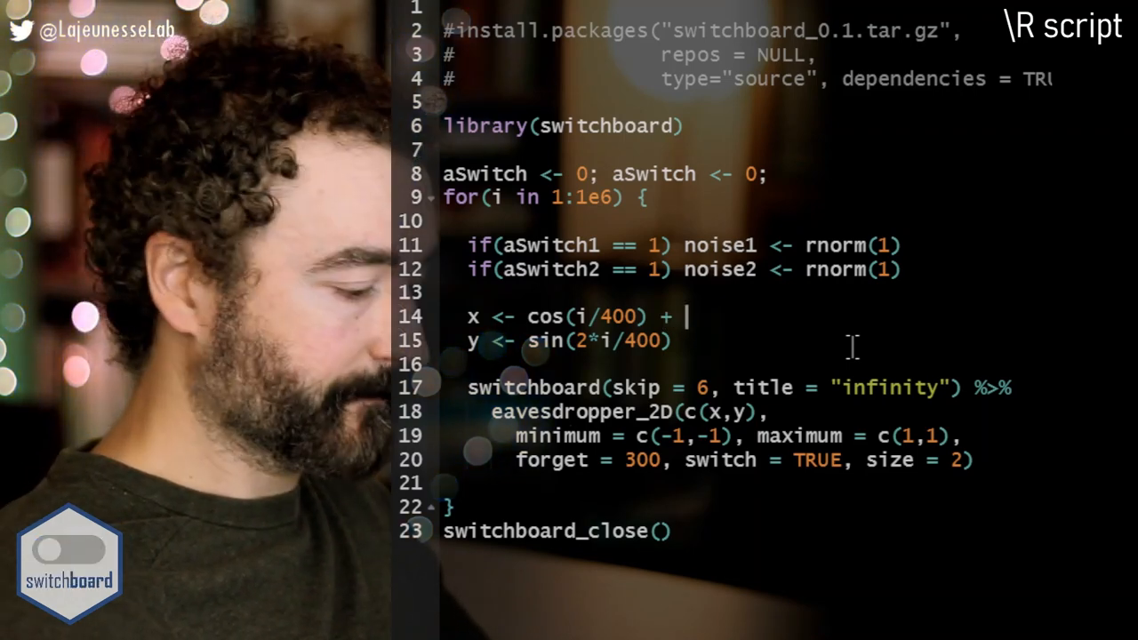
- Append + noise1 to the x line and + noise2 to the y line
type("noise1")
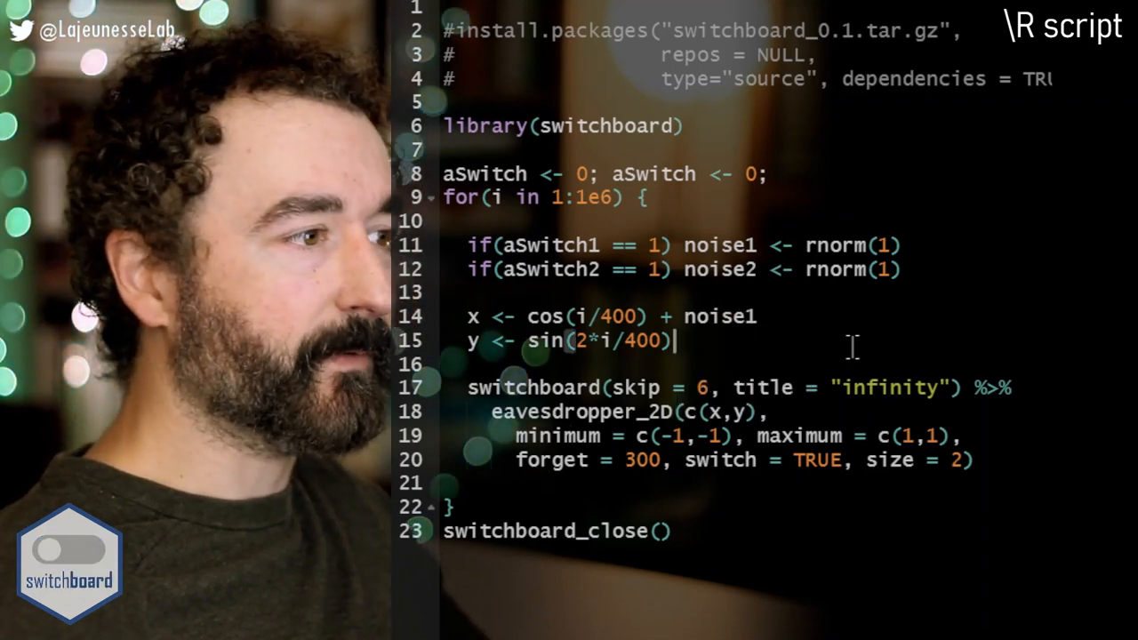
type("+")
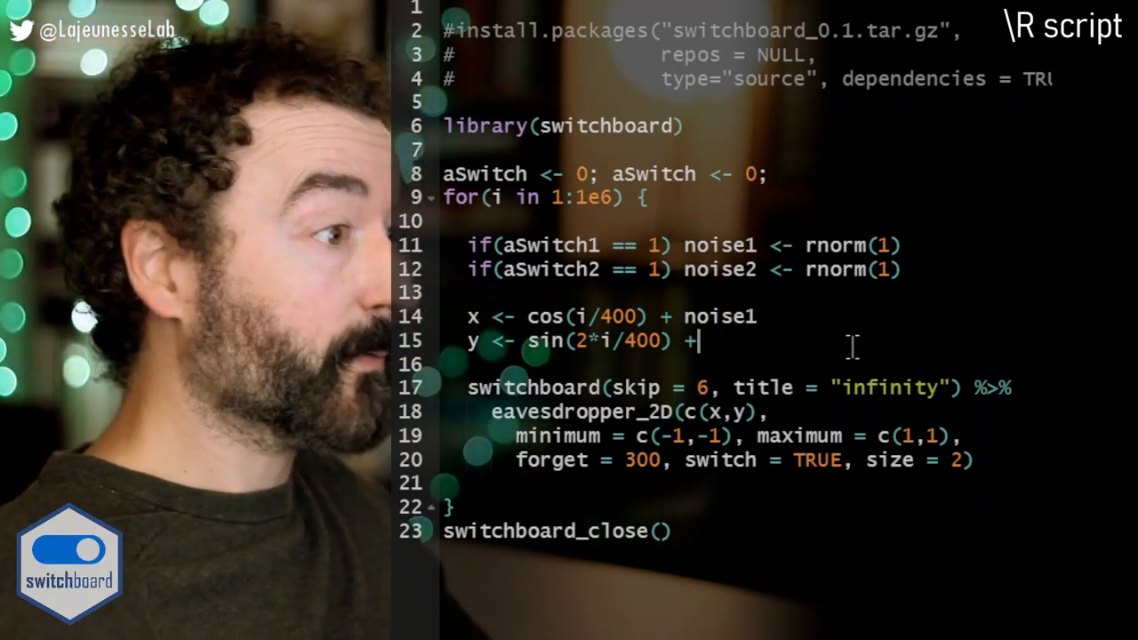
type("nois")
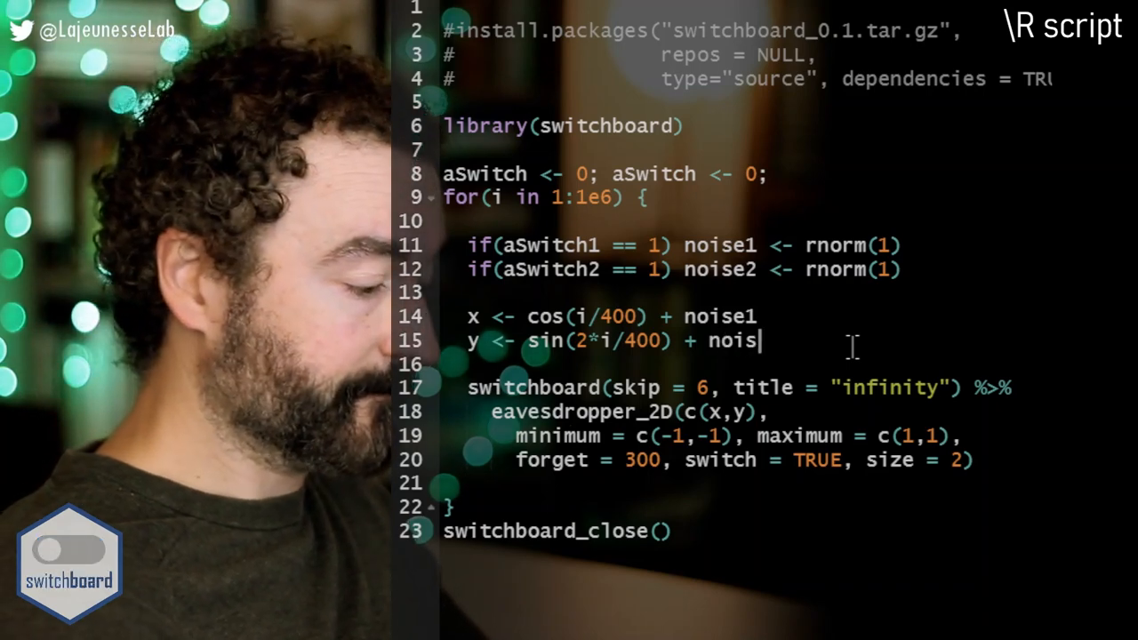
type("e2")
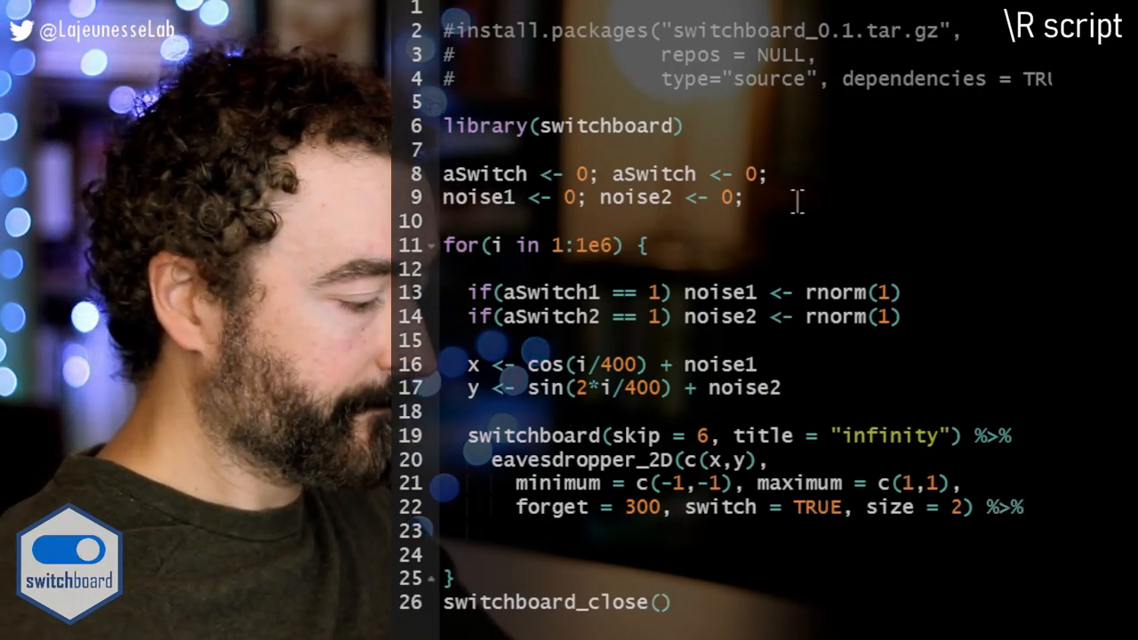
- Type control_switch_pair() on a new line after the piped eavesdropper_2D call
type("control_switch_pair()")
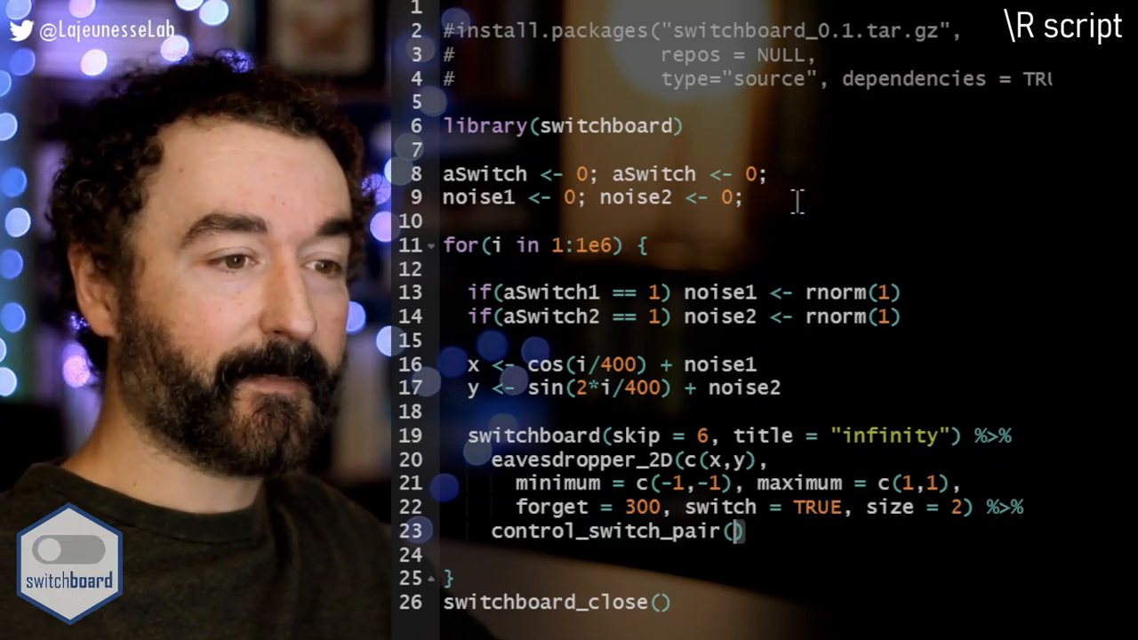
- Pass c("aSwitch1", "aSwitch2") to control_switch_pair and rename the starting switches to match
type("c(")
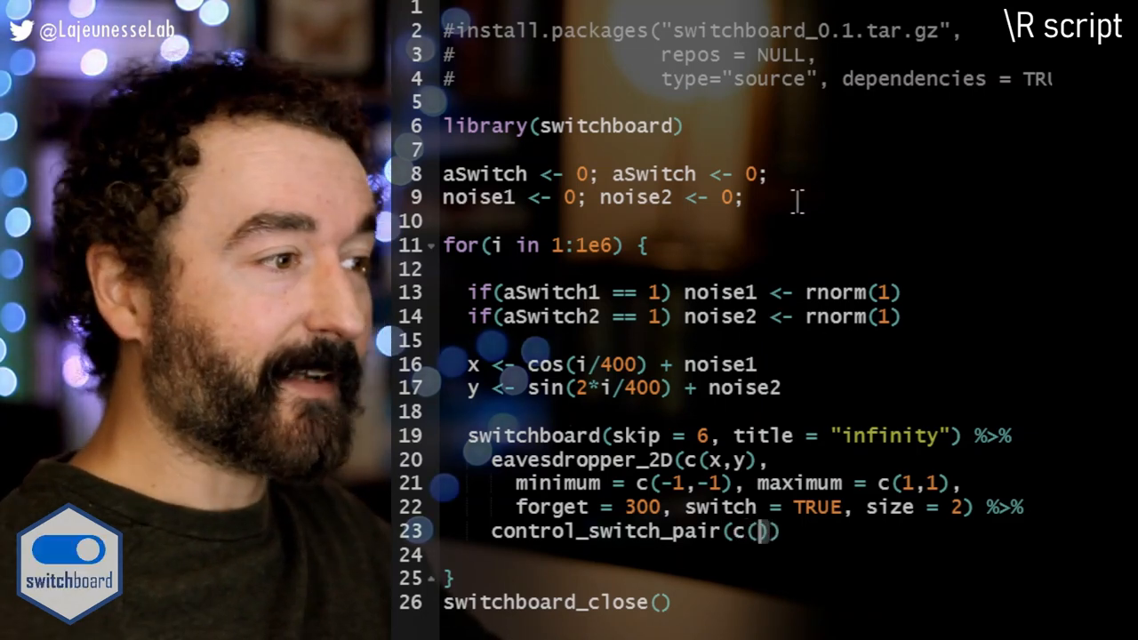
type("\"")
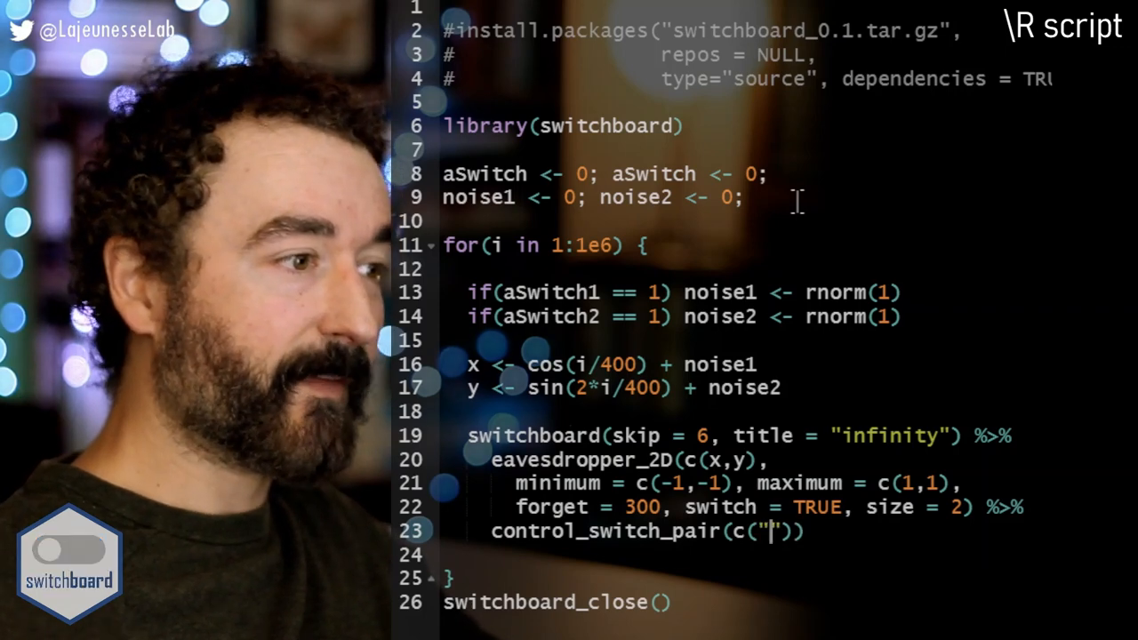
type("\", \"")
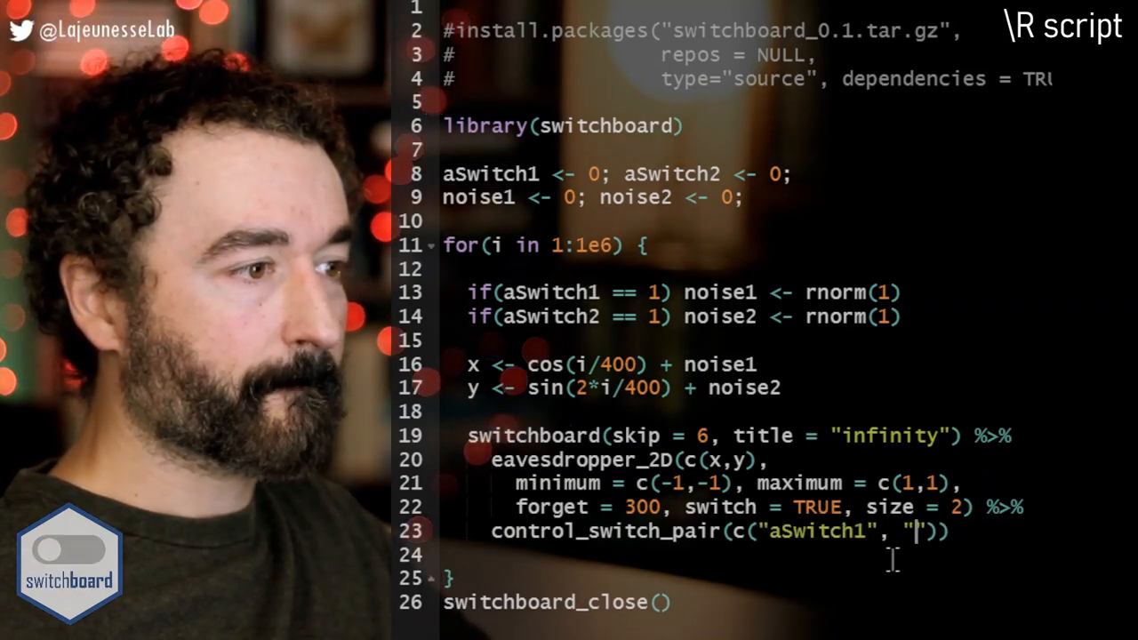
type("aSwitch2")
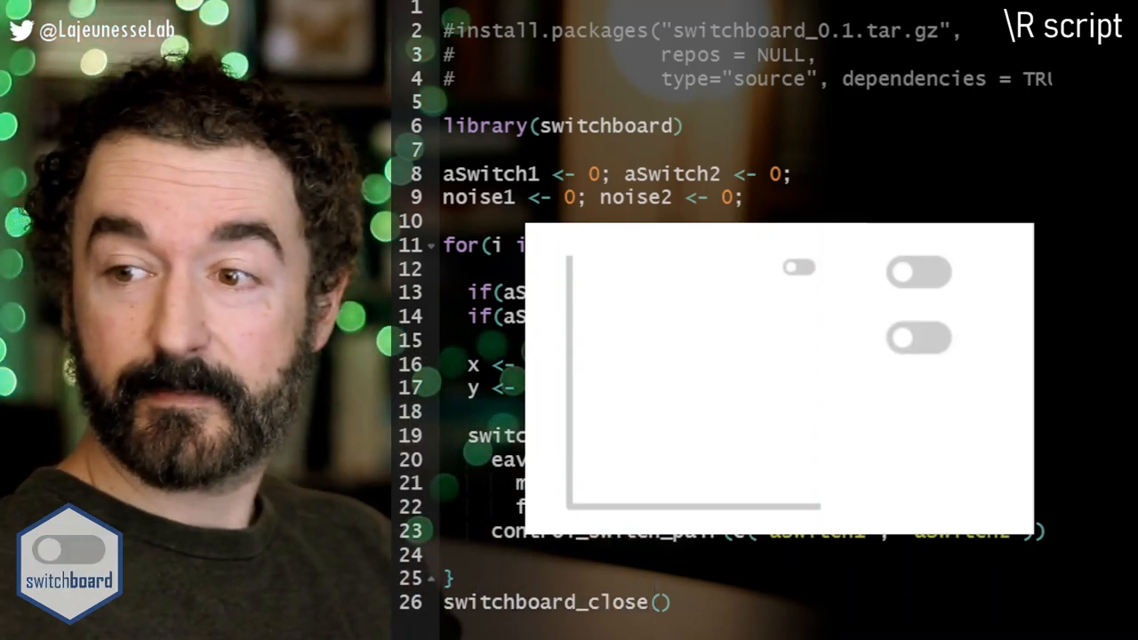
left_click(797, 267)
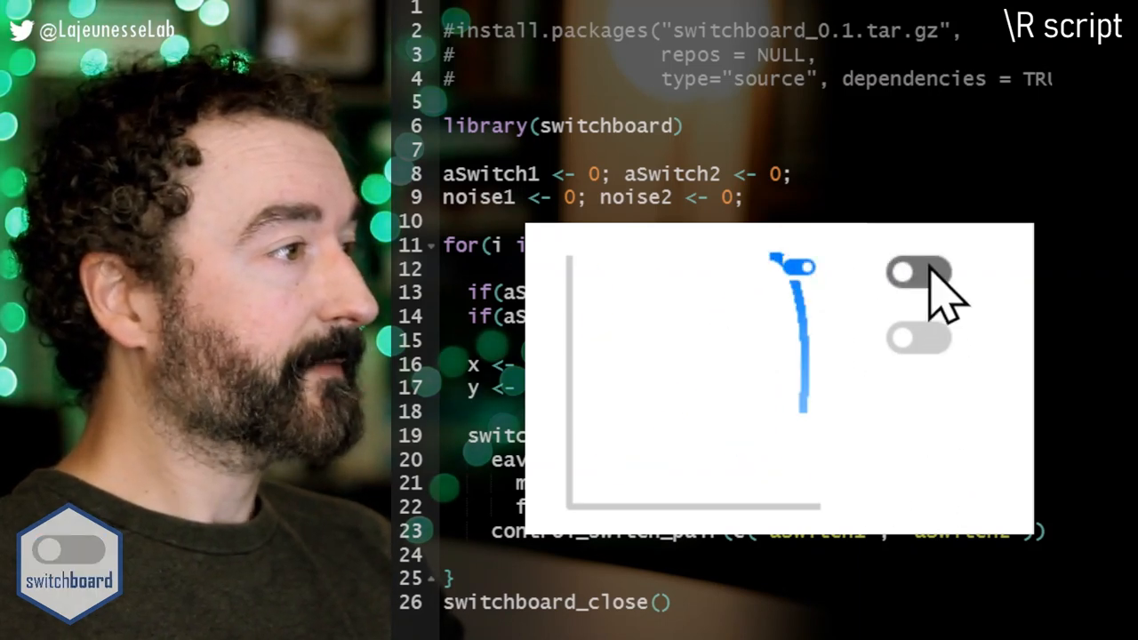
left_click(920, 273)
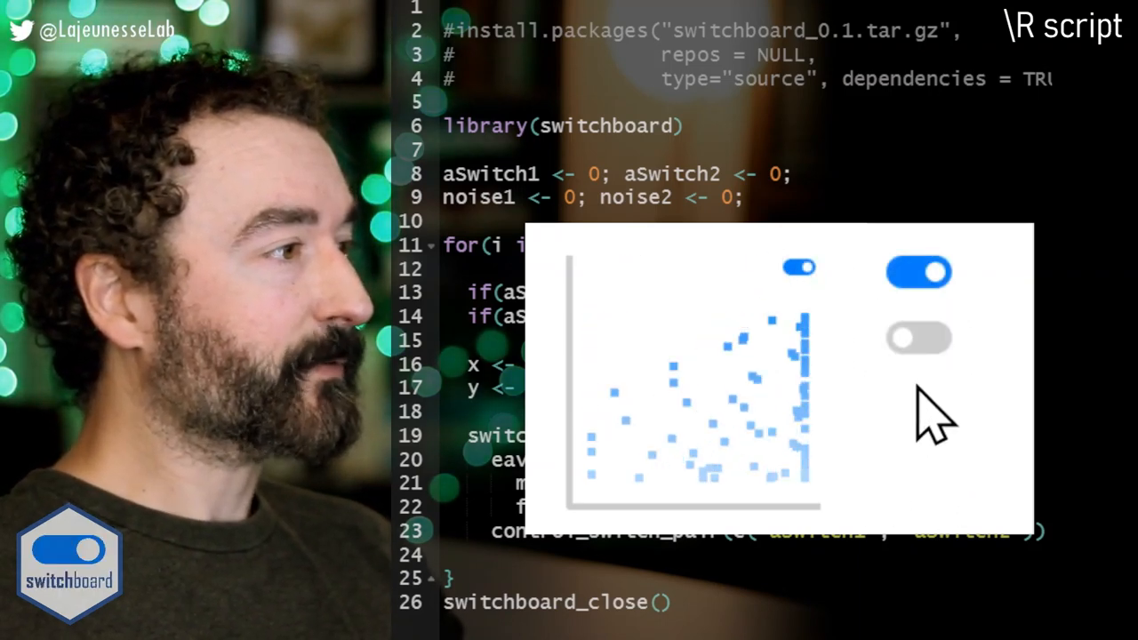
left_click(919, 338)
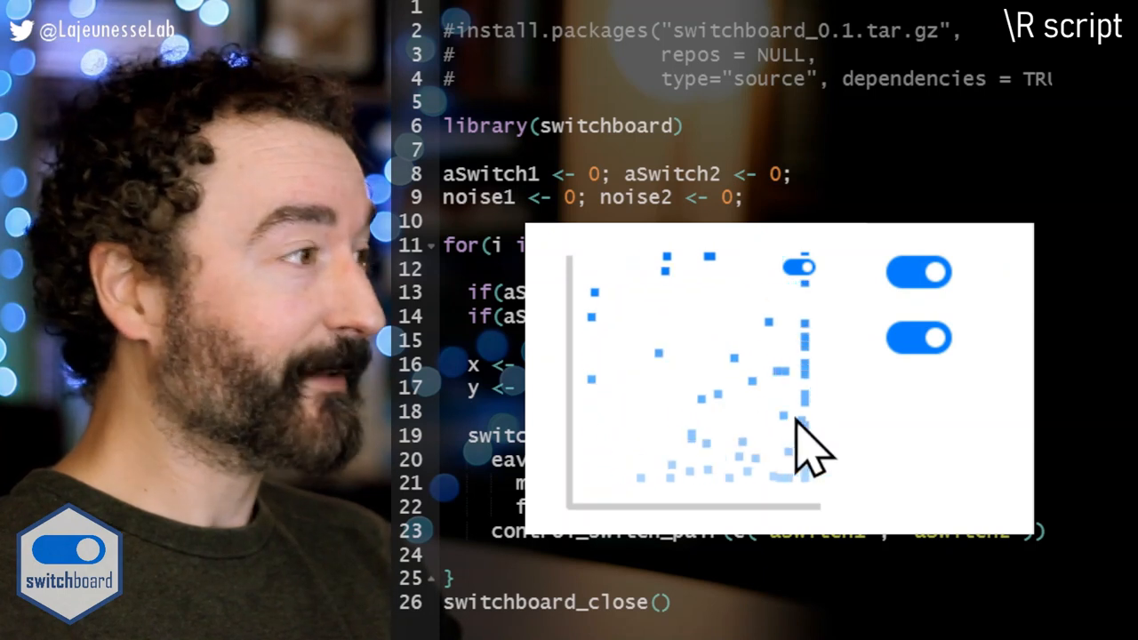
left_click(919, 338)
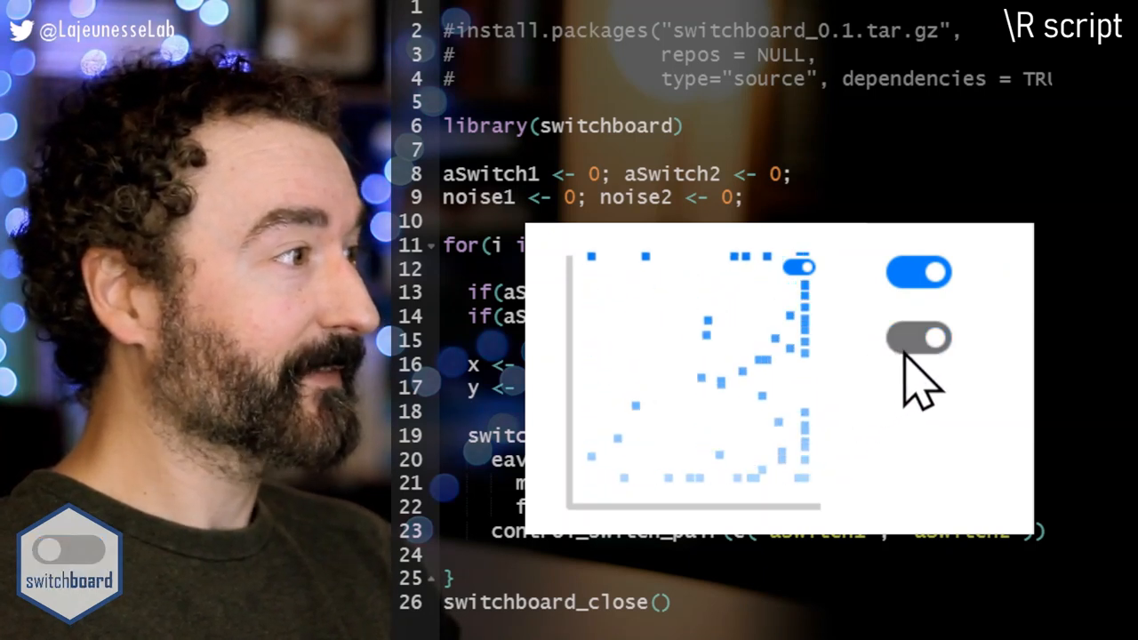
left_click(918, 338)
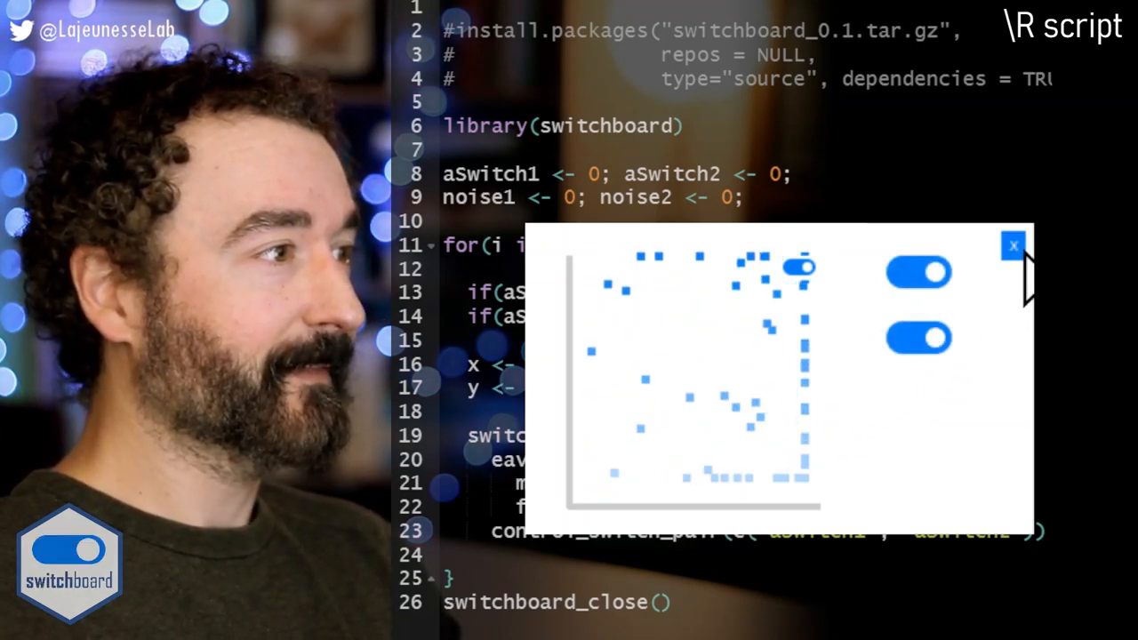
left_click(919, 338)
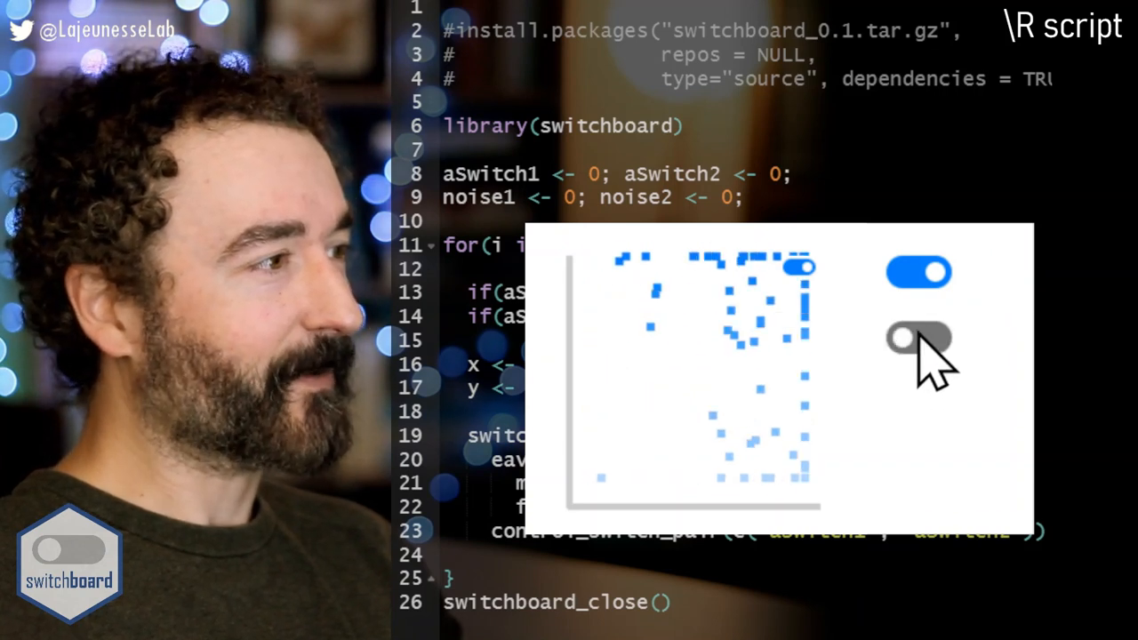
left_click(918, 272)
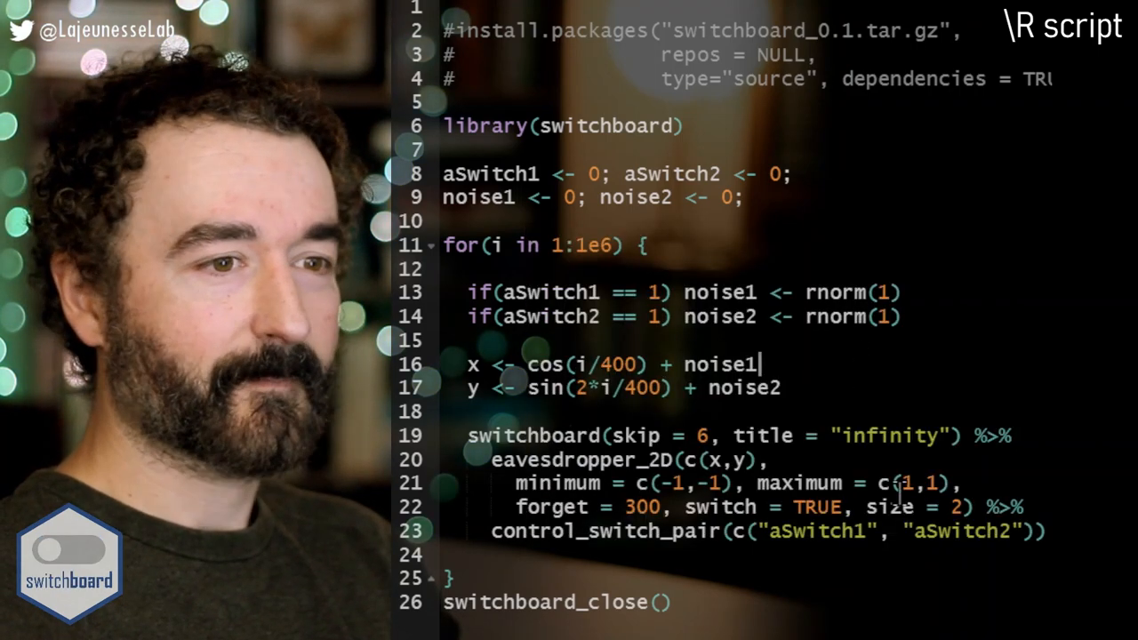
- Divide the added noise by 10: + noise1/10 on x and + noise2/10 on y
type("/1")
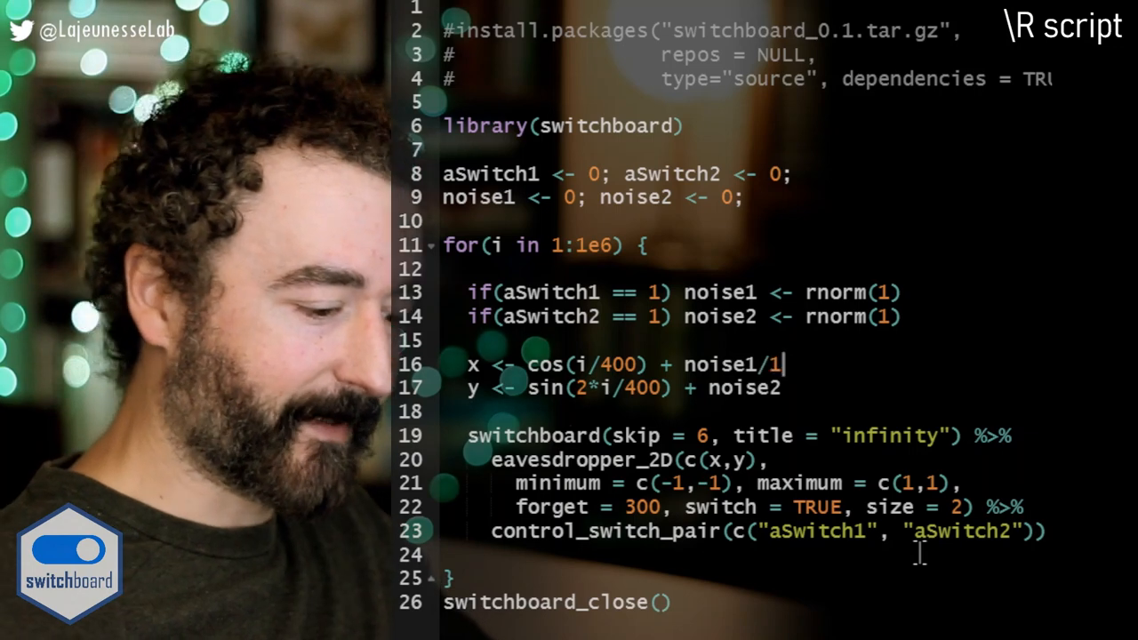
type("0/")
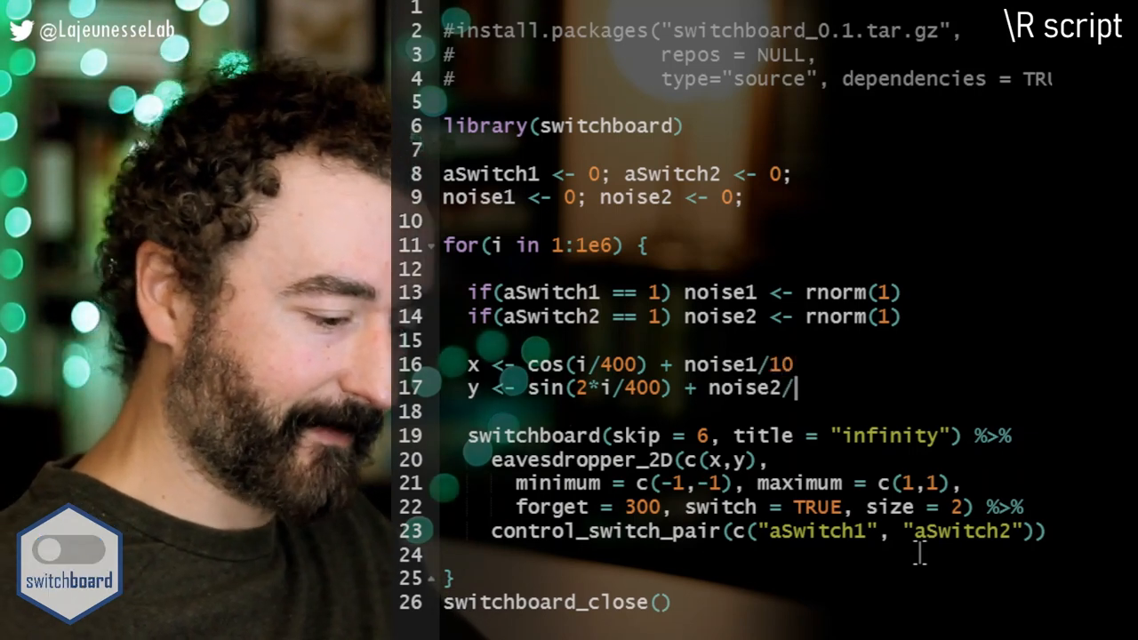
type("10")
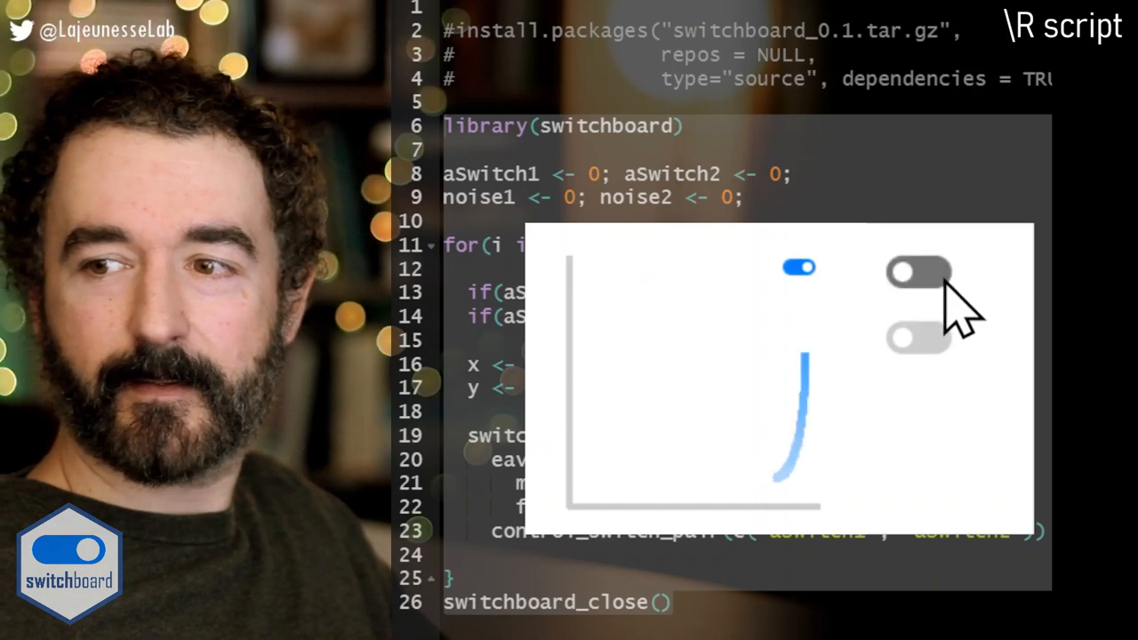
- Switch on noise1 and noise2 to scatter the trace, then close the switchboard
left_click(919, 272)
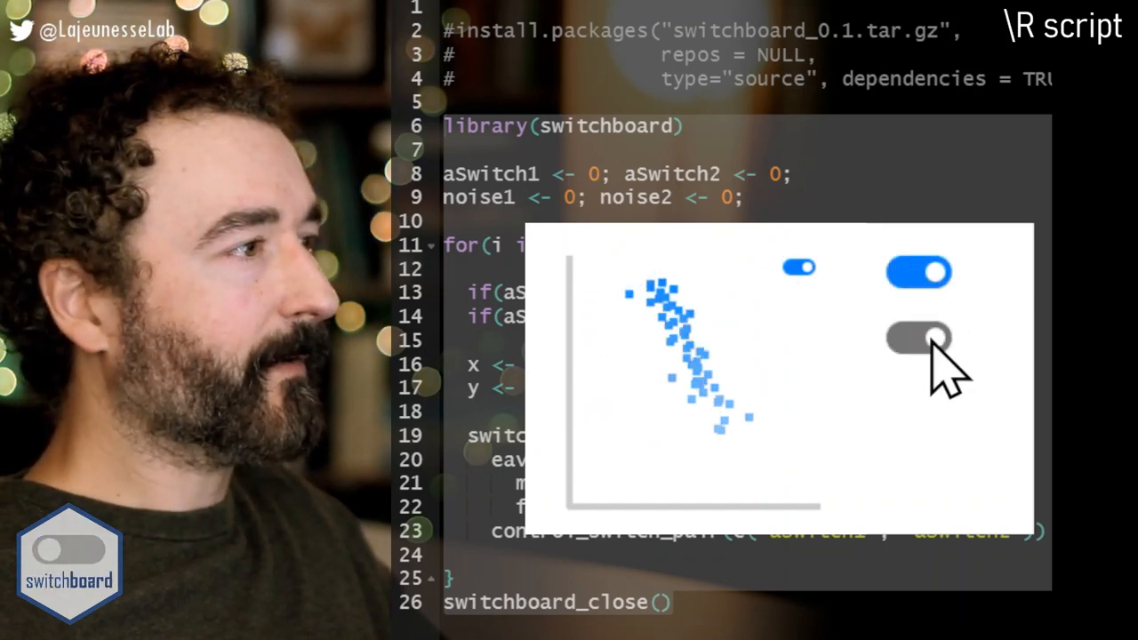
left_click(918, 337)
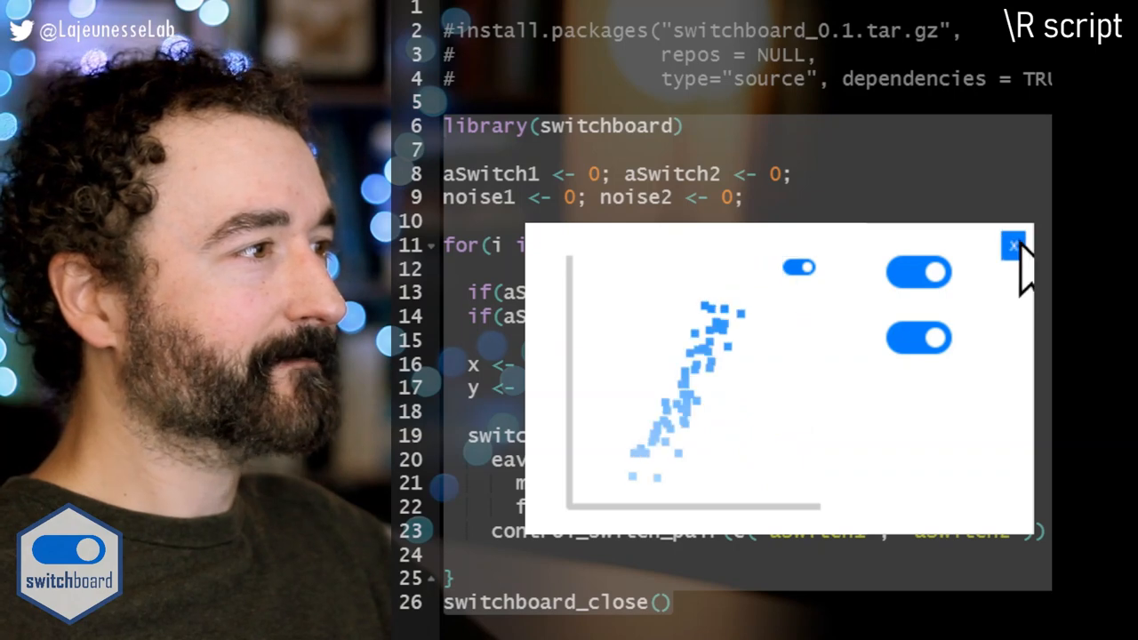
left_click(1014, 245)
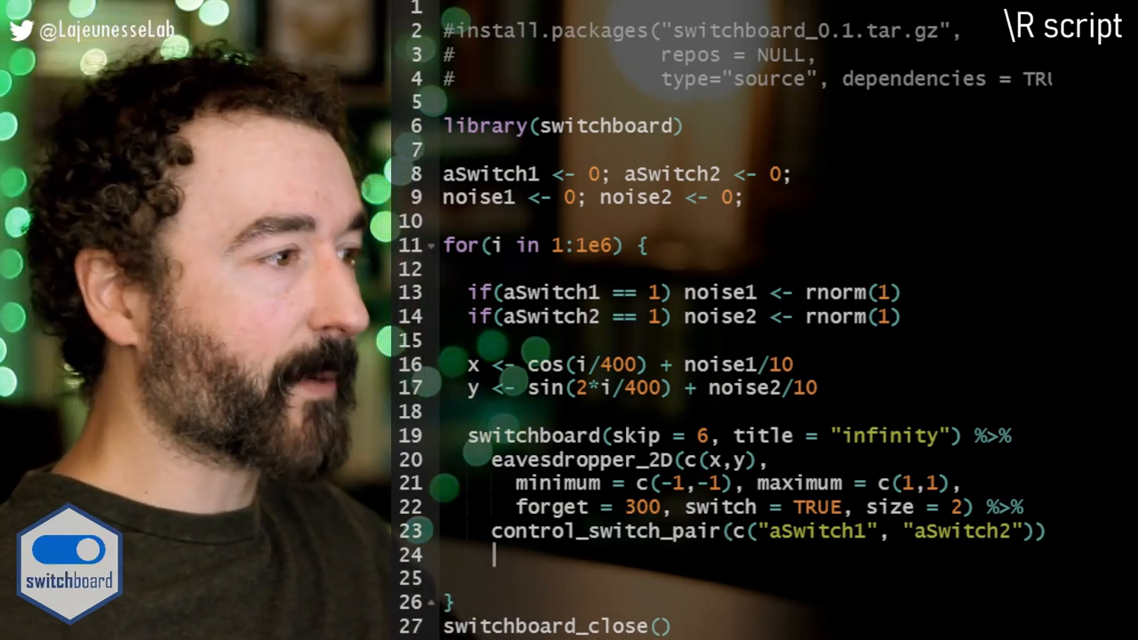
- Type eavesdropper(noise1, label = "noise", minimum = -1, maximum = 1) after the switch pair
type("ea")
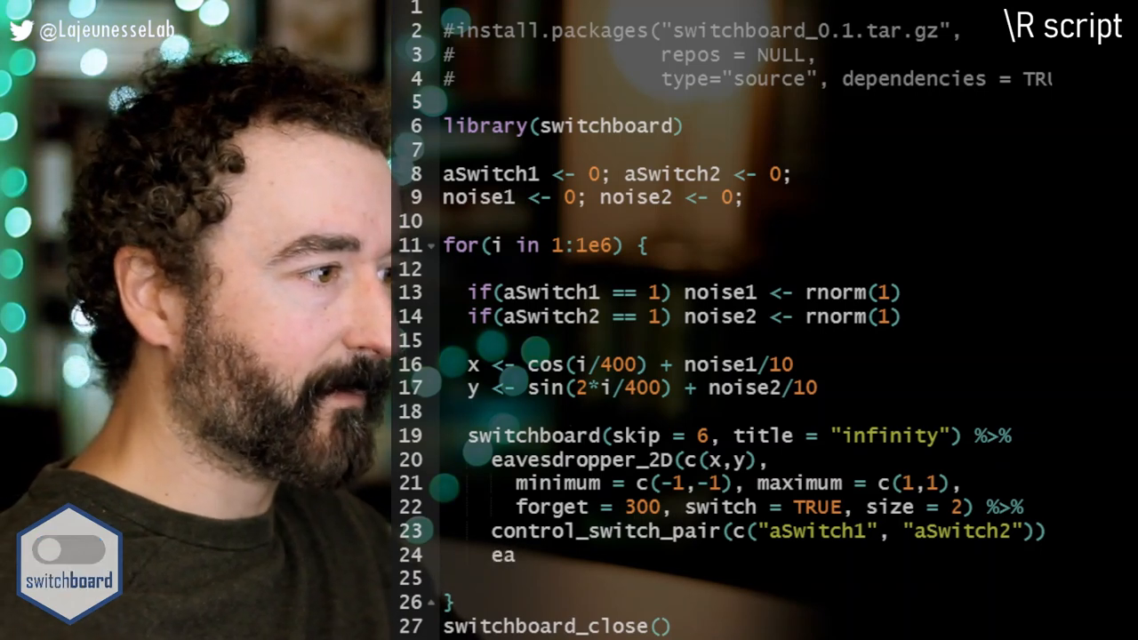
type("eavesdropper(")
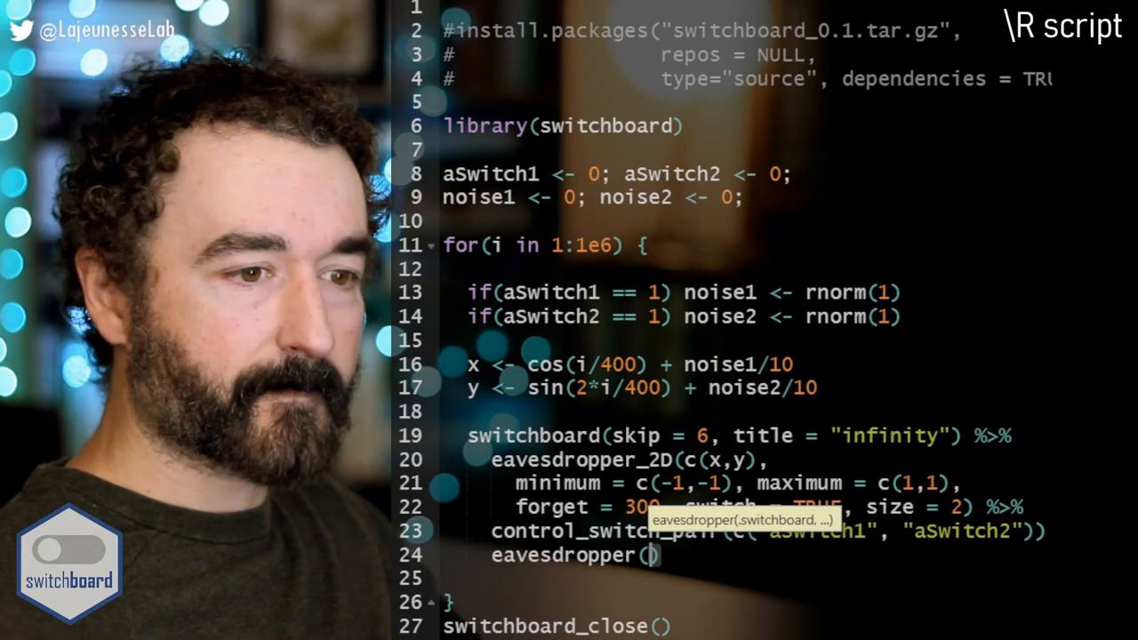
type("n")
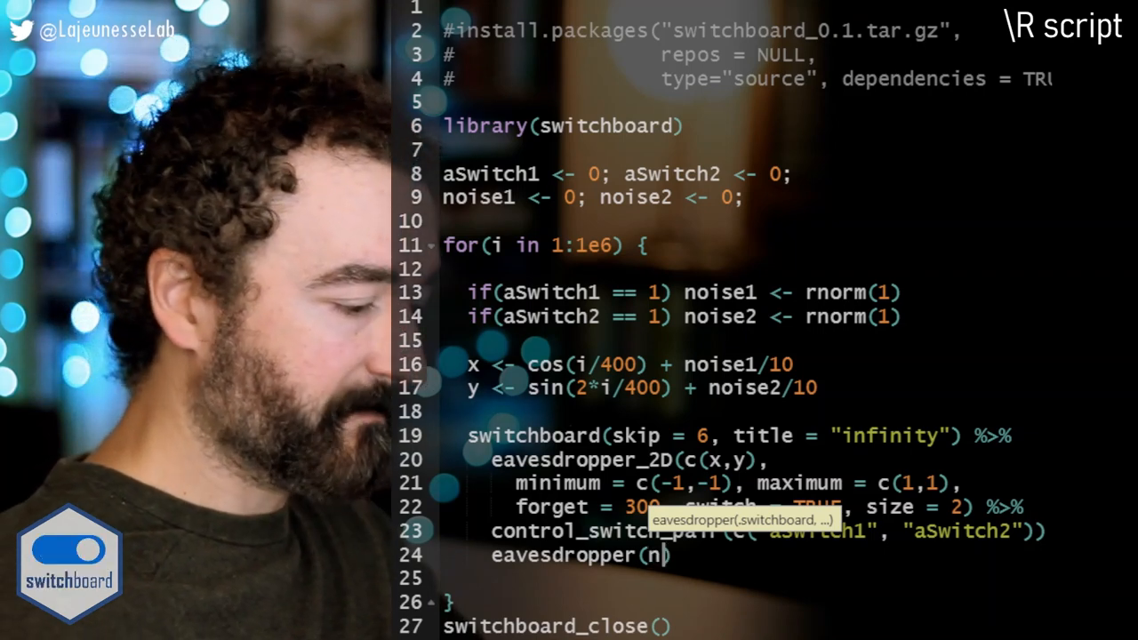
type("oise1,")
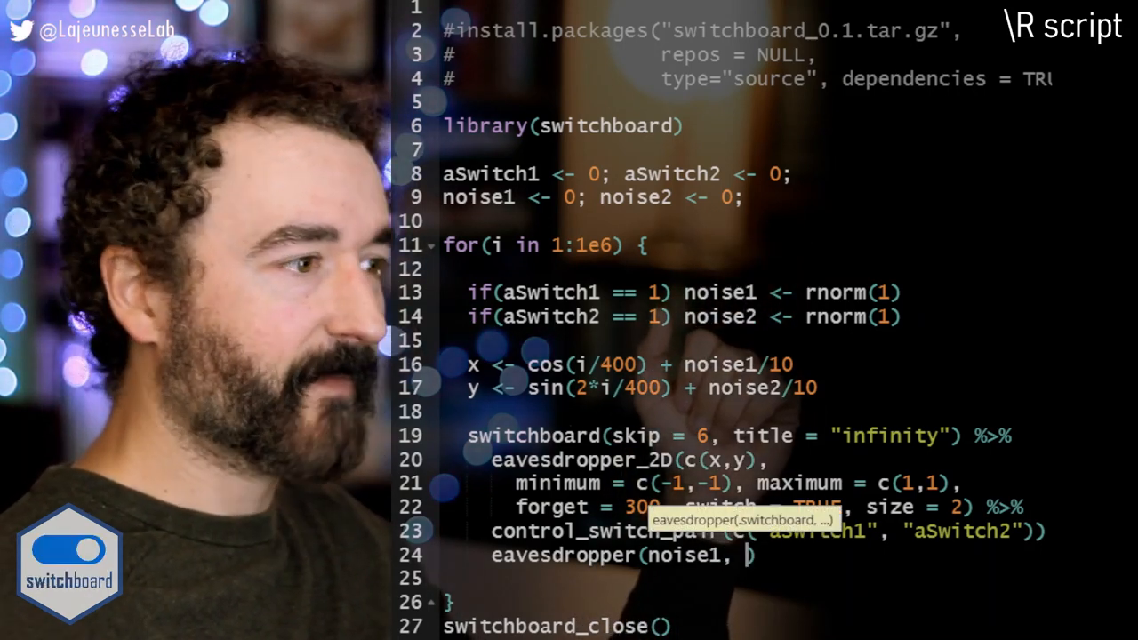
type("label = \"\")")
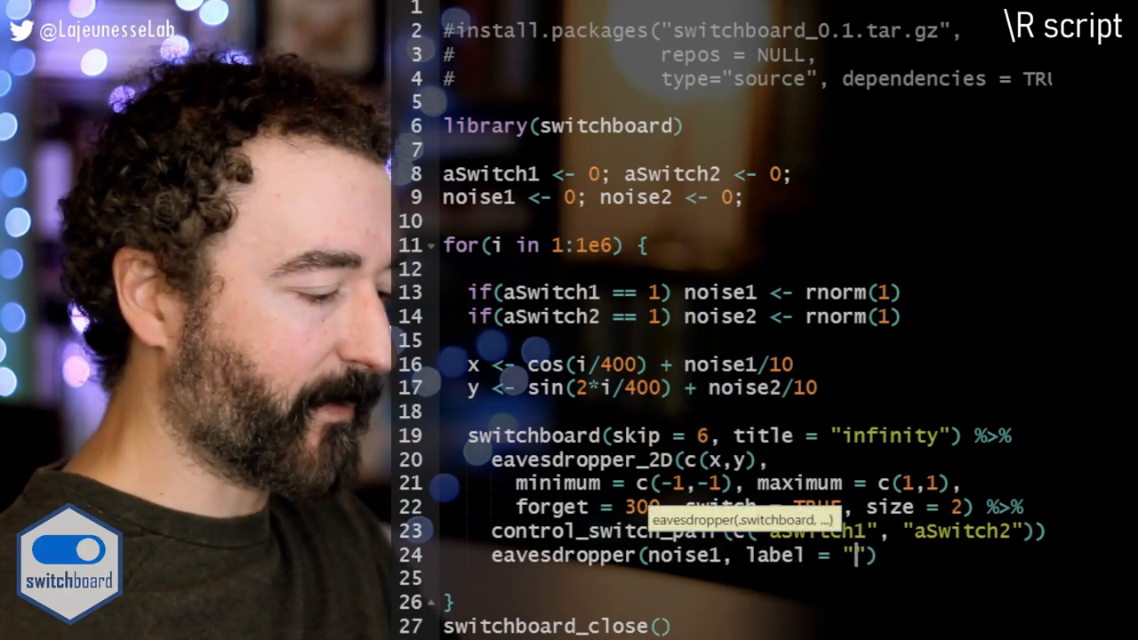
type("noise")
left_click(664, 579)
type("miminim = -1)")
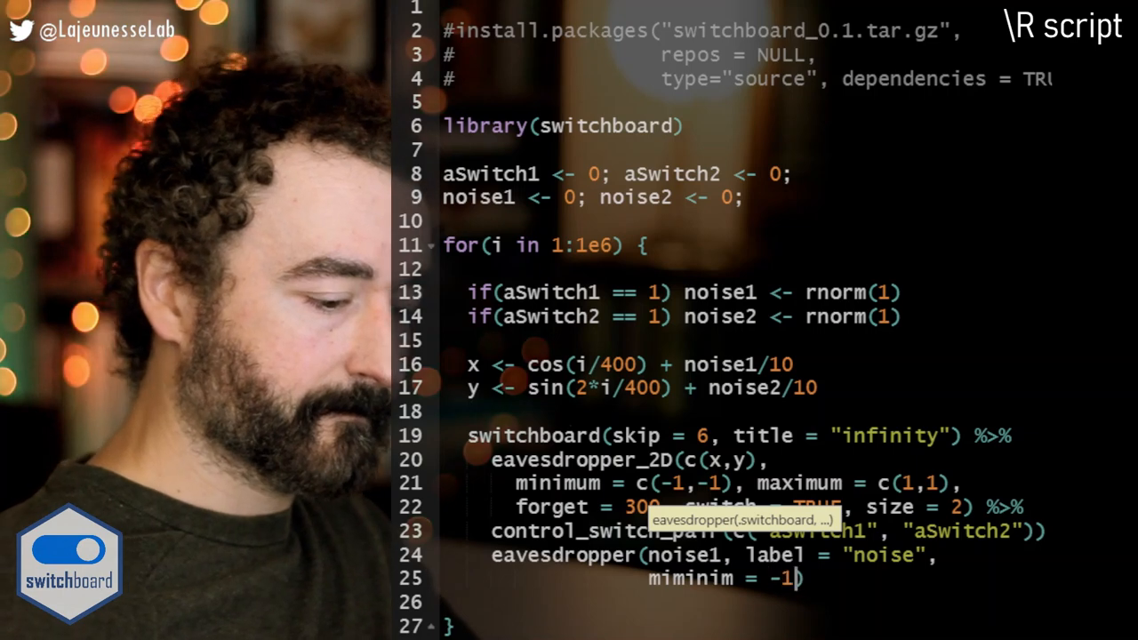
type(", maximim")
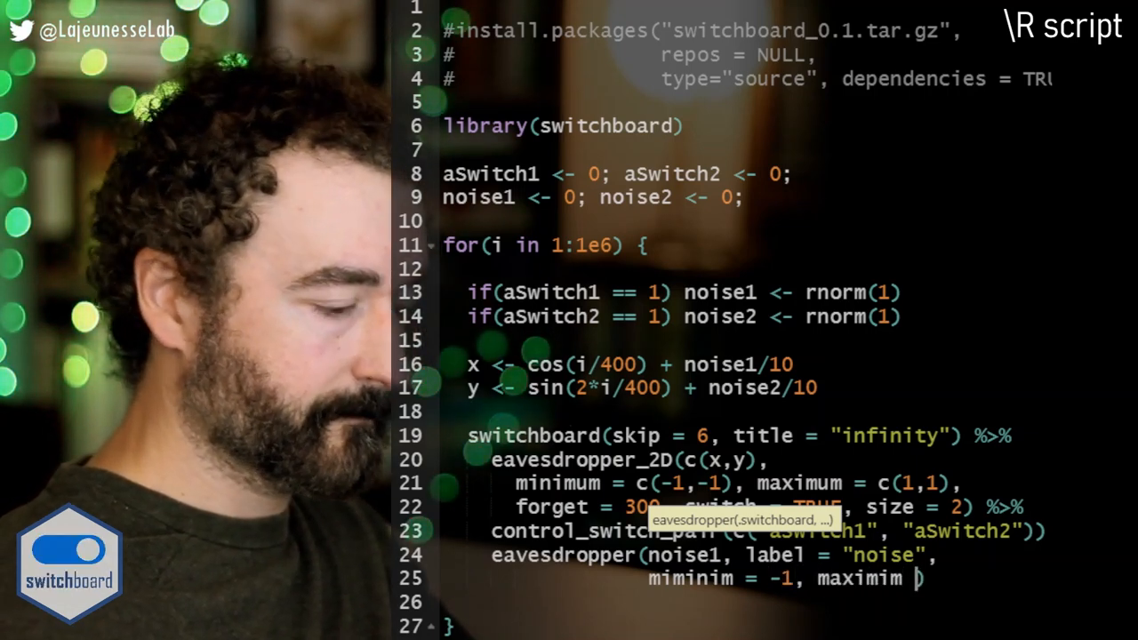
type("1")
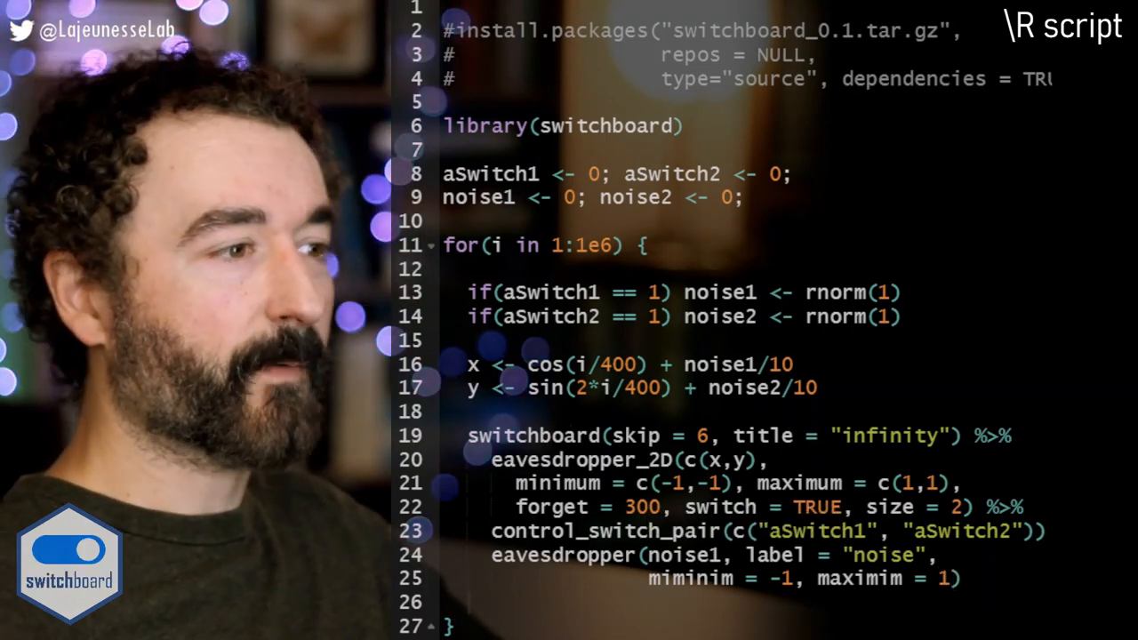
- Correct the misspelled minimum and maximum argument names in the eavesdropper call
double_click(690, 579)
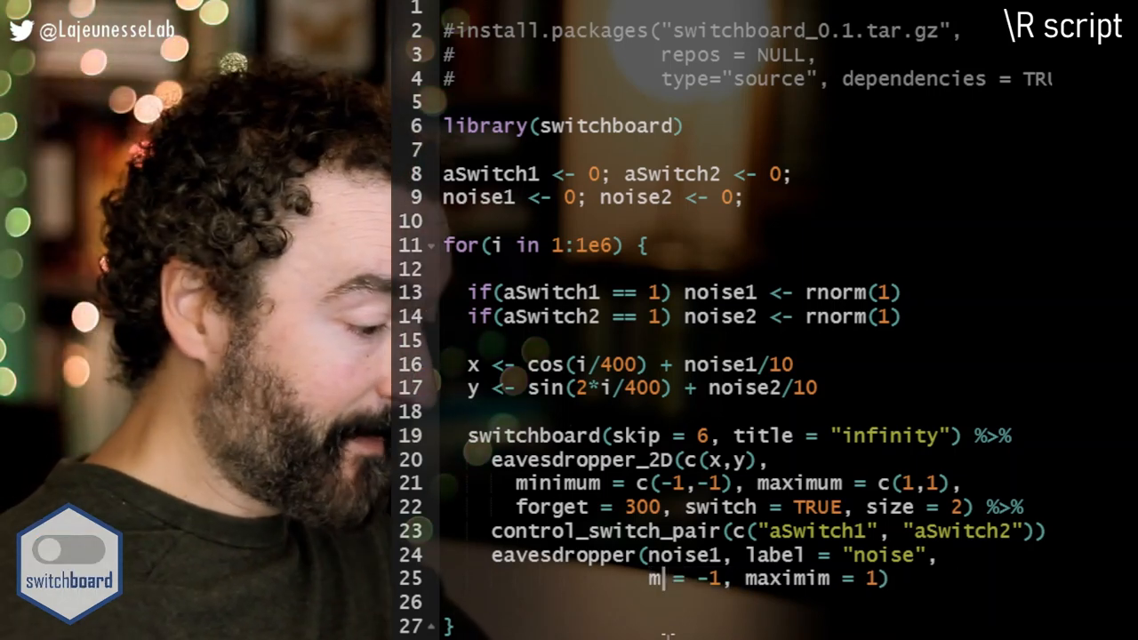
type("inimum")
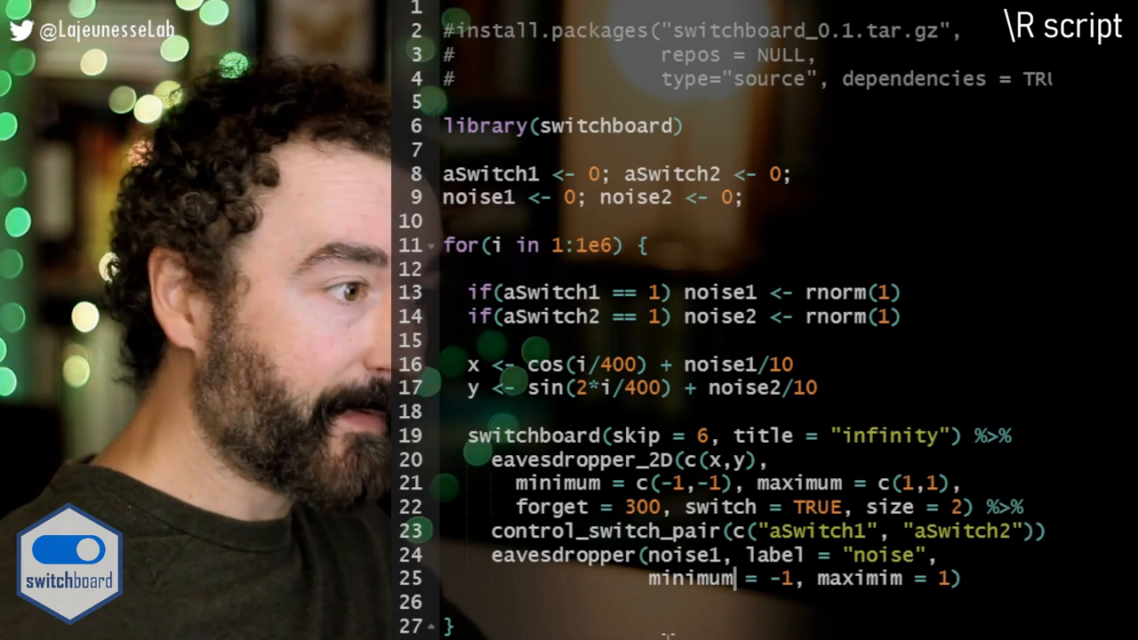
double_click(858, 579)
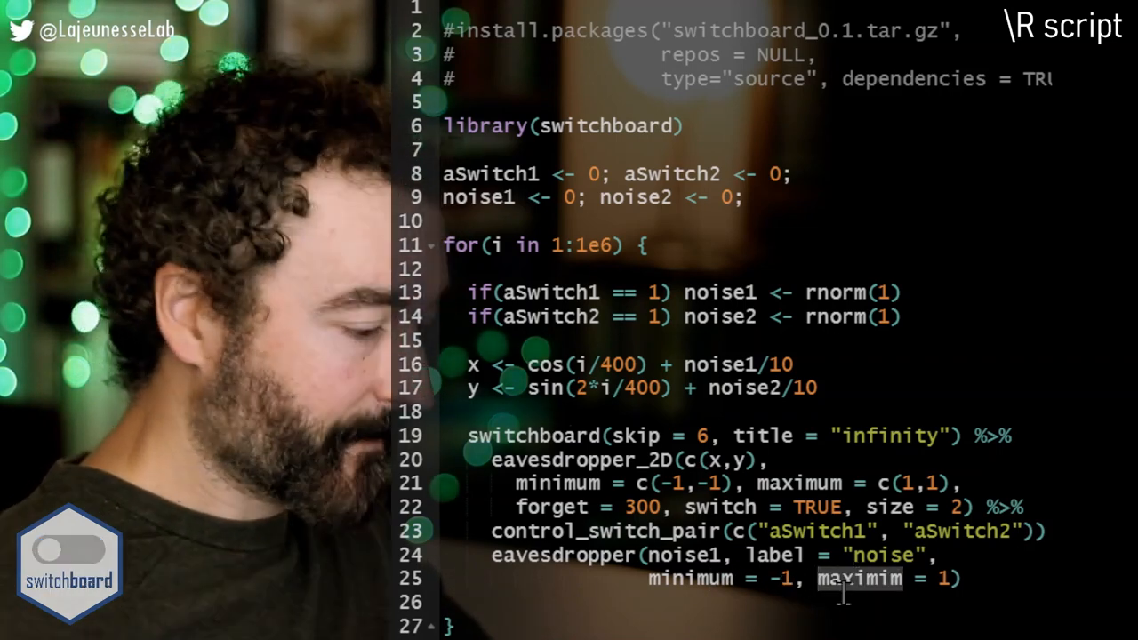
type("max")
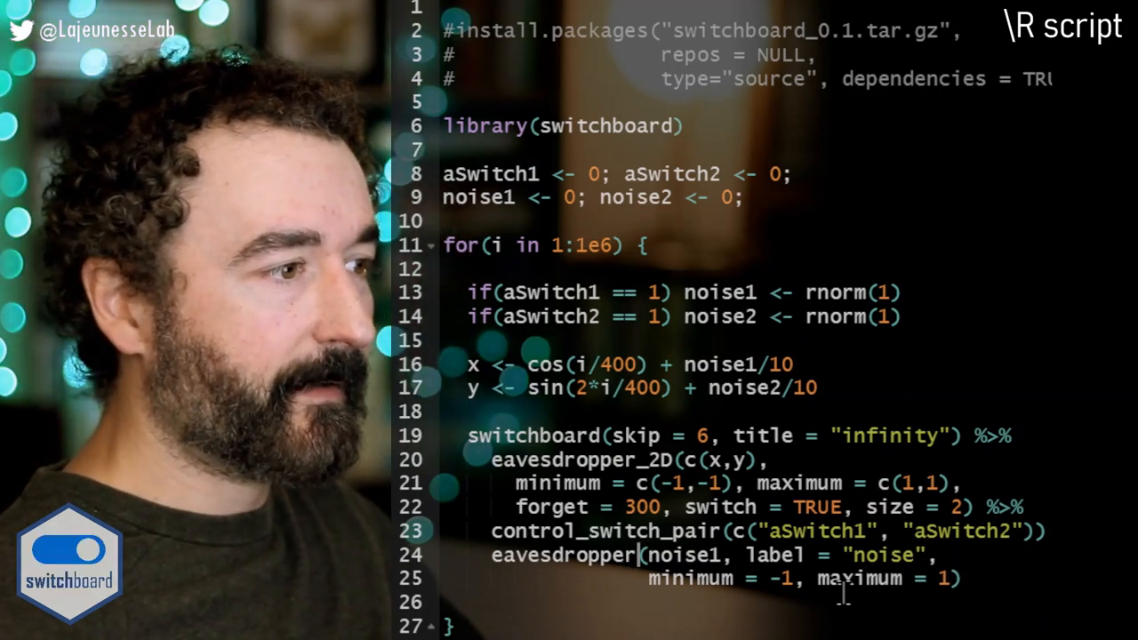
type("eavesdrop =")
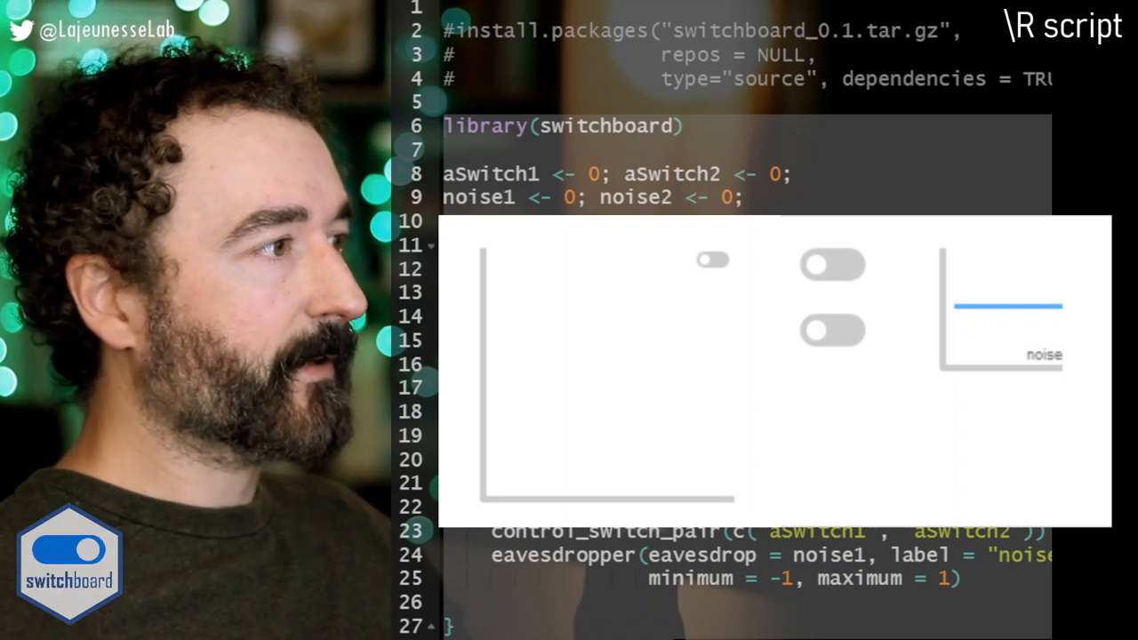
- Start the infinity trace and toggle the noise switches to watch the noise plot
left_click(713, 259)
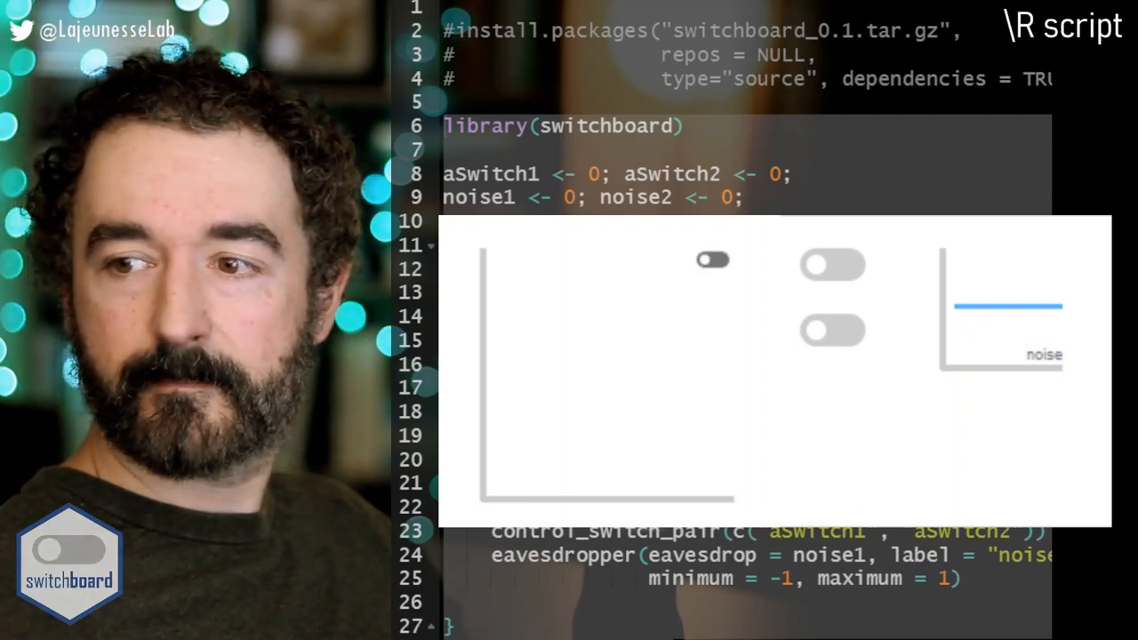
left_click(833, 264)
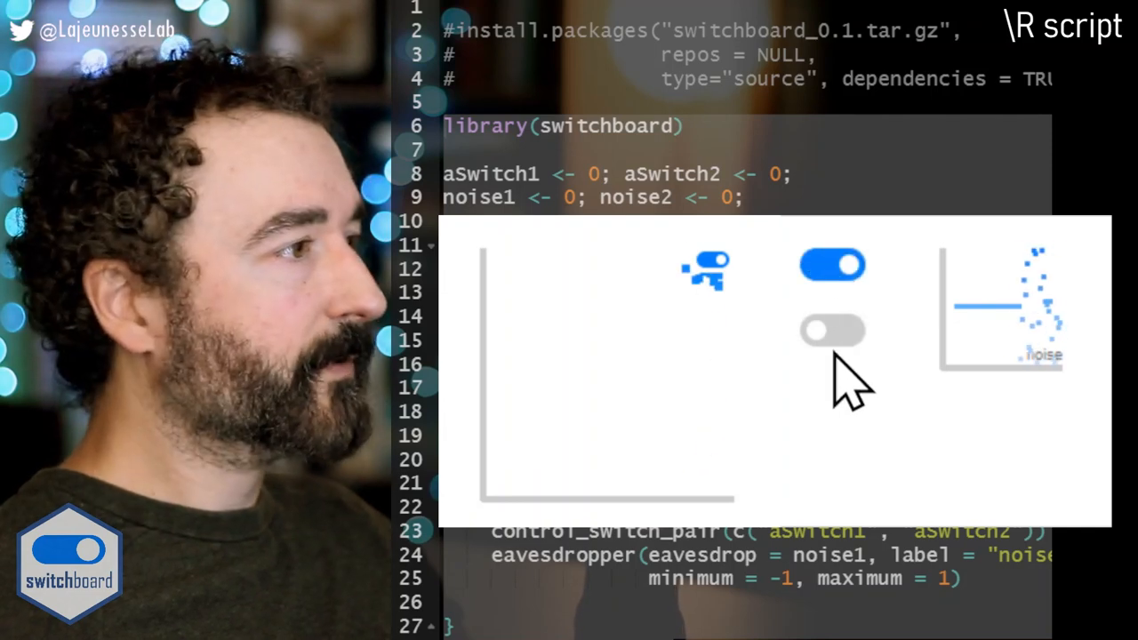
left_click(831, 331)
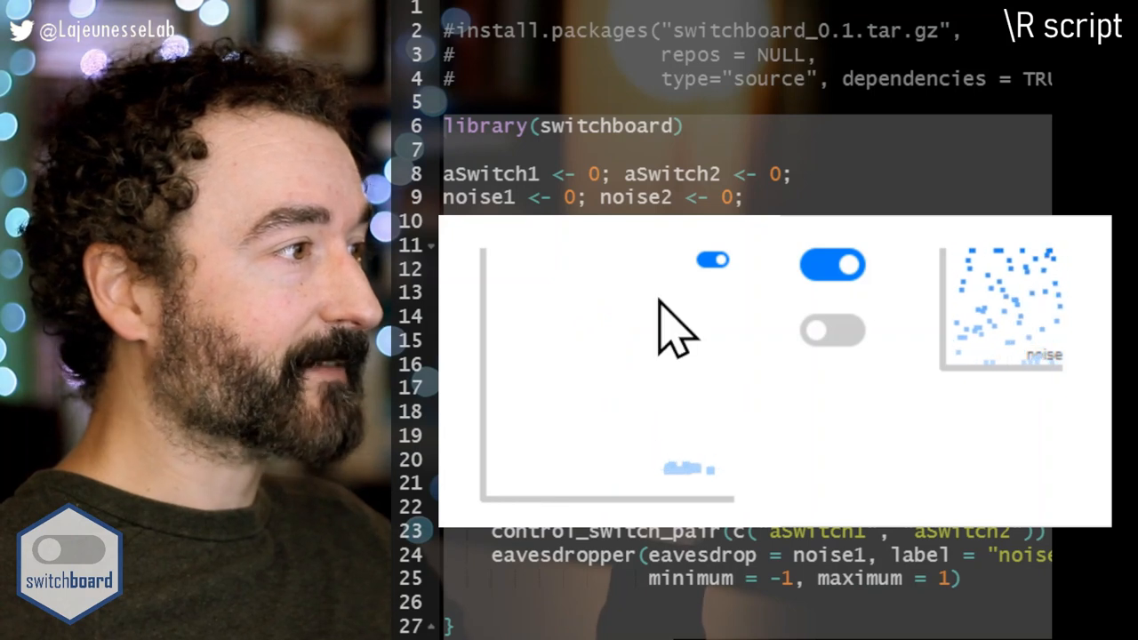
left_click(831, 330)
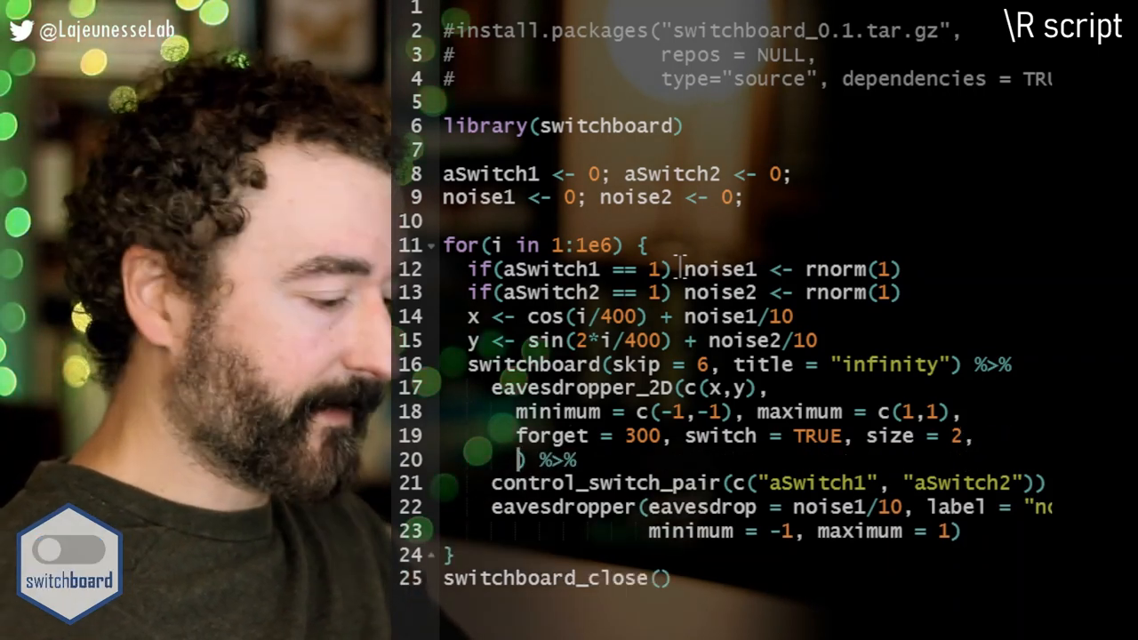
- Begin adding placeOnGrid = c(2 to the eavesdropper_2D arguments
type("place")
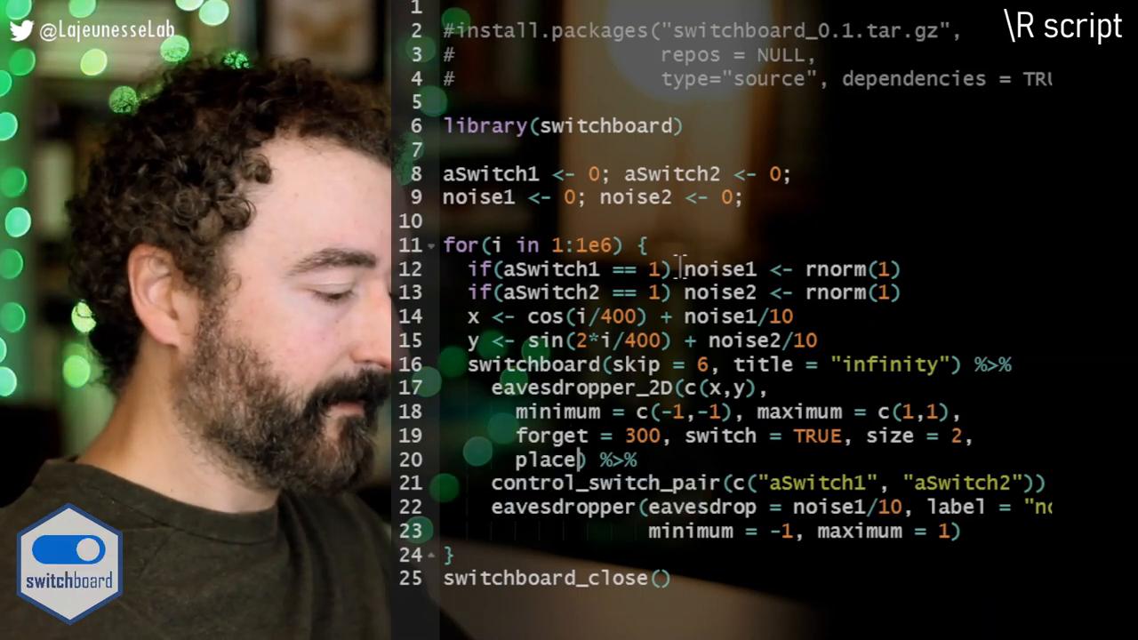
type("OnGrid = c(")
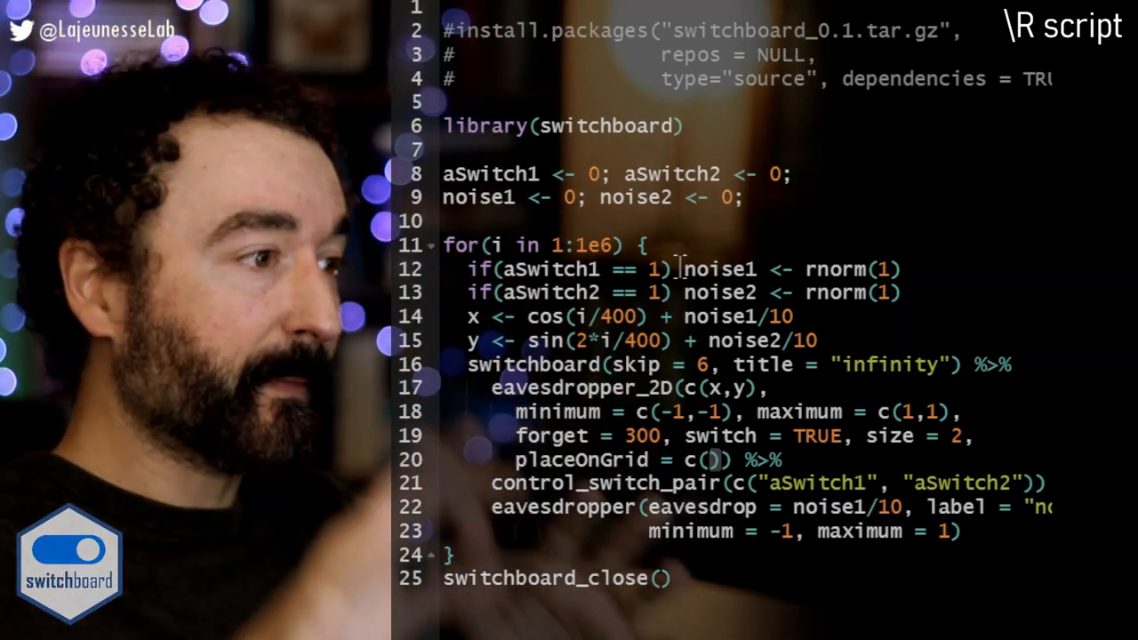
type("2")
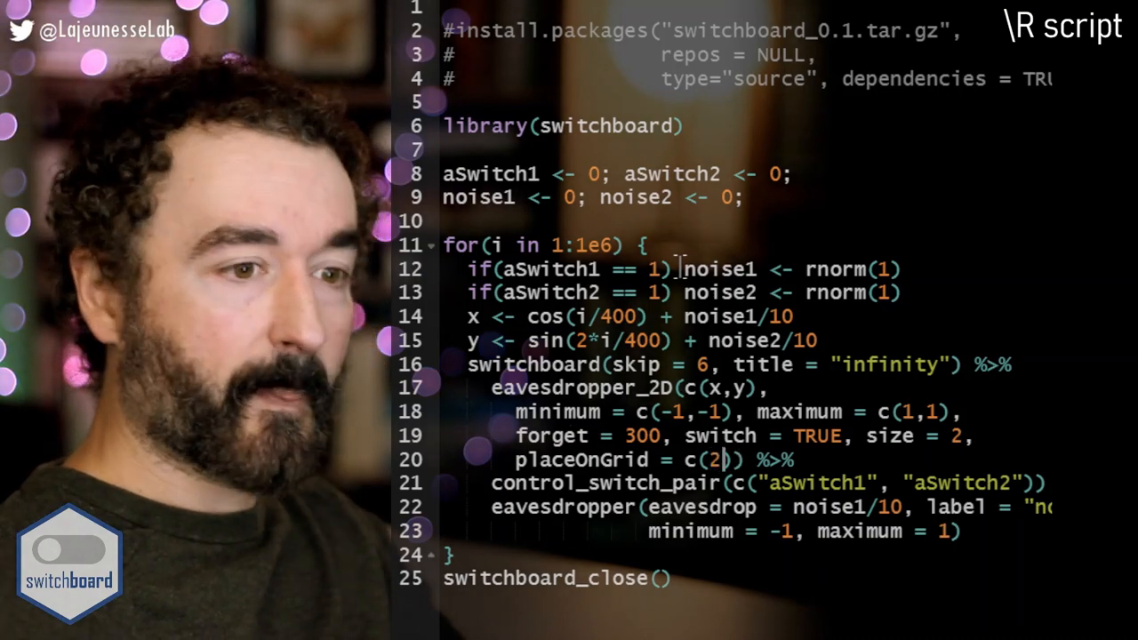